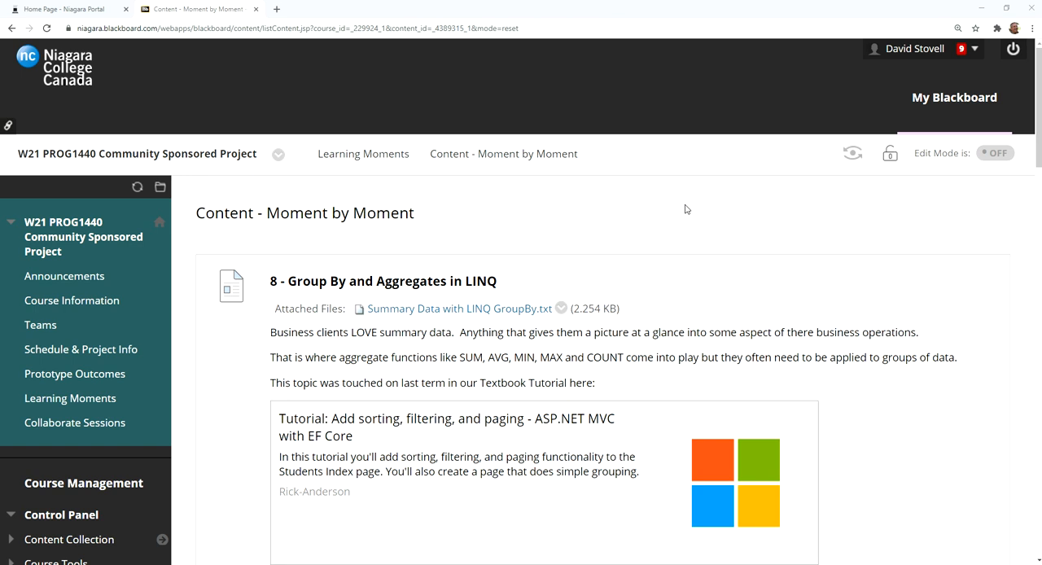
{"action": "mouse_move", "coordinate": [661, 216]}
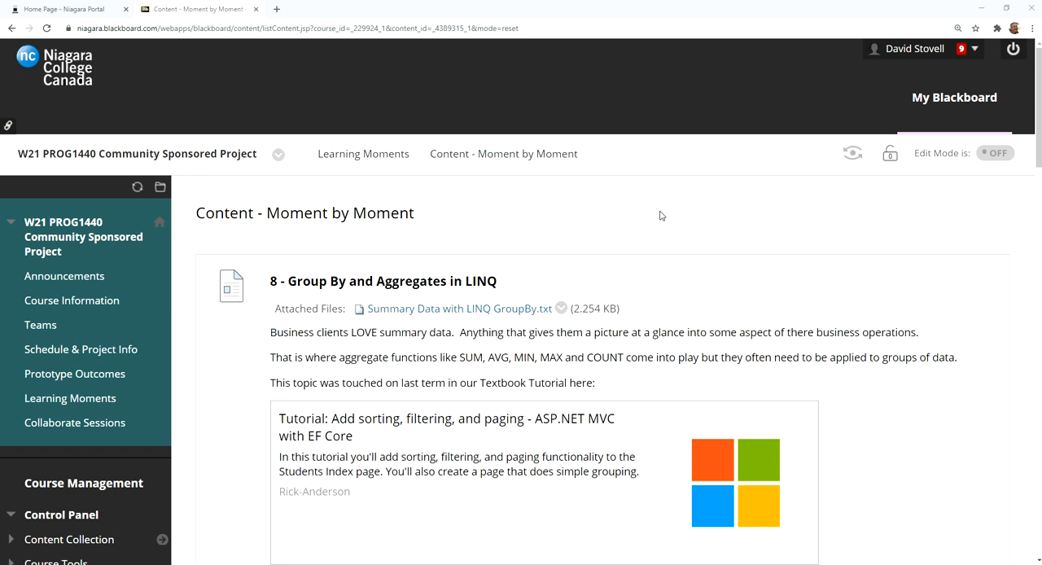
{"action": "mouse_move", "coordinate": [770, 243]}
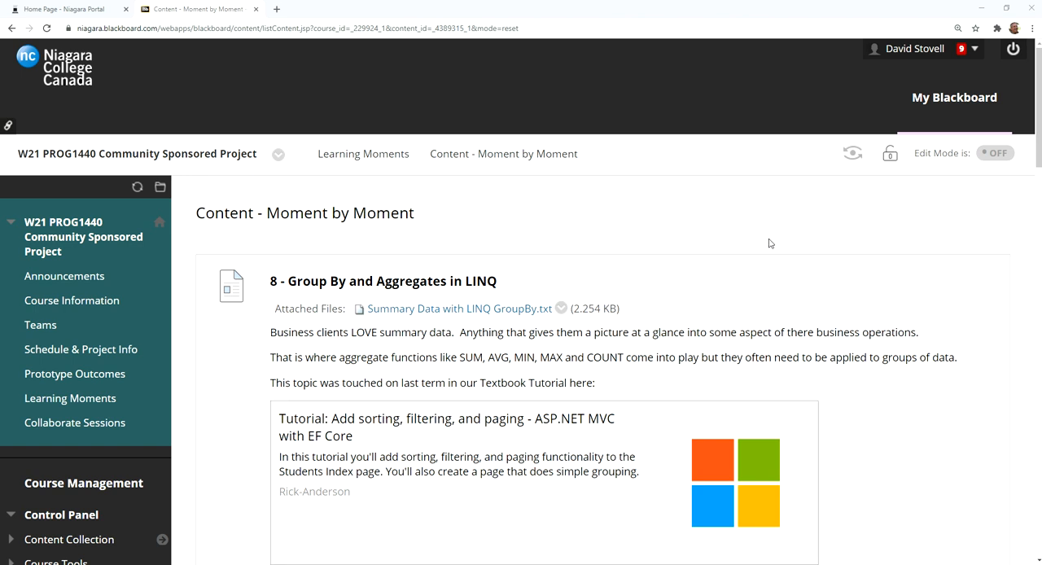
{"action": "mouse_move", "coordinate": [568, 227]}
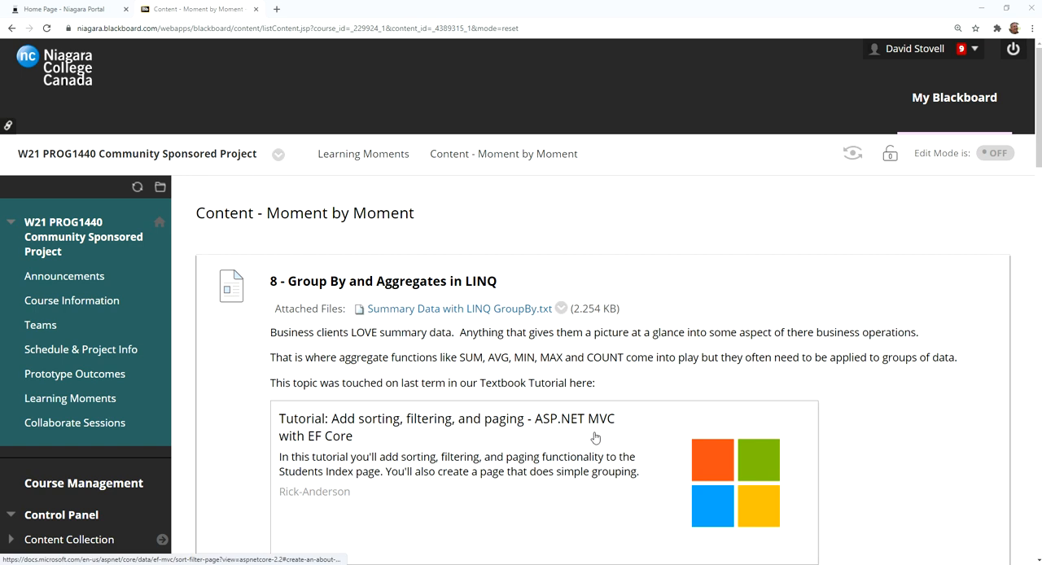
Open the 'Tutorial: Add sorting, filtering, and paging' Microsoft page in a new tab.
{"action": "left_click", "coordinate": [447, 427]}
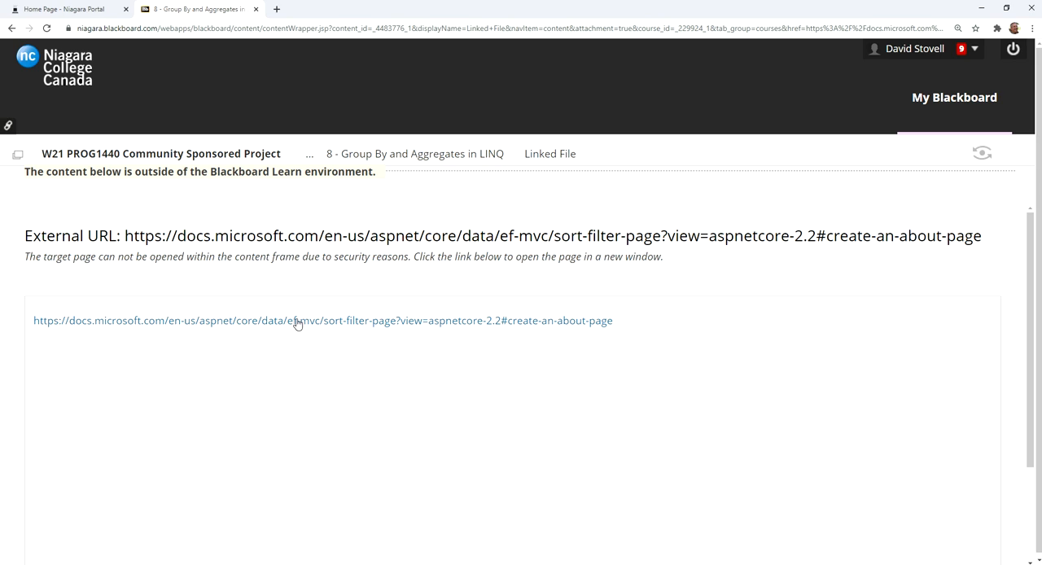
{"action": "left_click", "coordinate": [322, 320]}
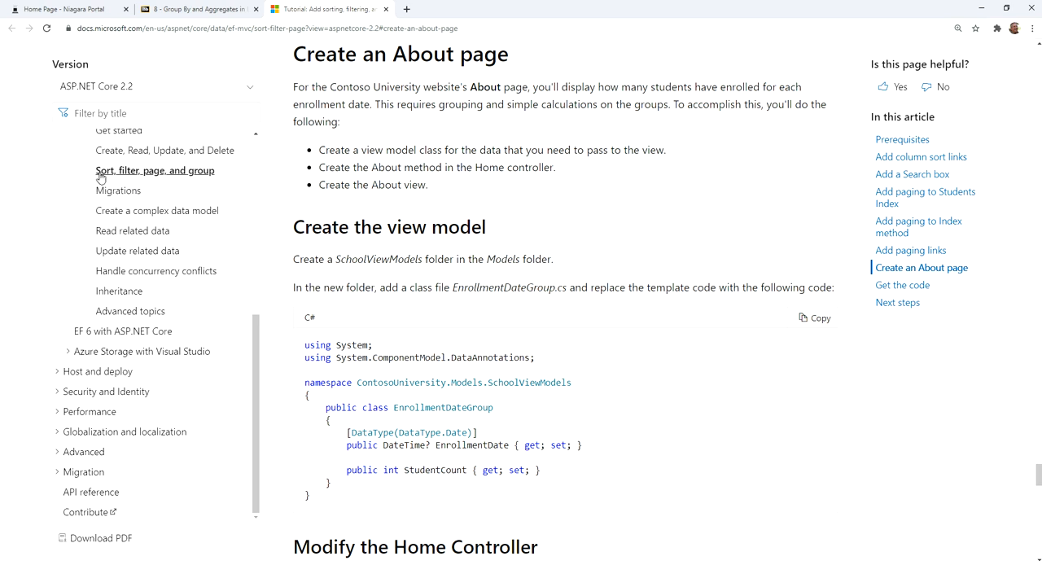
{"action": "mouse_move", "coordinate": [238, 179]}
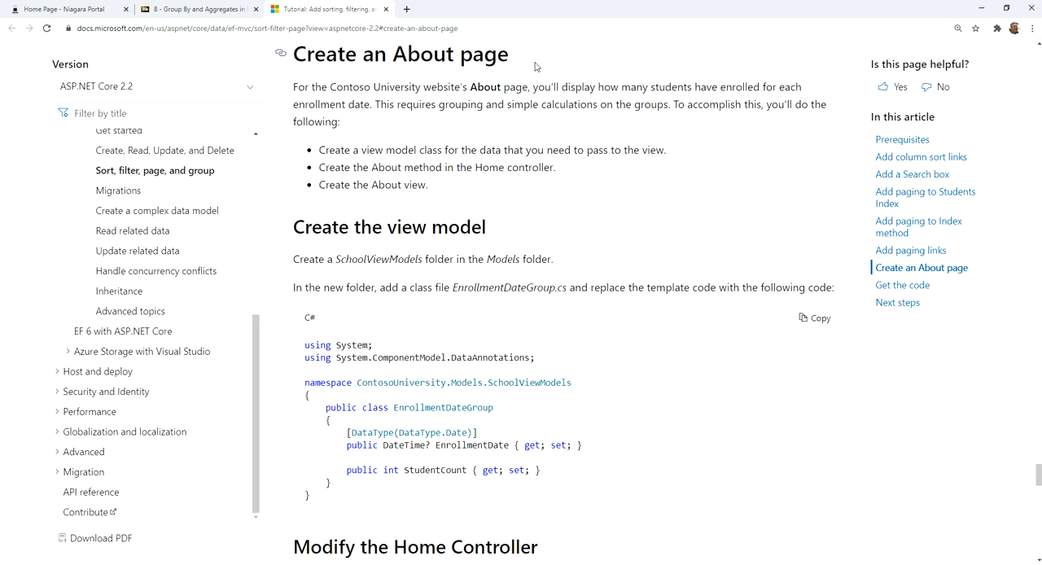
{"action": "mouse_move", "coordinate": [658, 328]}
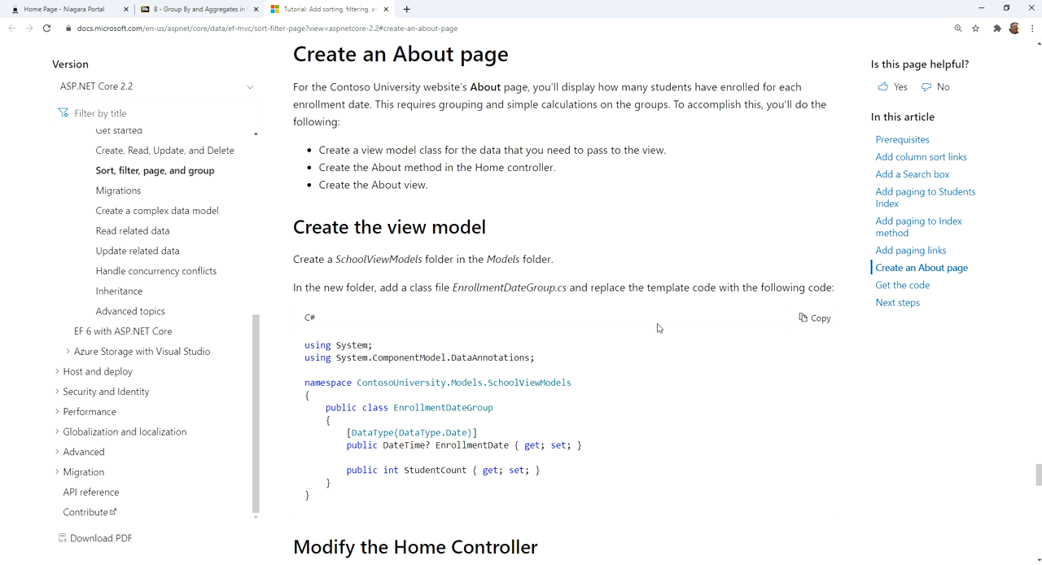
Scroll through the About page view model and HomeController code to 'Create the About View'.
{"action": "scroll", "scroll_direction": "down", "scroll_amount": 3}
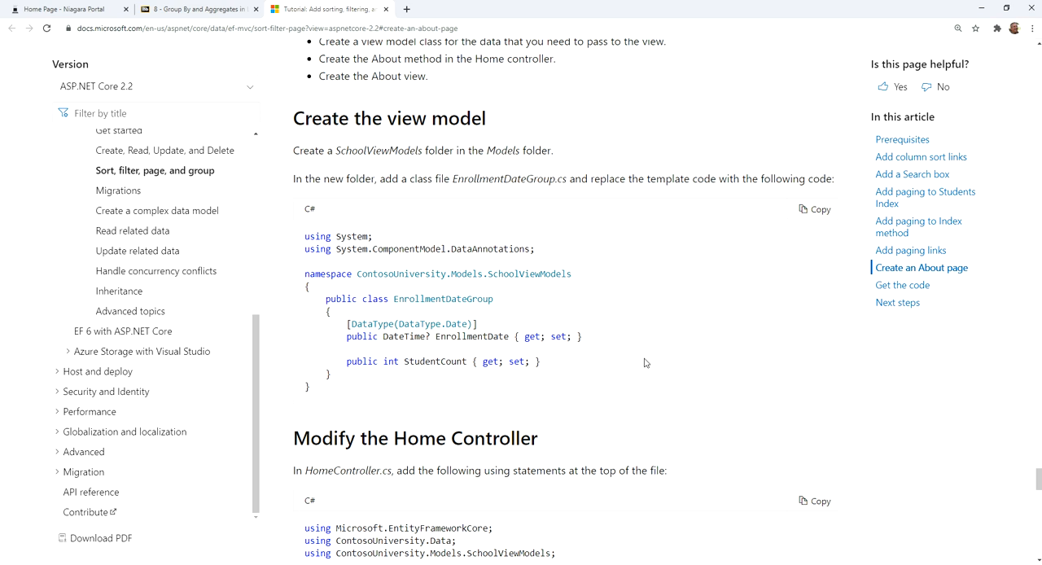
{"action": "scroll", "scroll_direction": "down", "scroll_amount": 3}
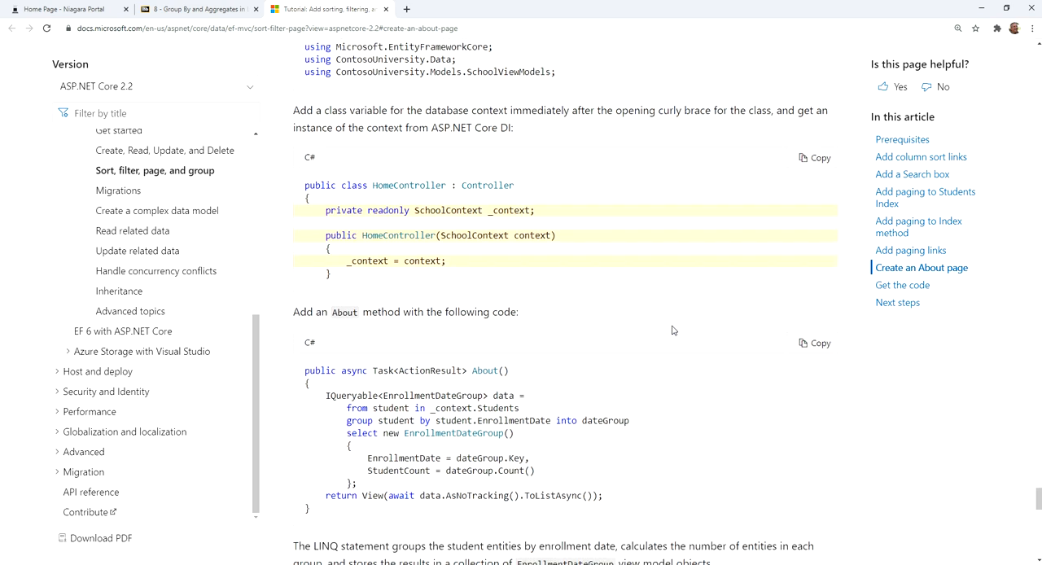
{"action": "scroll", "scroll_direction": "down", "scroll_amount": 3}
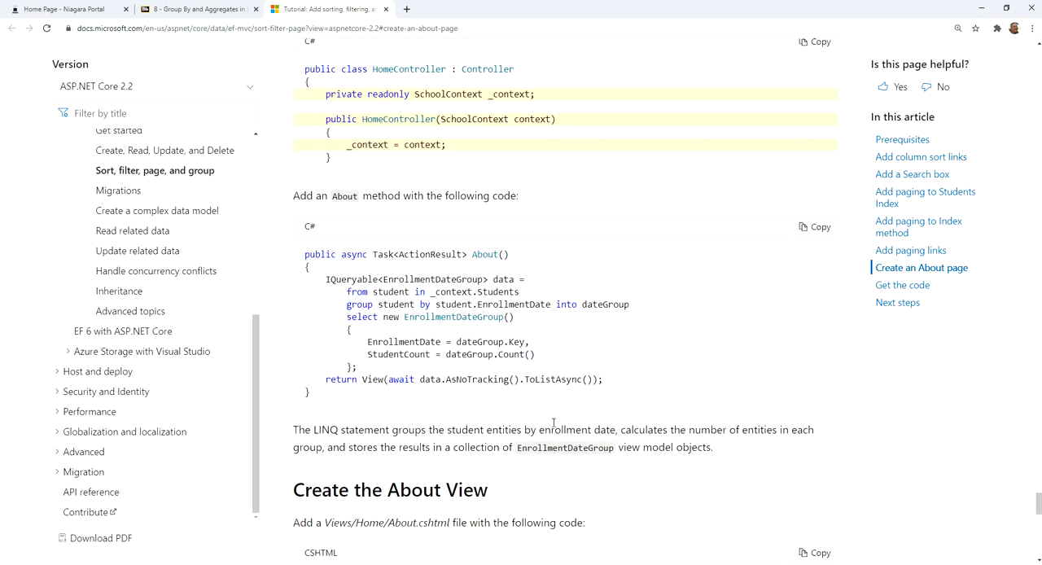
{"action": "mouse_move", "coordinate": [512, 188]}
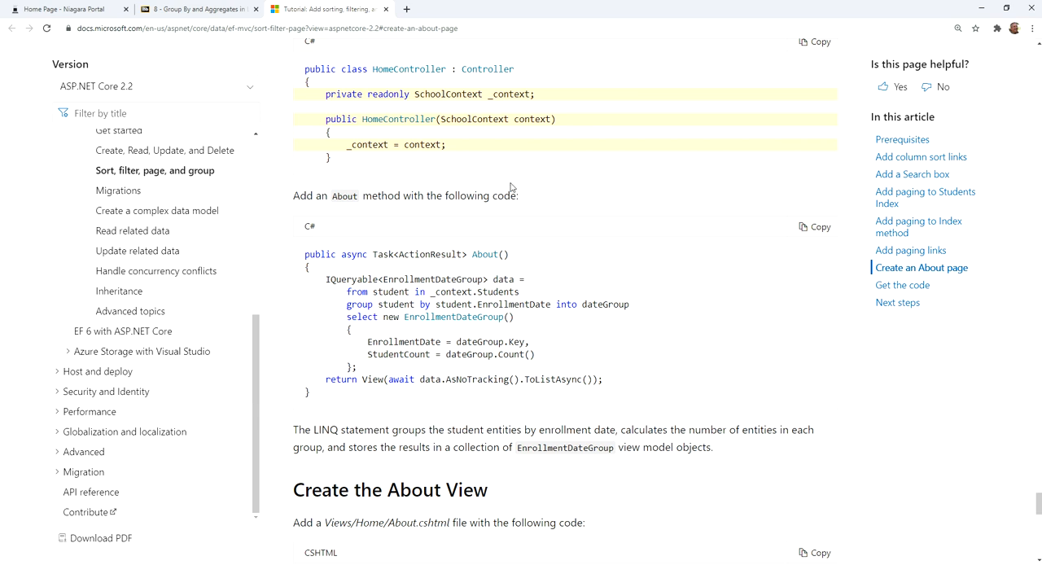
{"action": "mouse_move", "coordinate": [639, 250]}
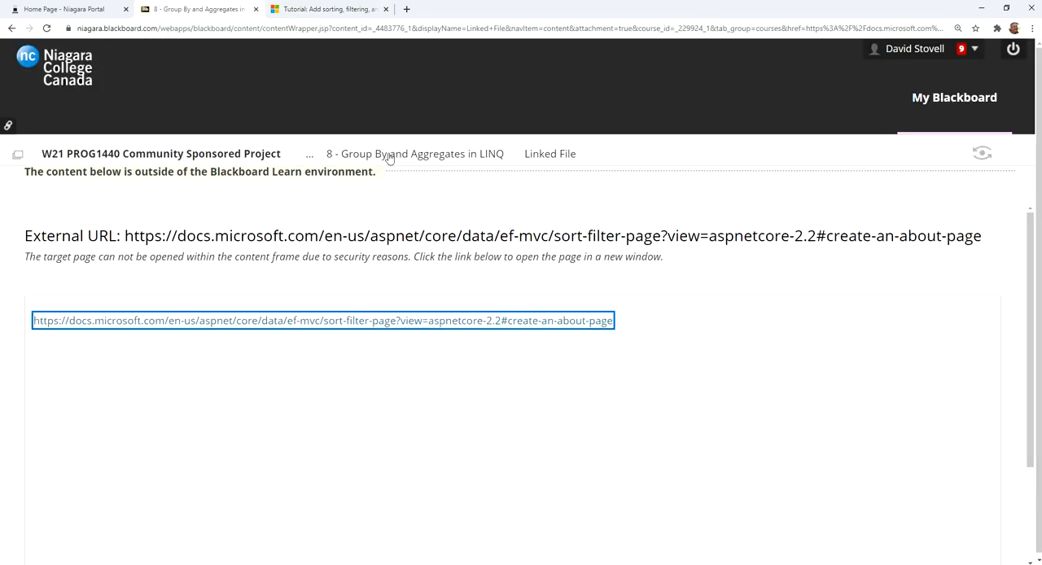
{"action": "mouse_move", "coordinate": [15, 79]}
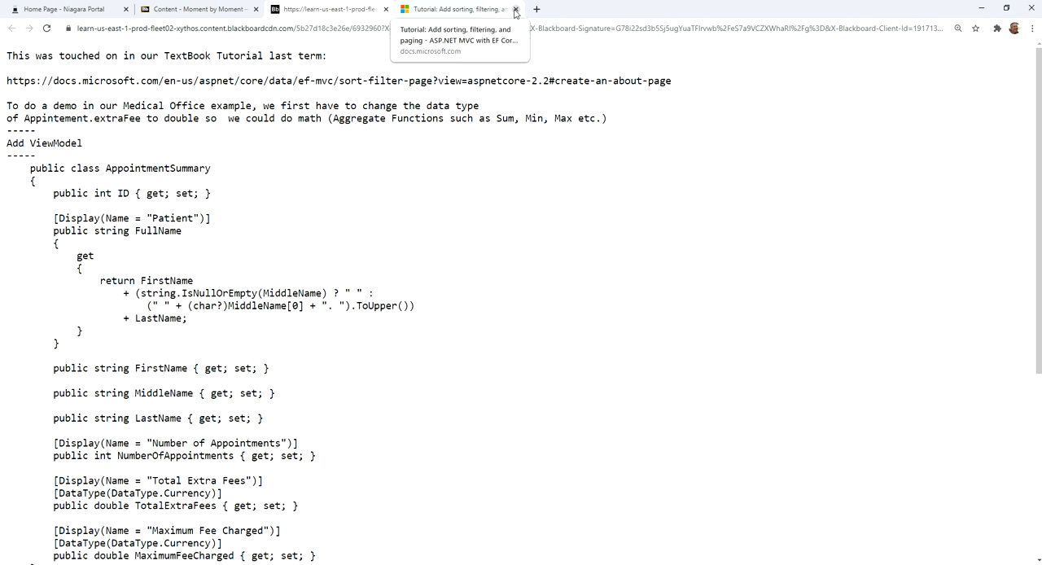
Close the Microsoft Docs tutorial tab.
{"action": "left_click", "coordinate": [515, 9]}
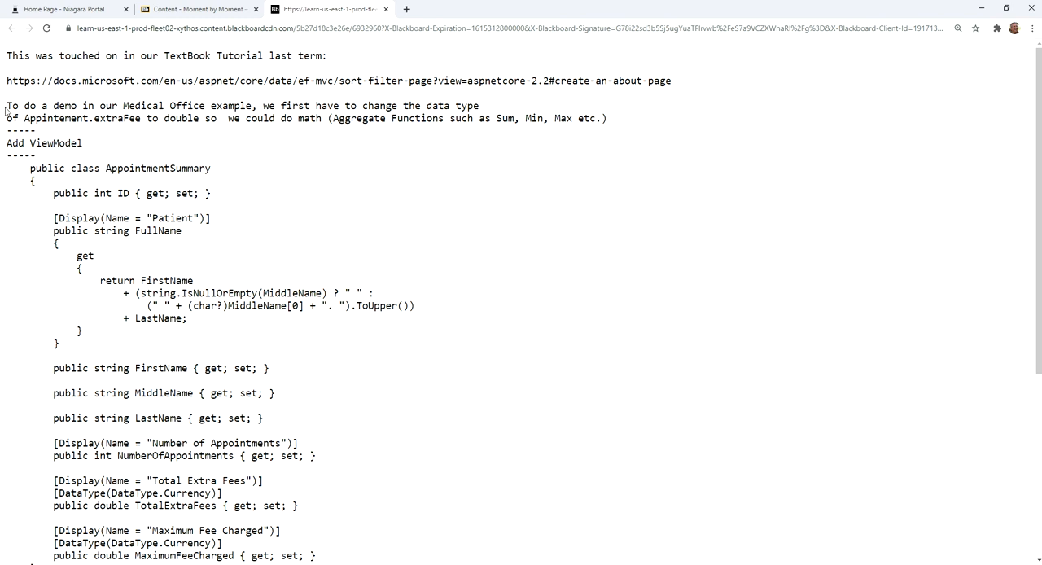
{"action": "mouse_move", "coordinate": [232, 121]}
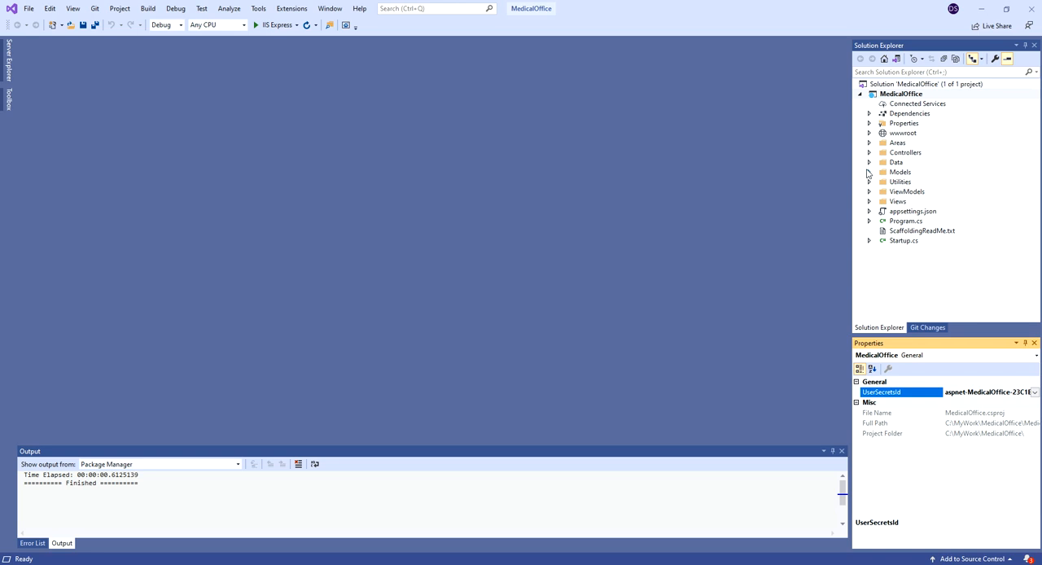
In Models/Appointment.cs, change the extraFee property type from decimal to double.
{"action": "left_click", "coordinate": [869, 172]}
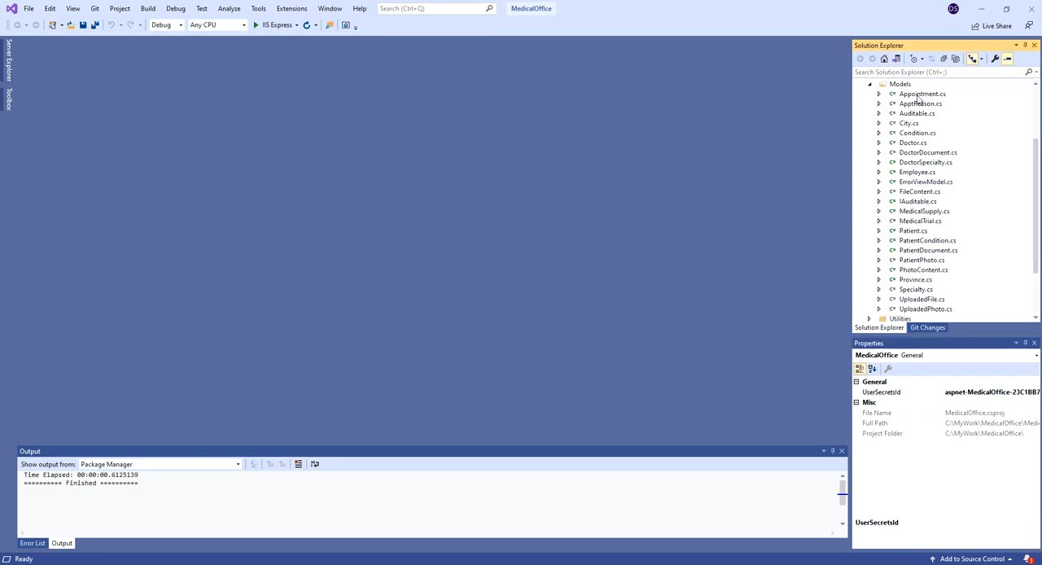
{"action": "double_click", "coordinate": [922, 94]}
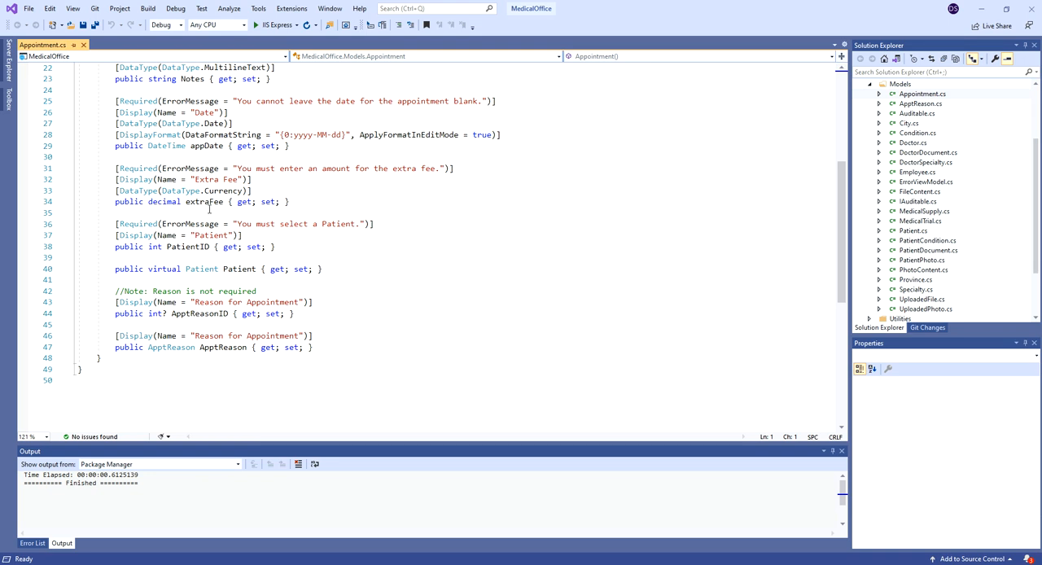
{"action": "mouse_move", "coordinate": [224, 191]}
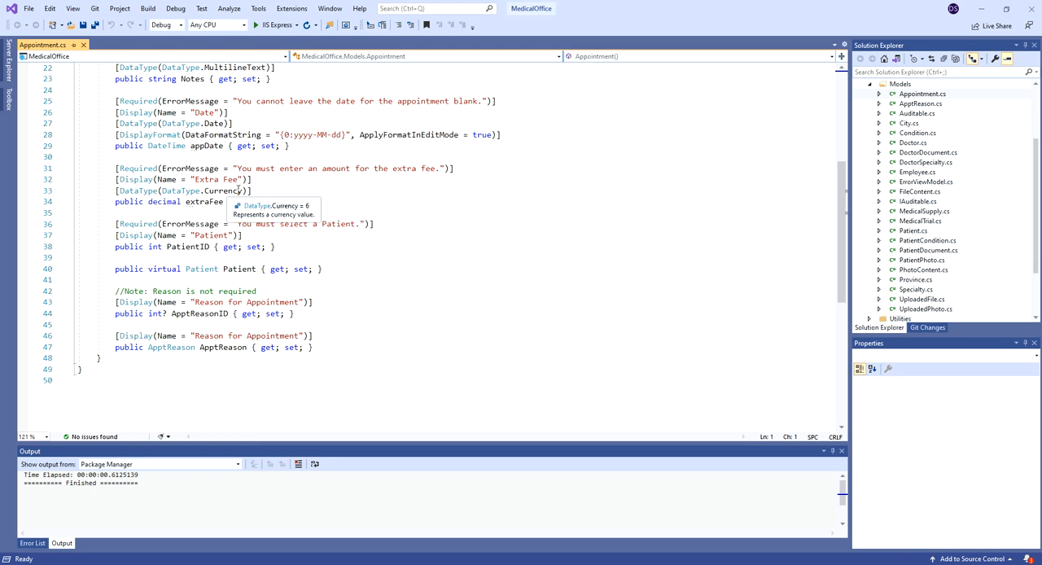
{"action": "left_click", "coordinate": [167, 201]}
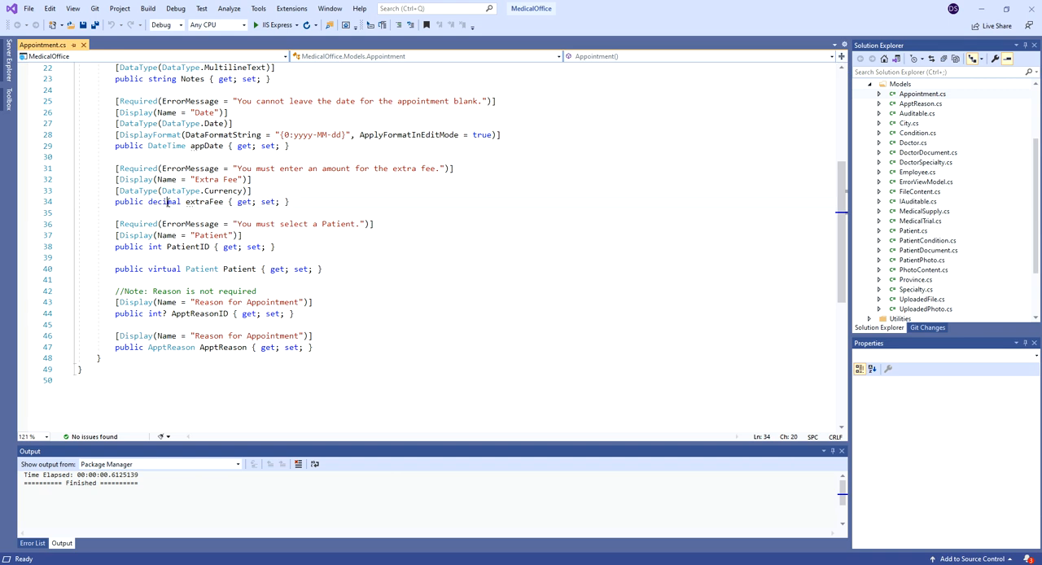
{"action": "type", "text": "double"}
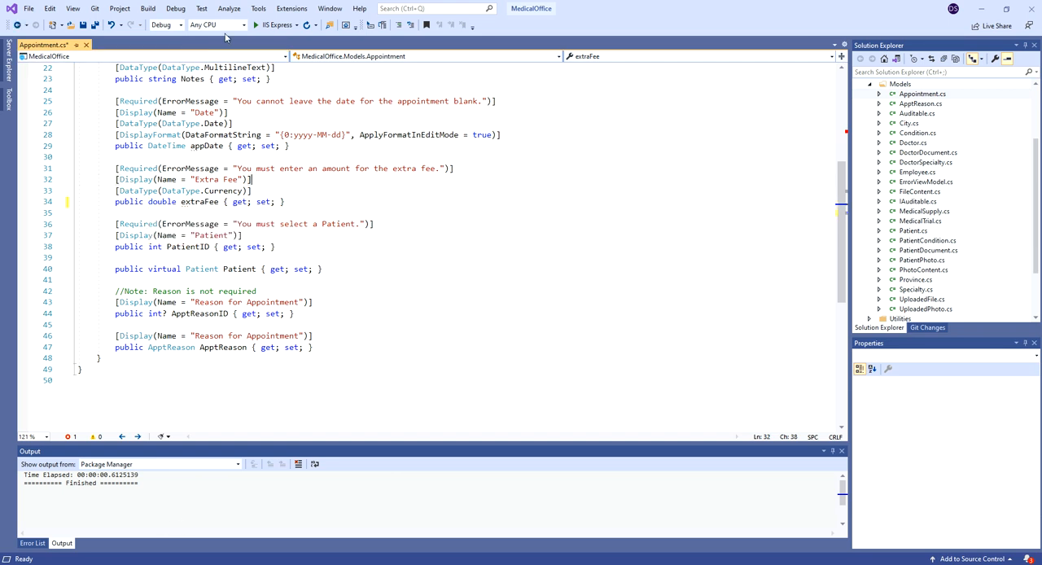
Build the solution and fix conversion errors using d-suffixed literals.
{"action": "left_click", "coordinate": [147, 9]}
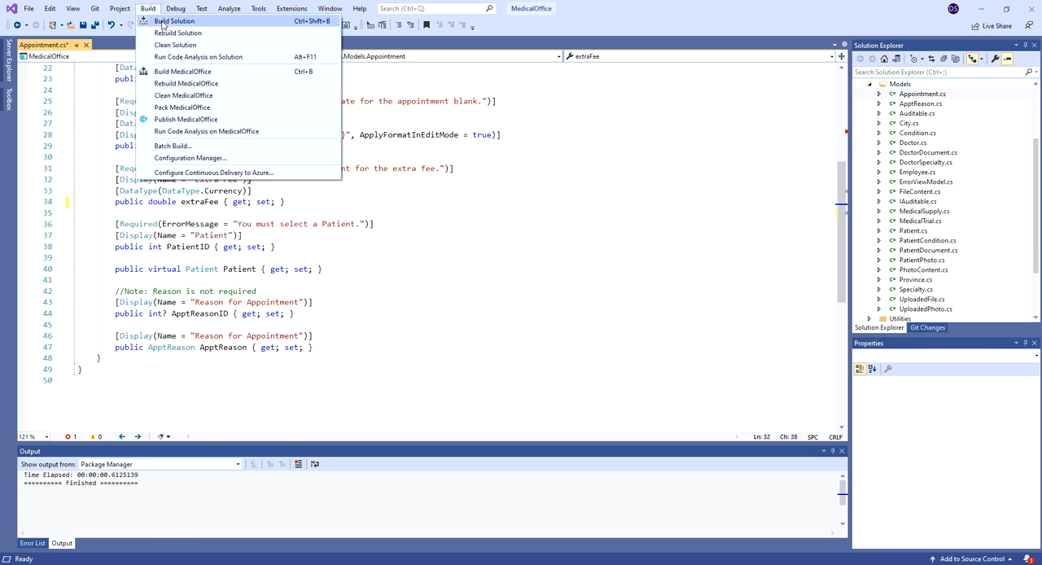
{"action": "left_click", "coordinate": [174, 21]}
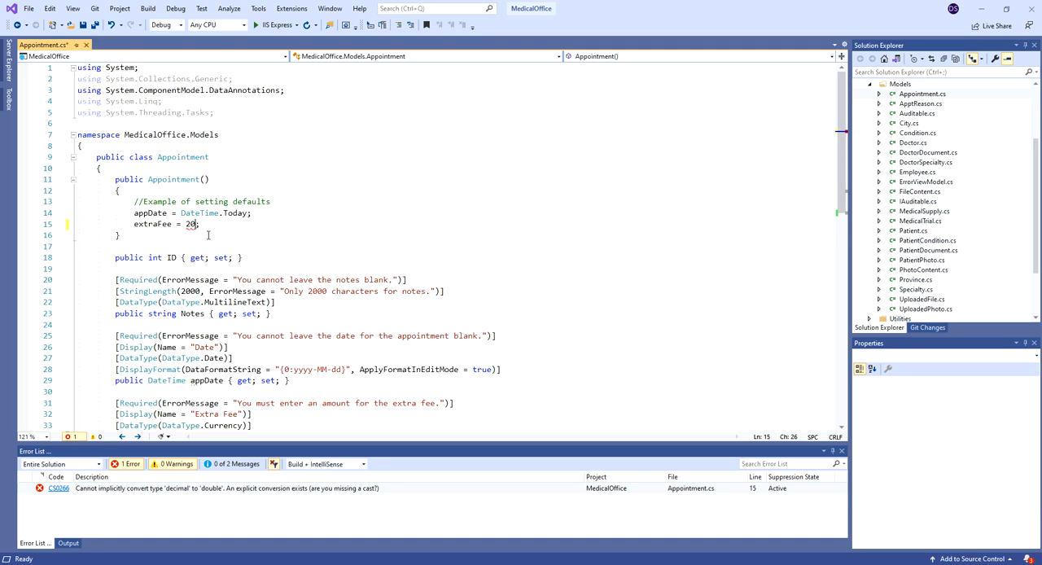
{"action": "type", "text": "double totalFees = 0d; }"}
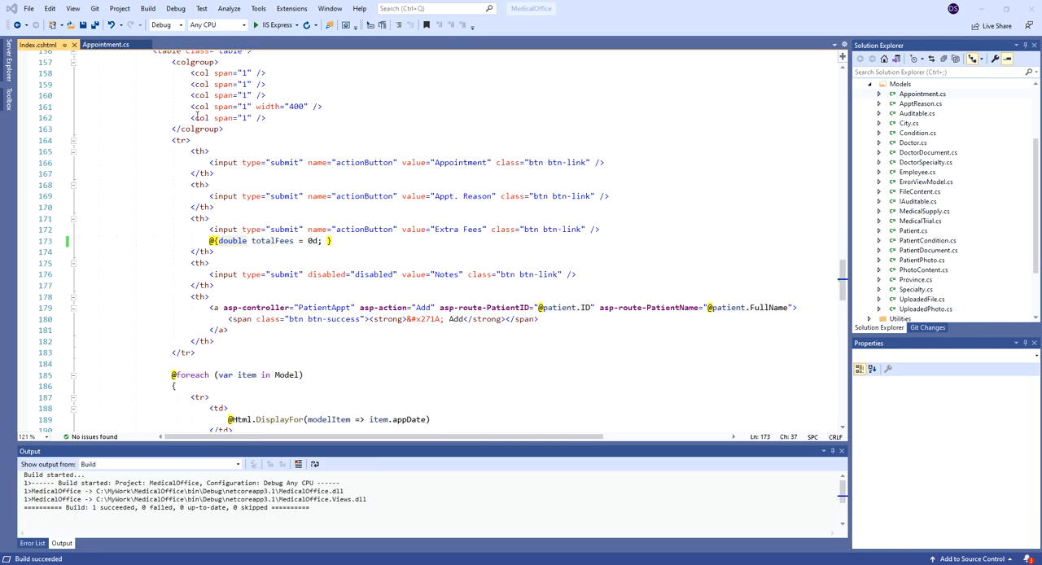
{"action": "mouse_move", "coordinate": [73, 45]}
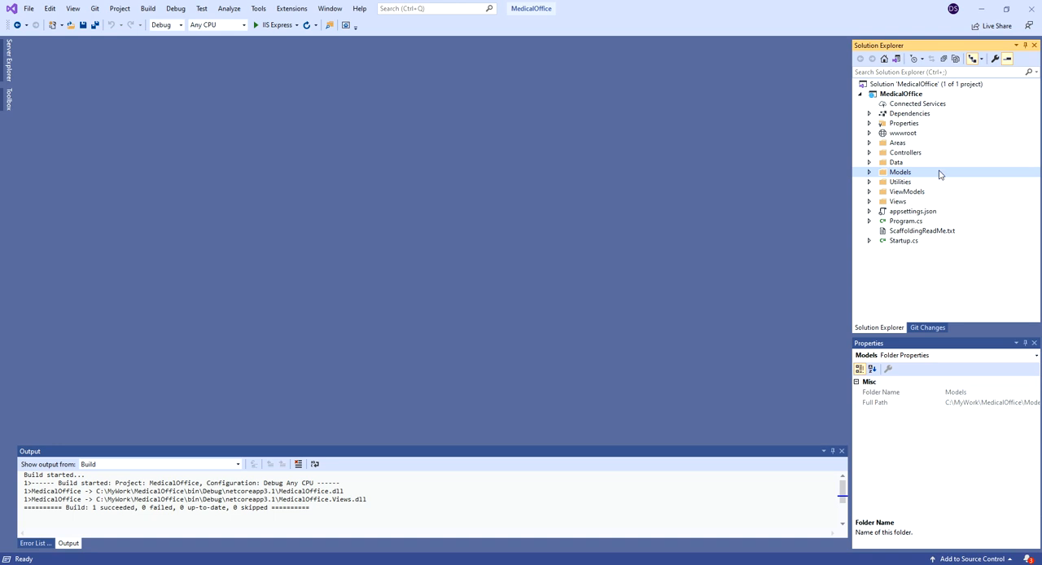
Open _CommonCommands.txt from the Data folder, close the Initial migration file, and collapse Data.
{"action": "left_click", "coordinate": [869, 162]}
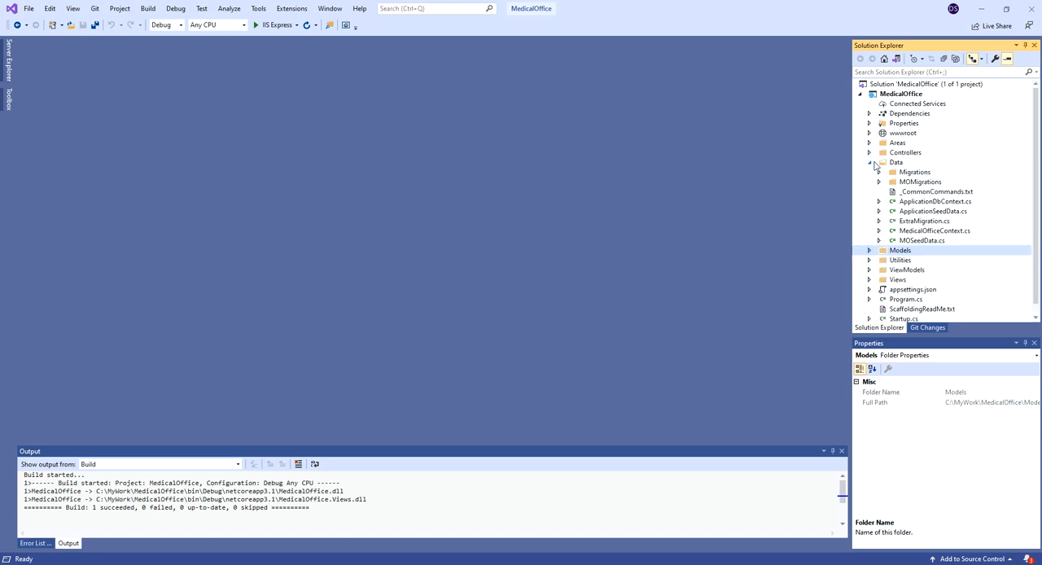
{"action": "left_click", "coordinate": [920, 182]}
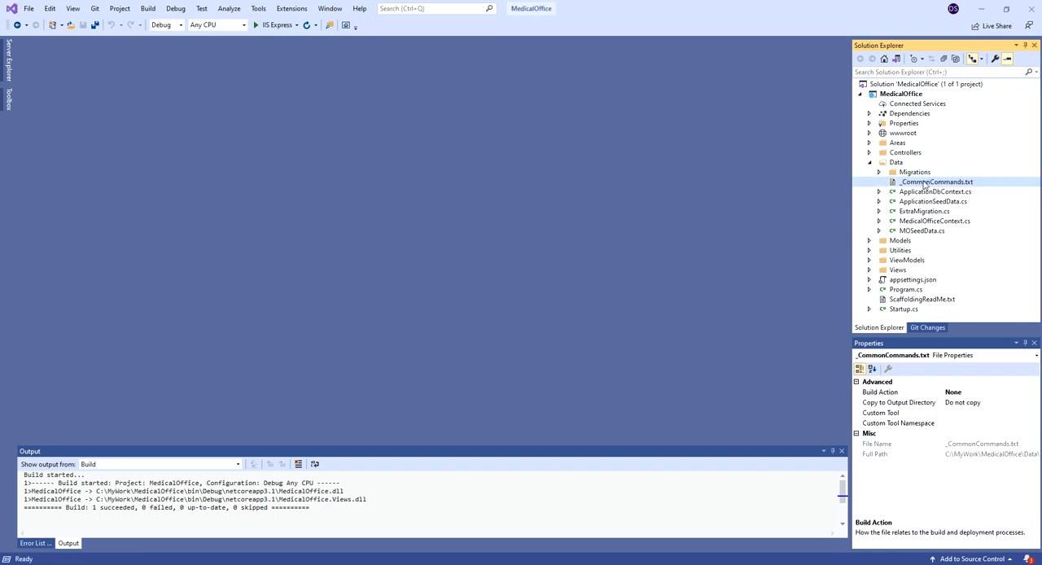
{"action": "double_click", "coordinate": [936, 182]}
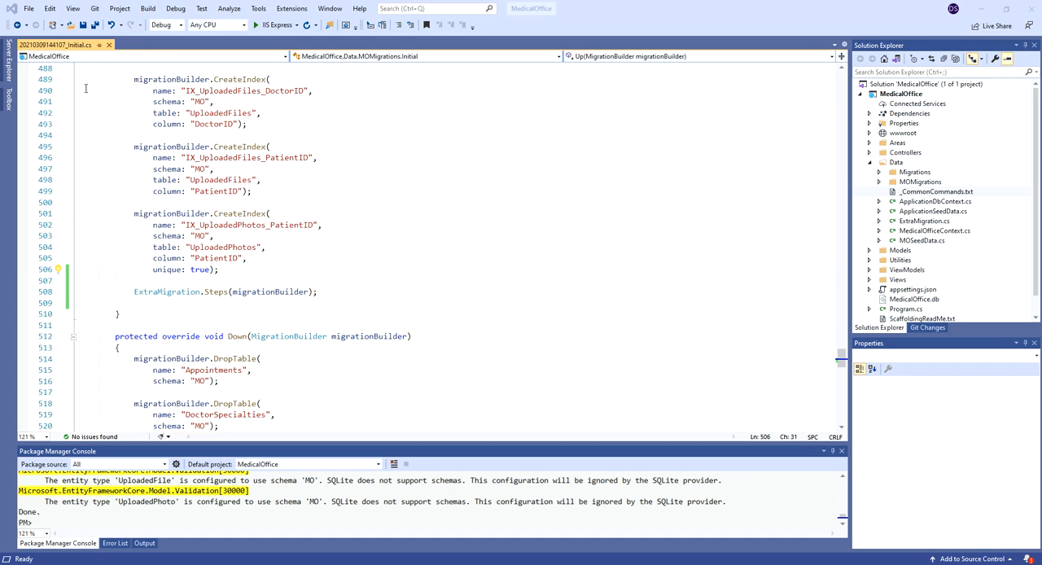
{"action": "mouse_move", "coordinate": [110, 47]}
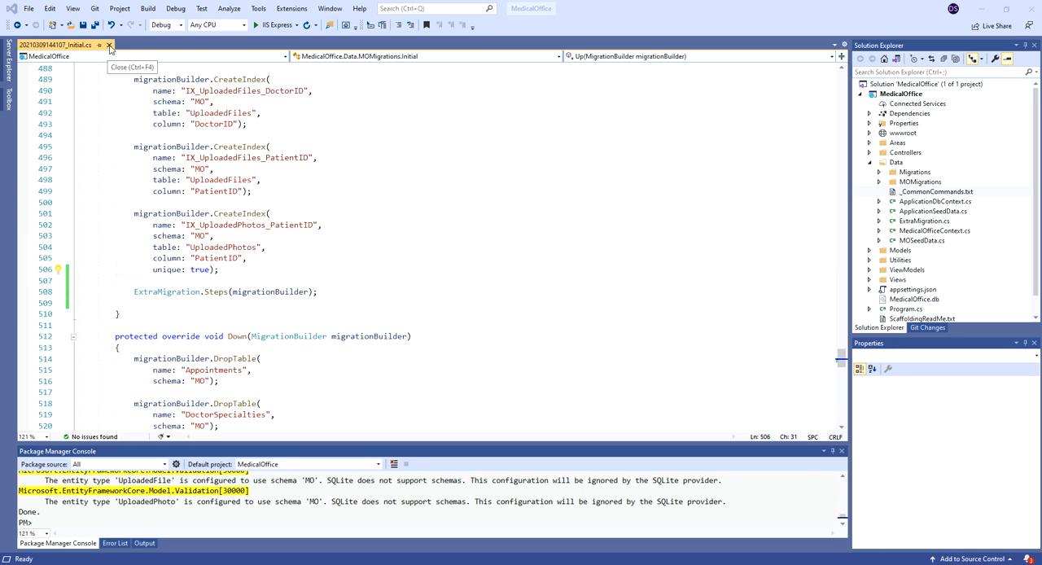
{"action": "left_click", "coordinate": [109, 45]}
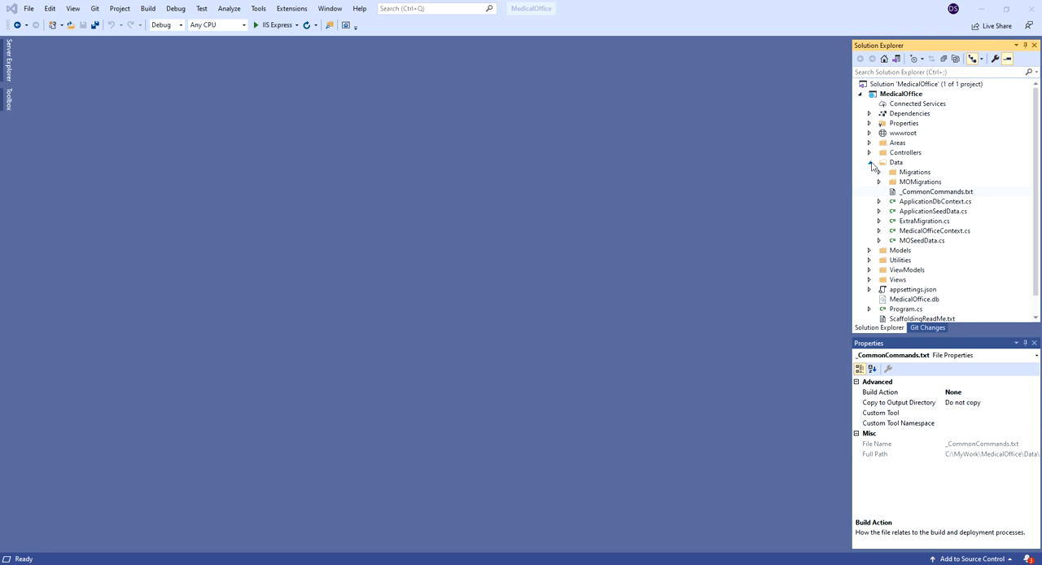
{"action": "left_click", "coordinate": [870, 162]}
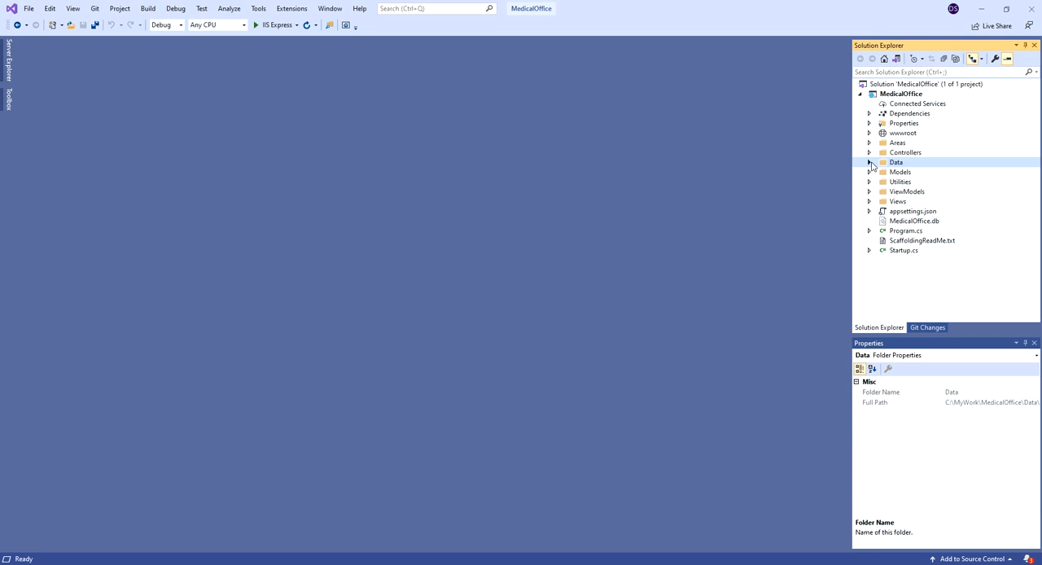
{"action": "mouse_move", "coordinate": [868, 196]}
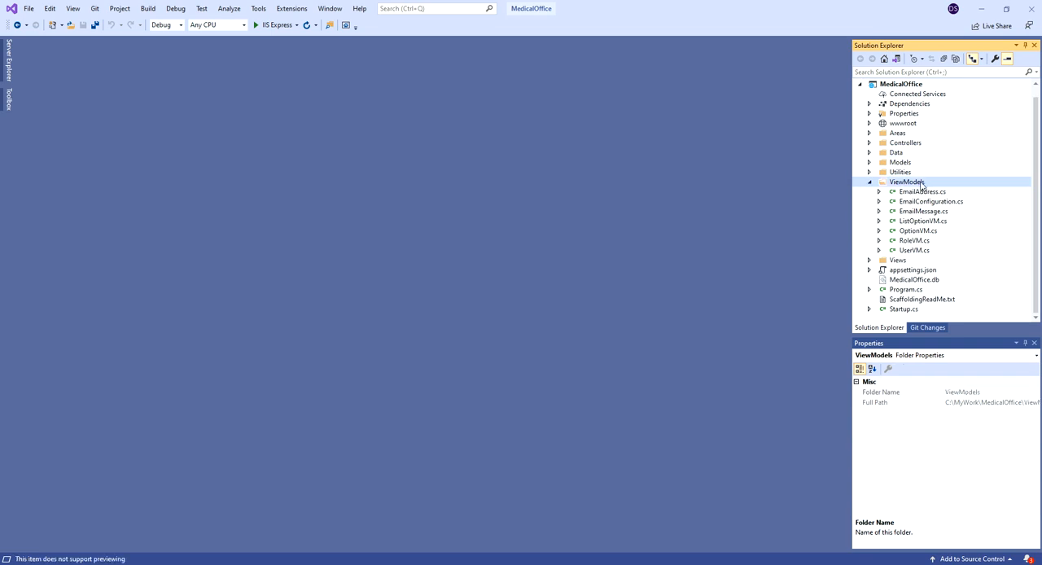
Add a new Class item named AppointmentSummary under ViewModels.
{"action": "right_click", "coordinate": [908, 182]}
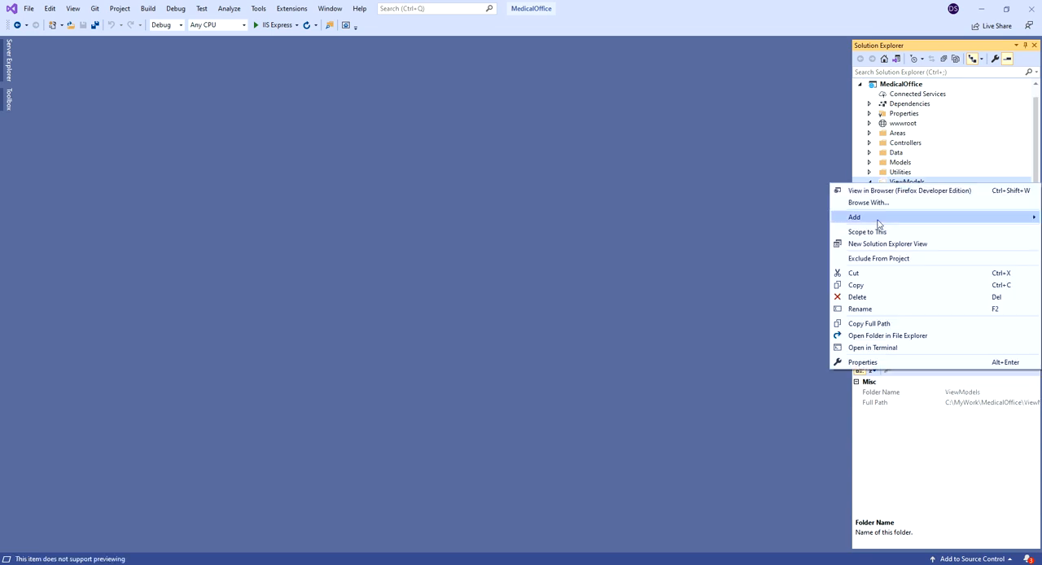
{"action": "mouse_move", "coordinate": [854, 216]}
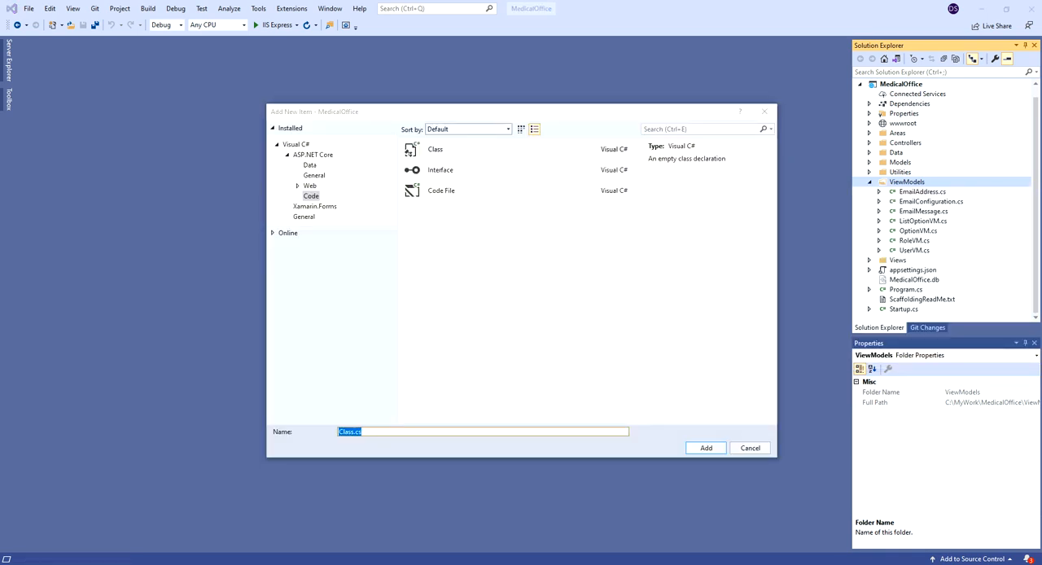
{"action": "left_click", "coordinate": [367, 431]}
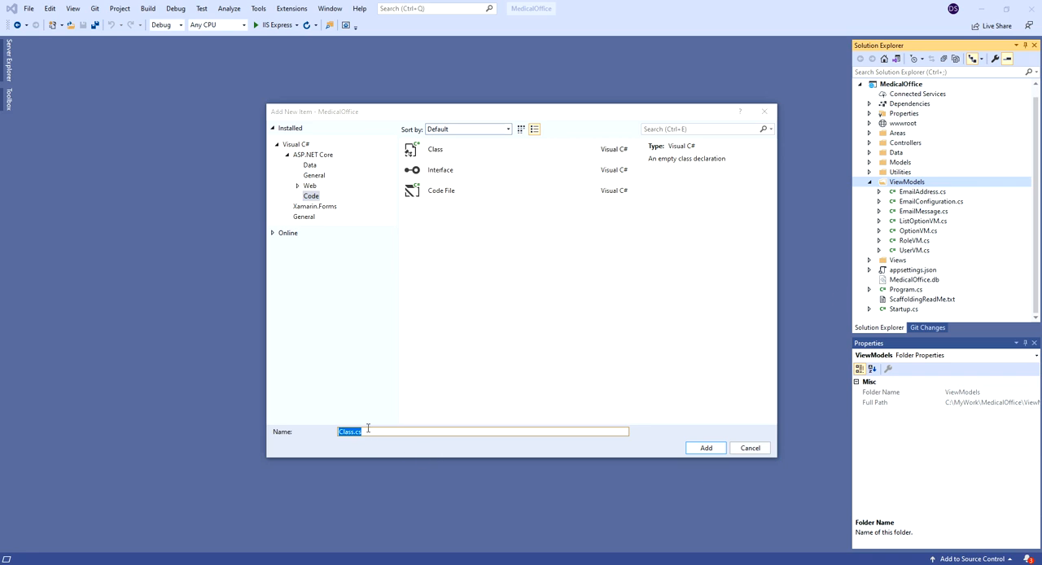
{"action": "type", "text": "AppointmentSummary"}
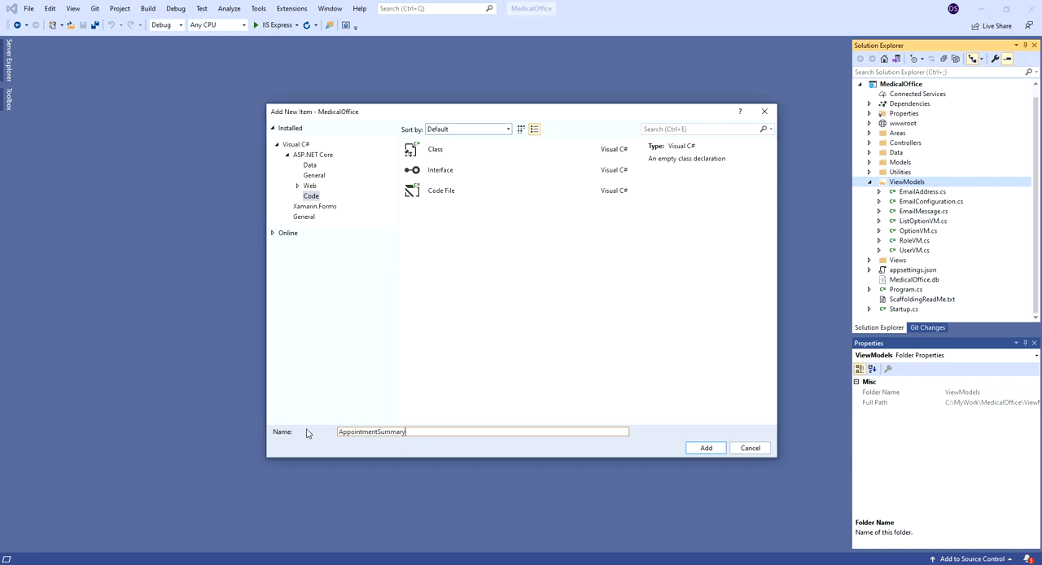
{"action": "left_click", "coordinate": [705, 447]}
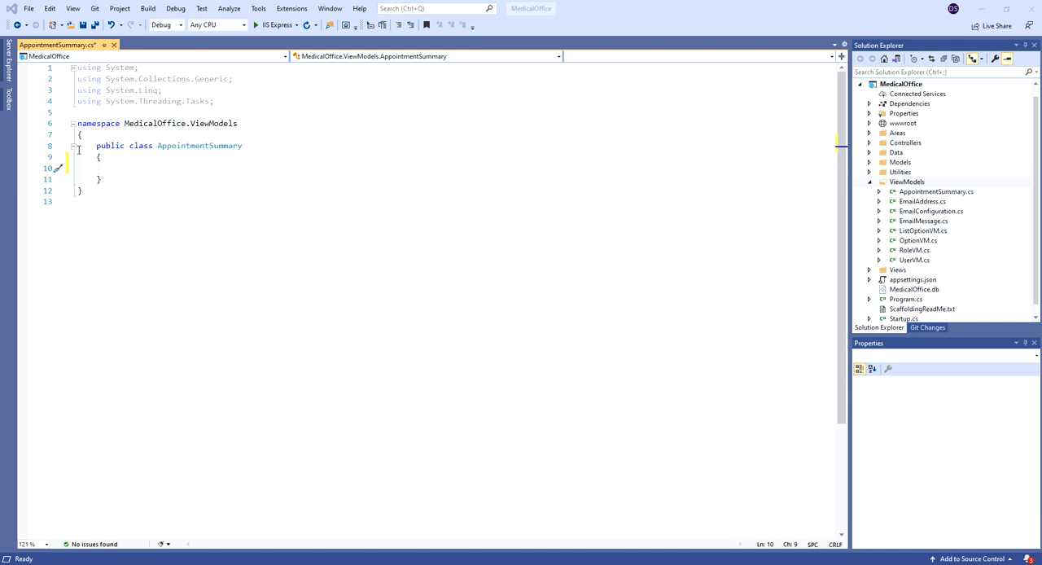
Type the ID and name properties, then import System.ComponentModel.DataAnnotations via quick fix.
{"action": "type", "text": "public int ID { get; set; }"}
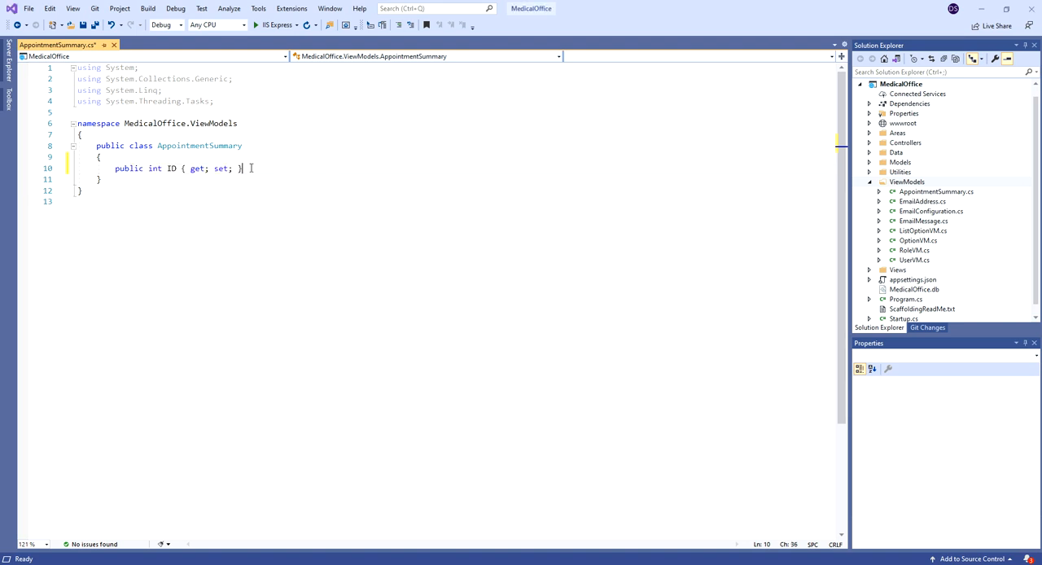
{"action": "key", "text": "enter"}
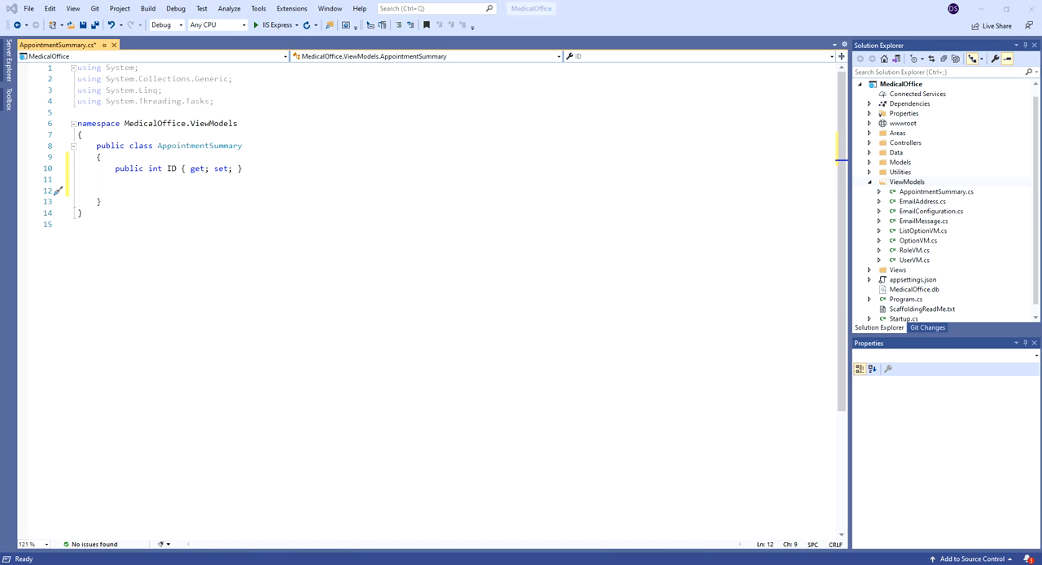
{"action": "left_click", "coordinate": [122, 189]}
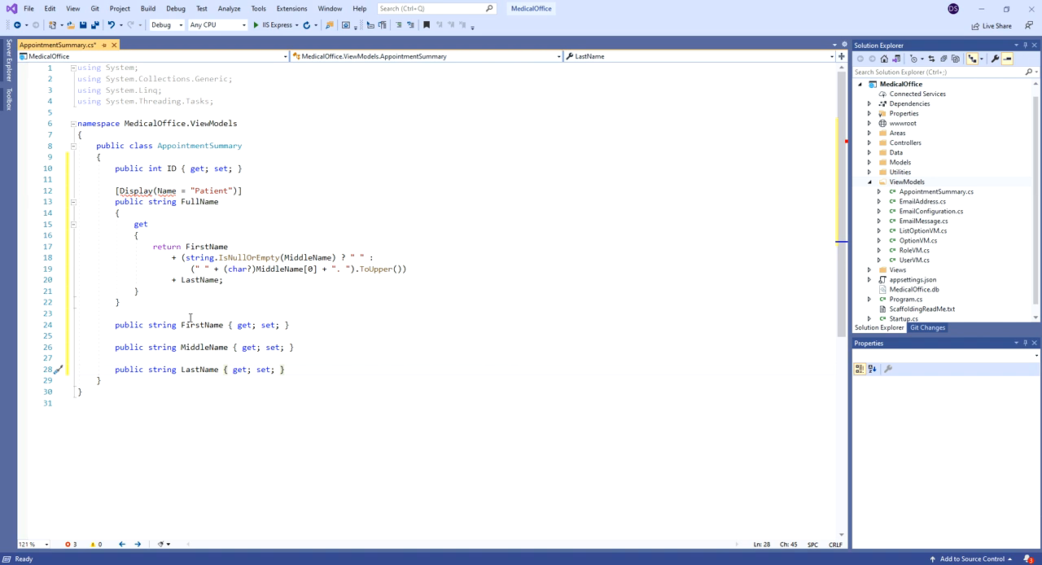
{"action": "mouse_move", "coordinate": [202, 325]}
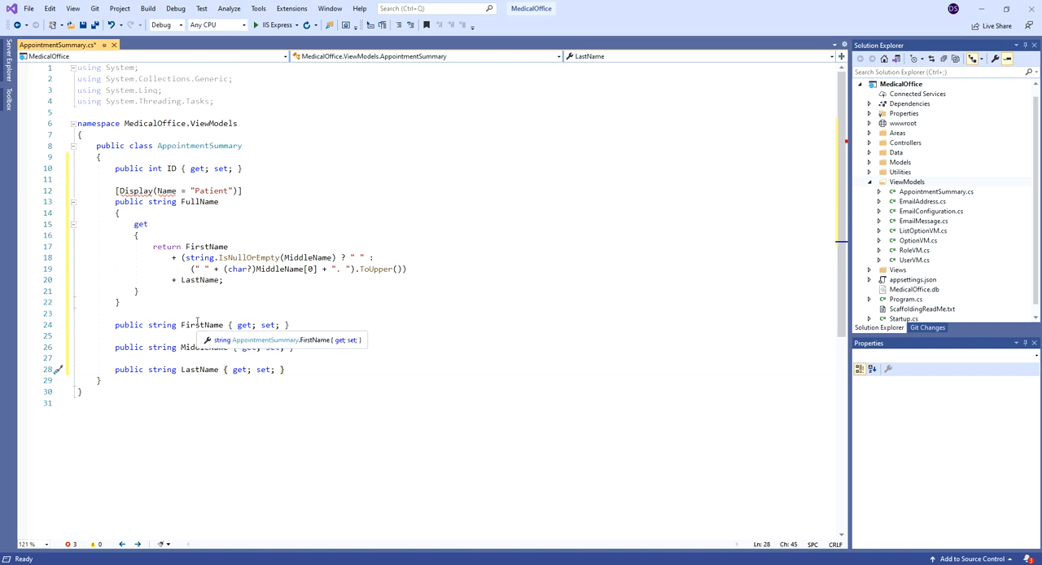
{"action": "mouse_move", "coordinate": [151, 224]}
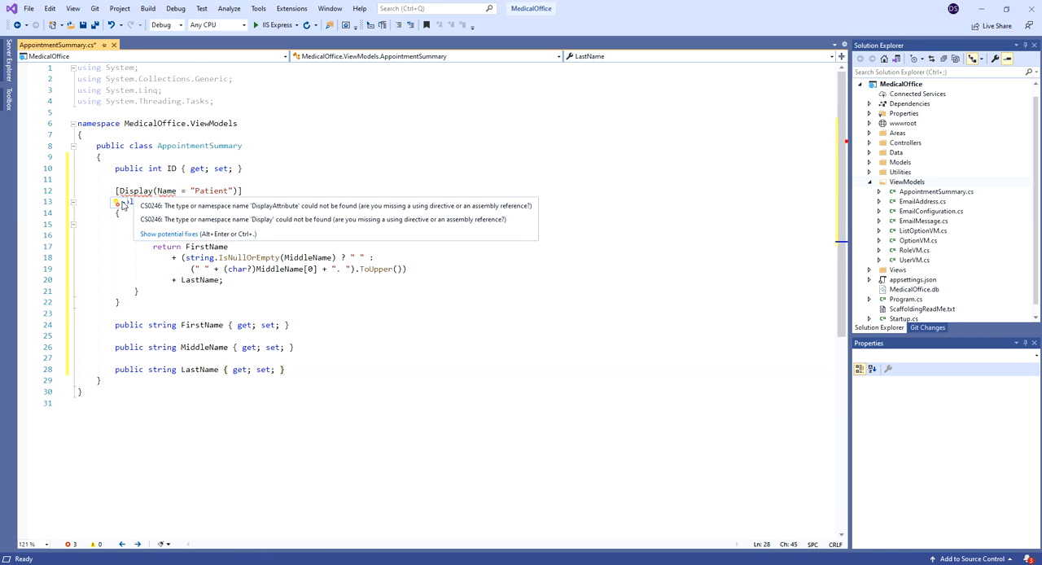
{"action": "left_click", "coordinate": [118, 203]}
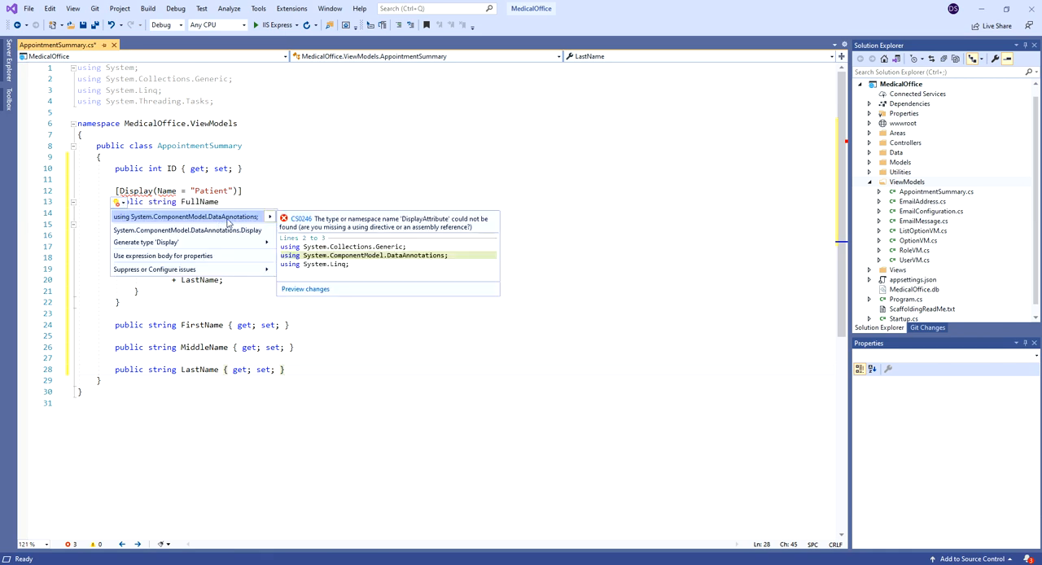
{"action": "left_click", "coordinate": [189, 216]}
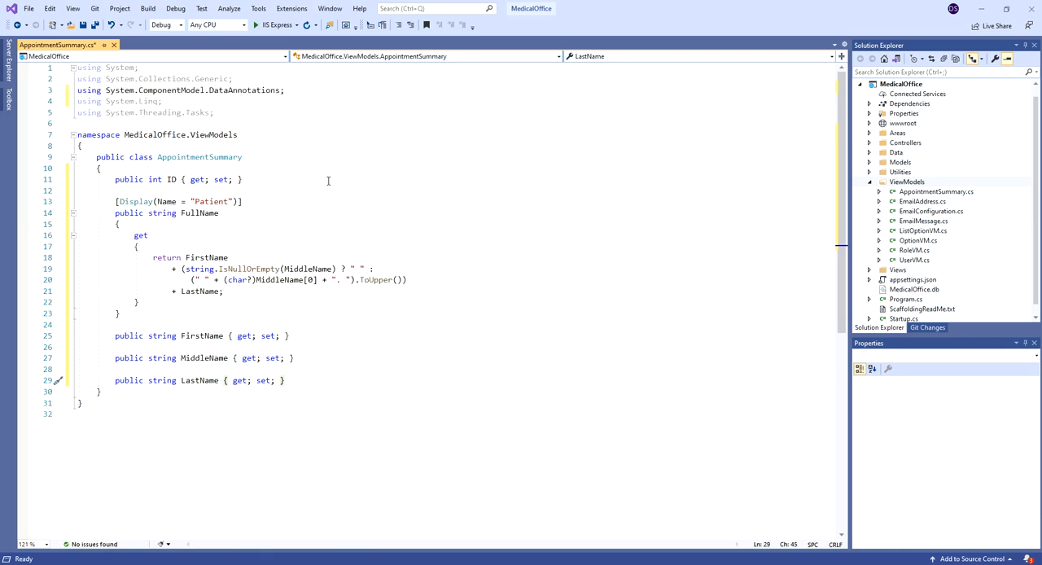
{"action": "mouse_move", "coordinate": [277, 428]}
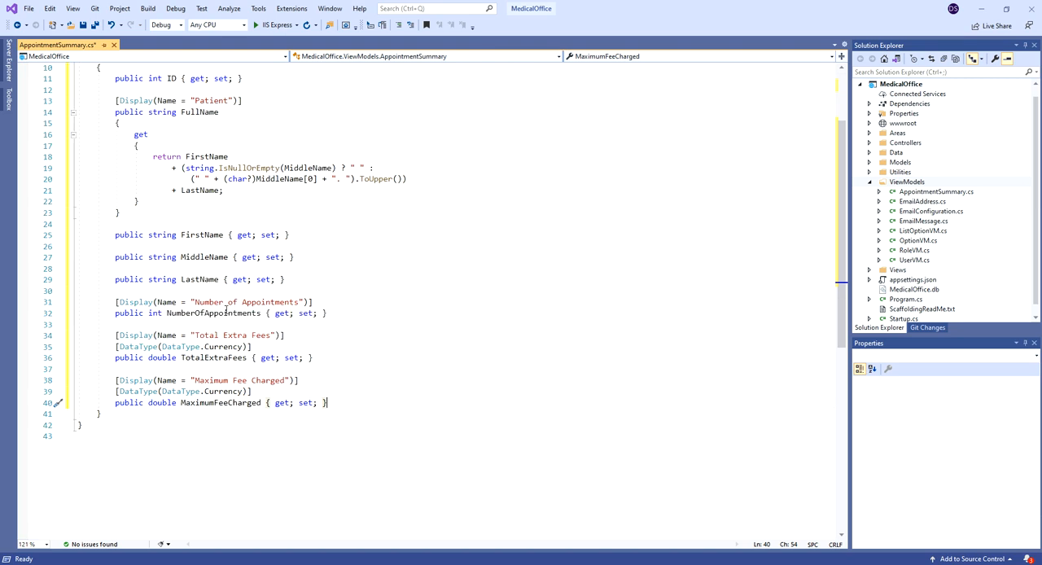
{"action": "mouse_move", "coordinate": [628, 306]}
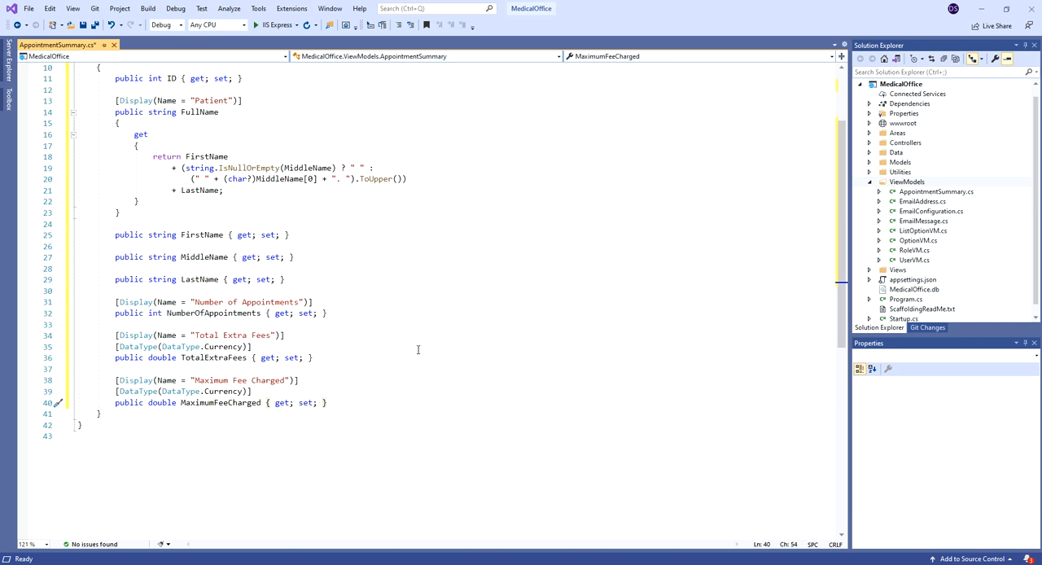
{"action": "mouse_move", "coordinate": [215, 357]}
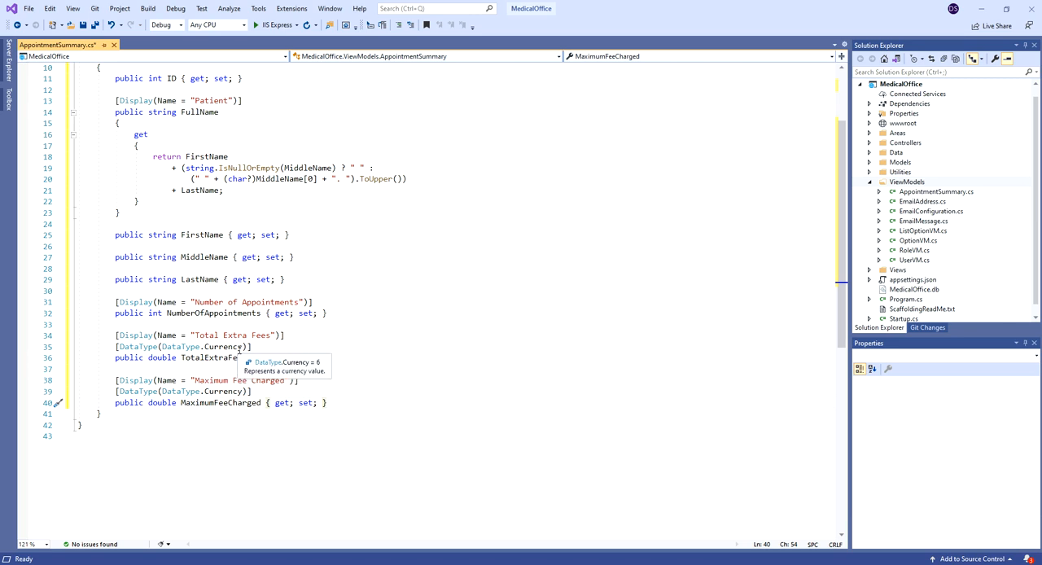
{"action": "mouse_move", "coordinate": [351, 351]}
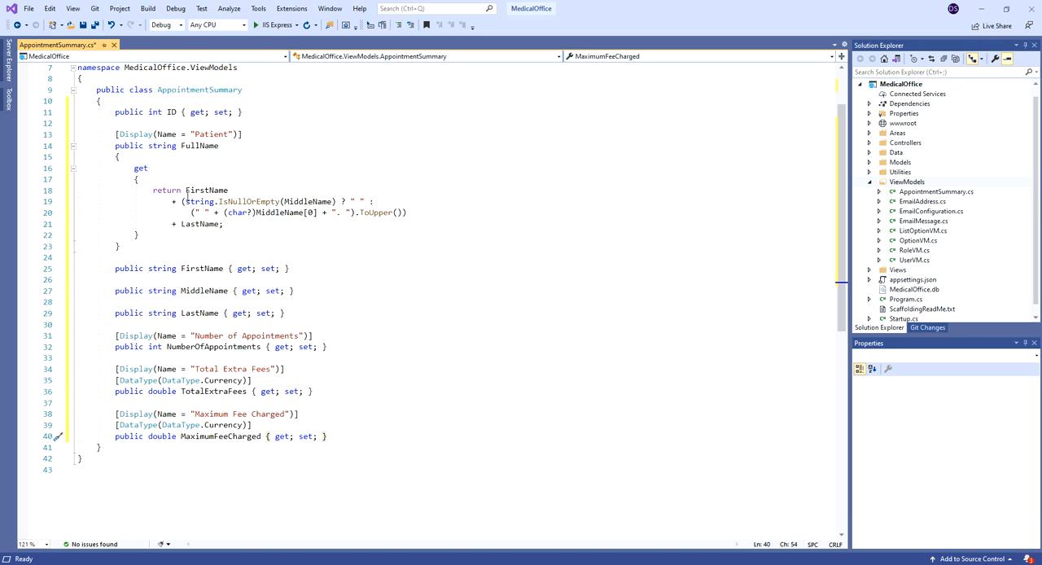
Save AppointmentSummary.cs with the new fee and appointment count properties.
{"action": "key", "text": "ctrl+s"}
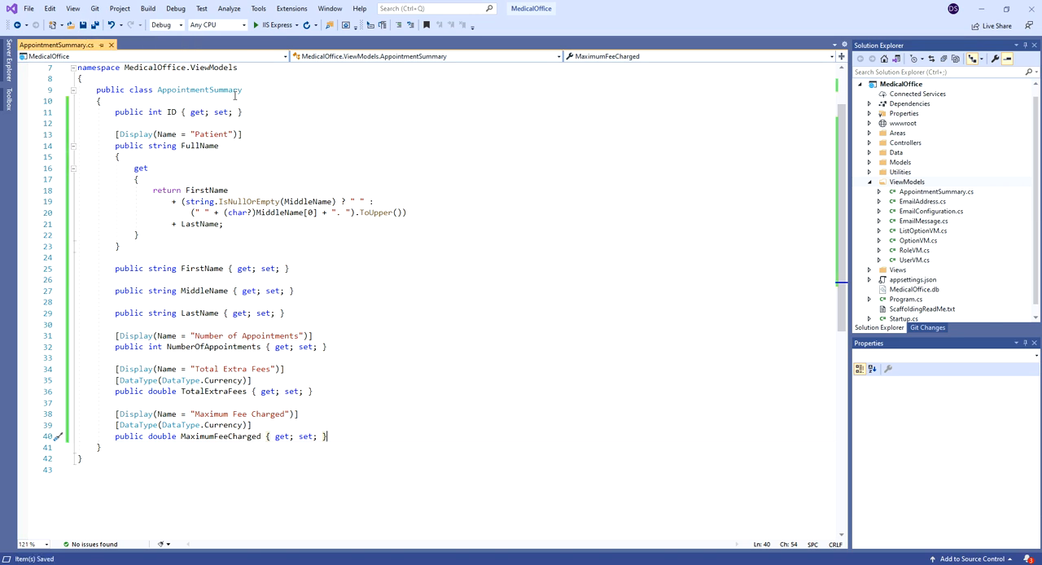
{"action": "mouse_move", "coordinate": [735, 264]}
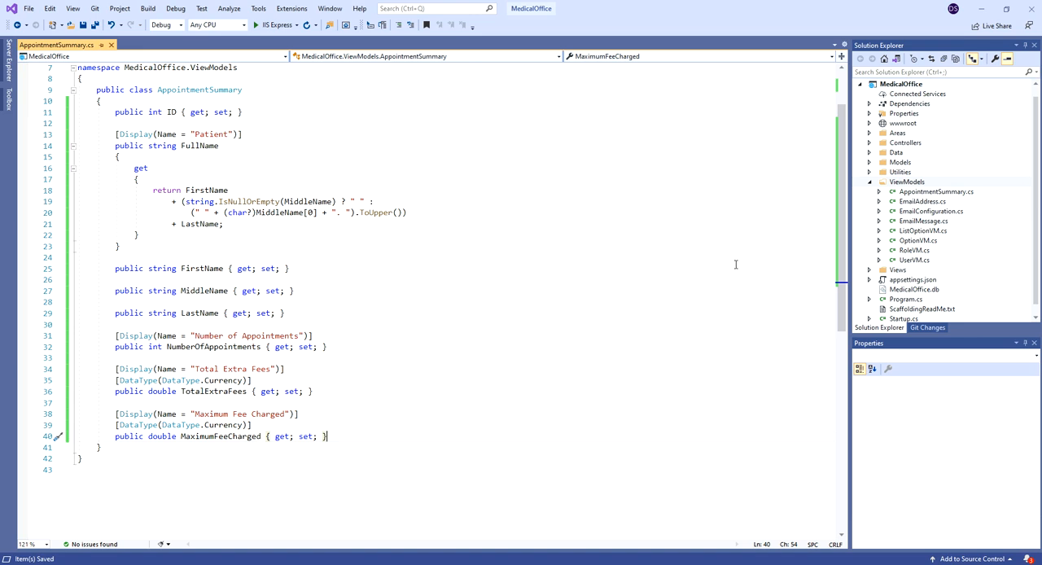
{"action": "mouse_move", "coordinate": [621, 159]}
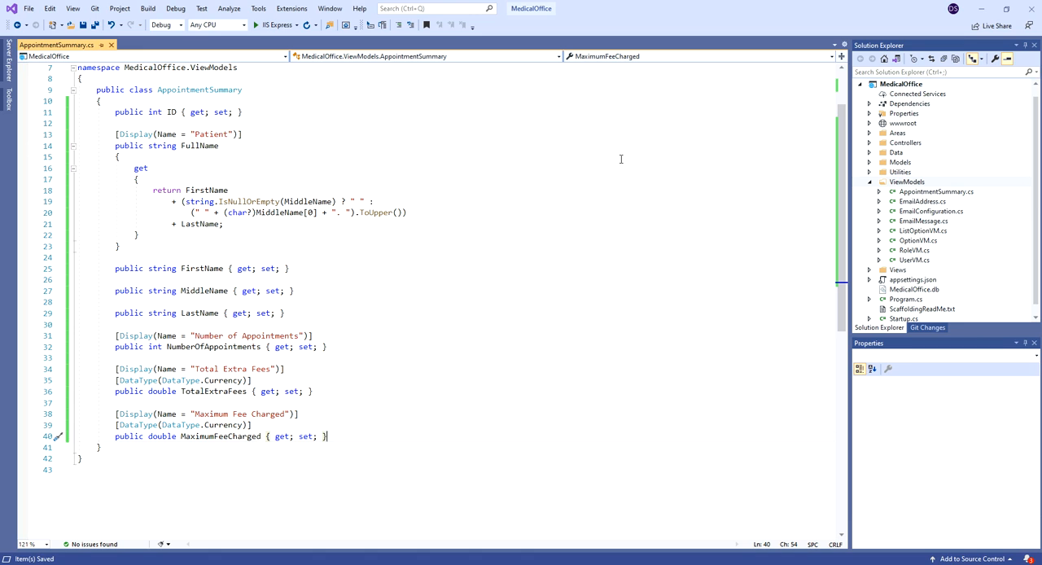
{"action": "mouse_move", "coordinate": [905, 172]}
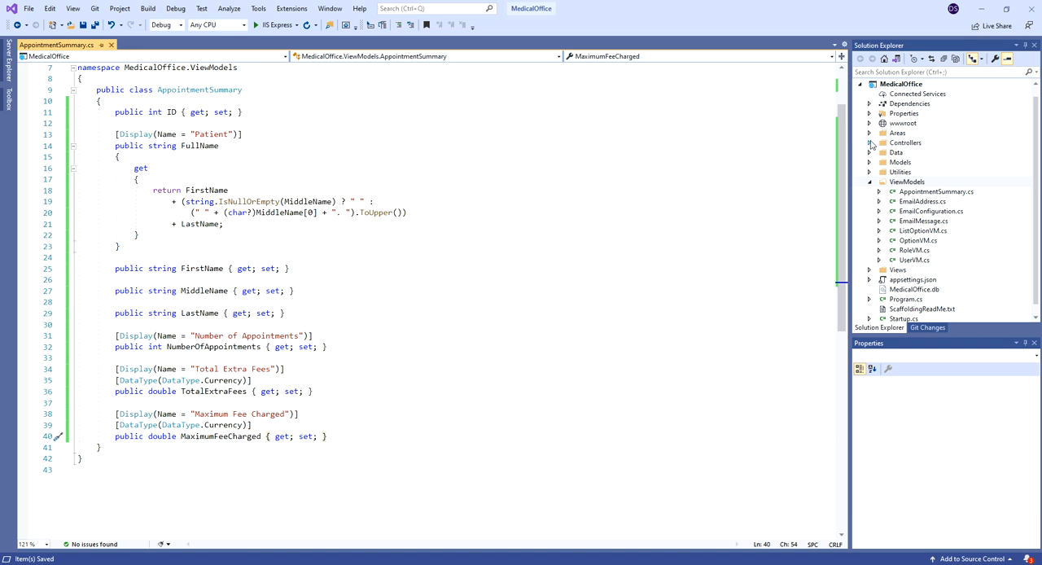
Open HomeController.cs from Controllers and scroll through its existing actions.
{"action": "double_click", "coordinate": [926, 211]}
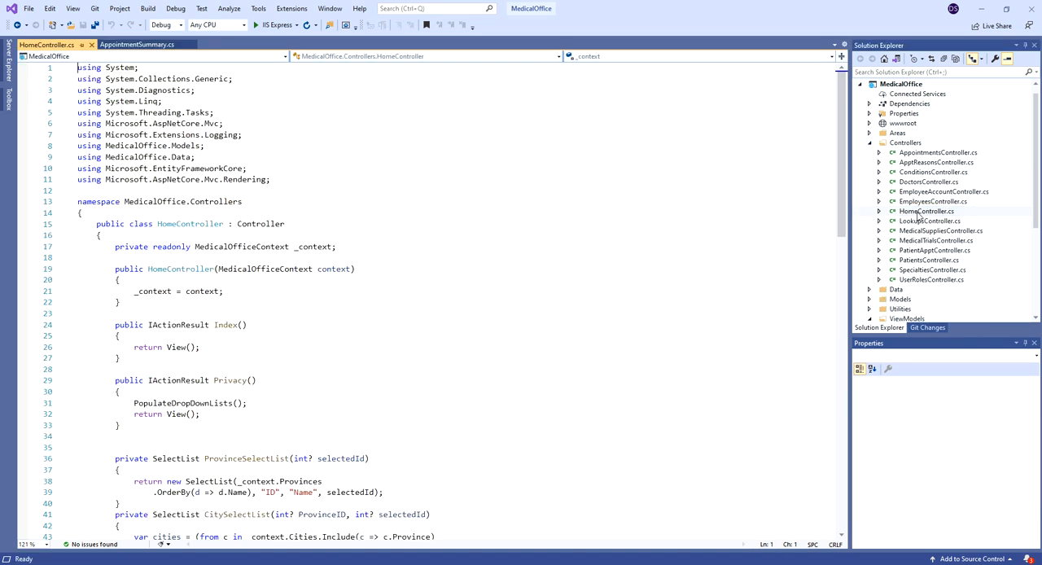
{"action": "scroll", "scroll_direction": "down", "scroll_amount": 3}
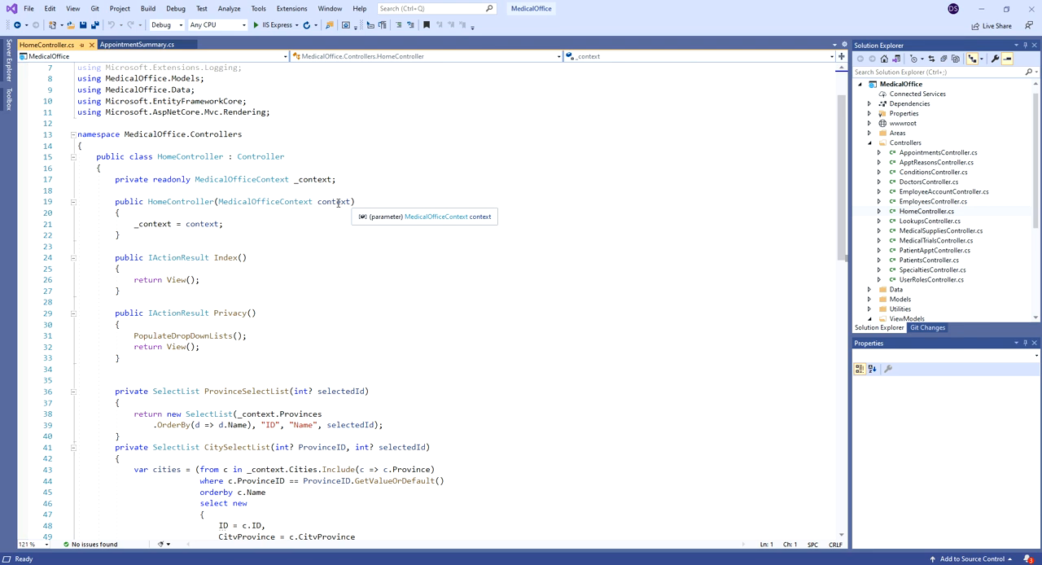
{"action": "mouse_move", "coordinate": [334, 212]}
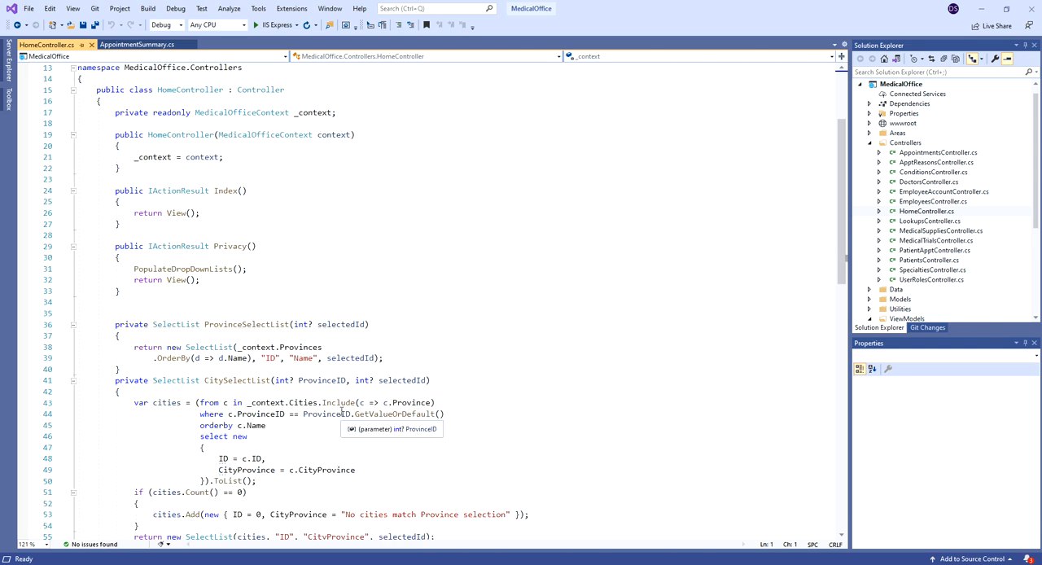
{"action": "mouse_move", "coordinate": [570, 442]}
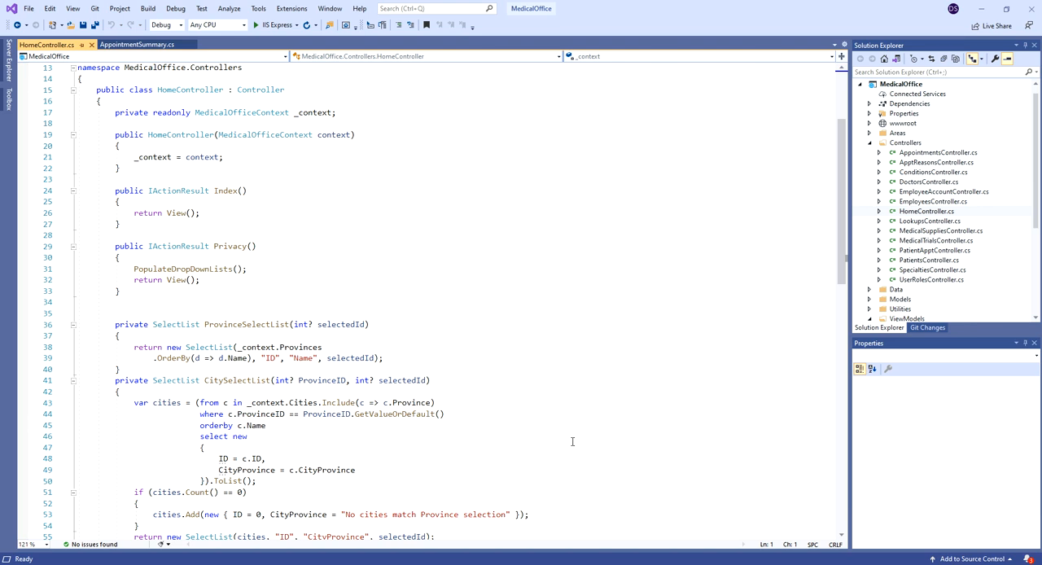
{"action": "mouse_move", "coordinate": [154, 157]}
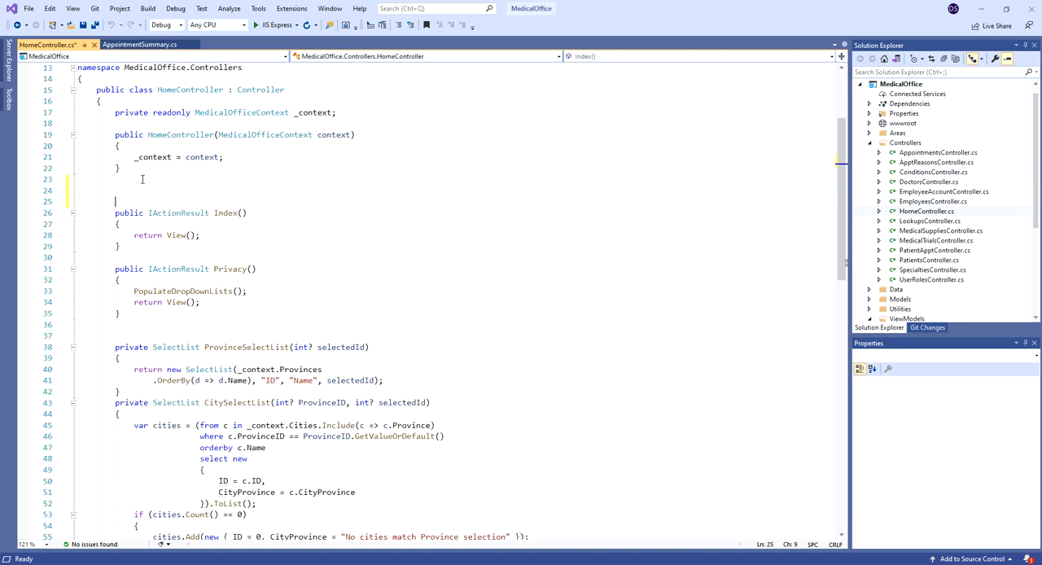
Declare the public IActionResult ApptSummary() action and start a sumQ variable assignment.
{"action": "type", "text": "public IActionResult ApptSummary()"}
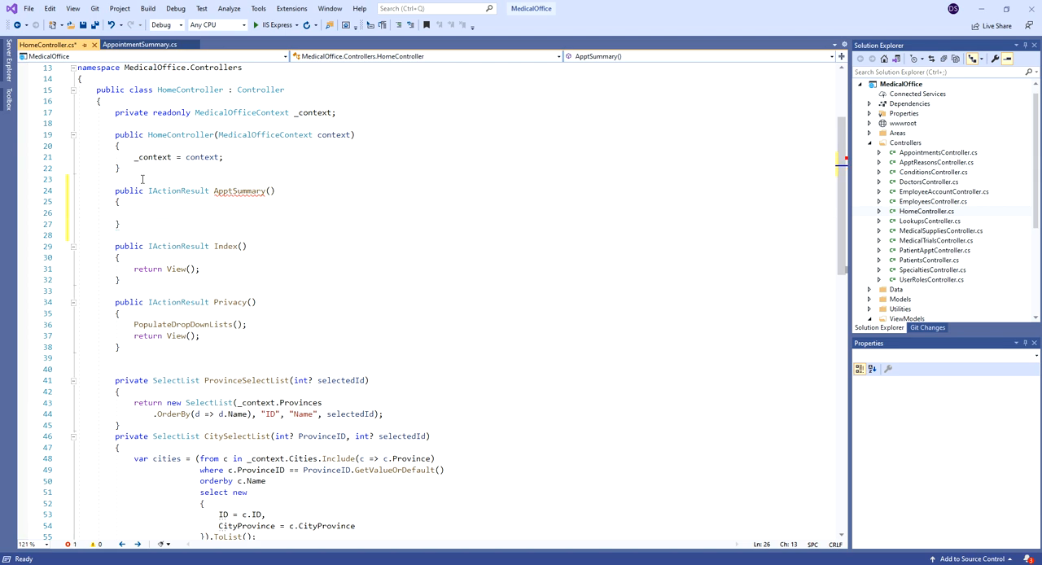
{"action": "mouse_move", "coordinate": [238, 190]}
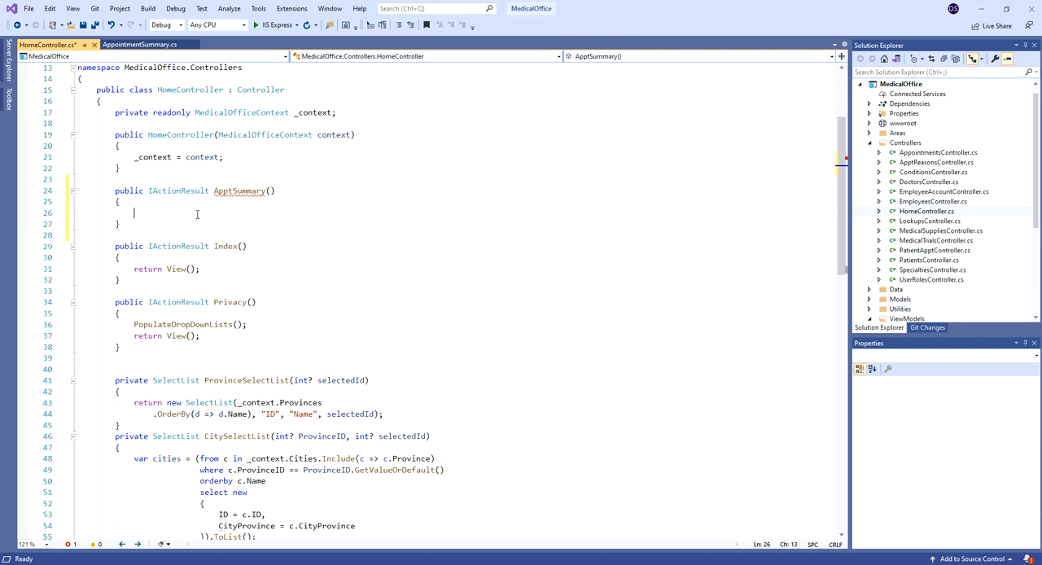
{"action": "type", "text": "var"}
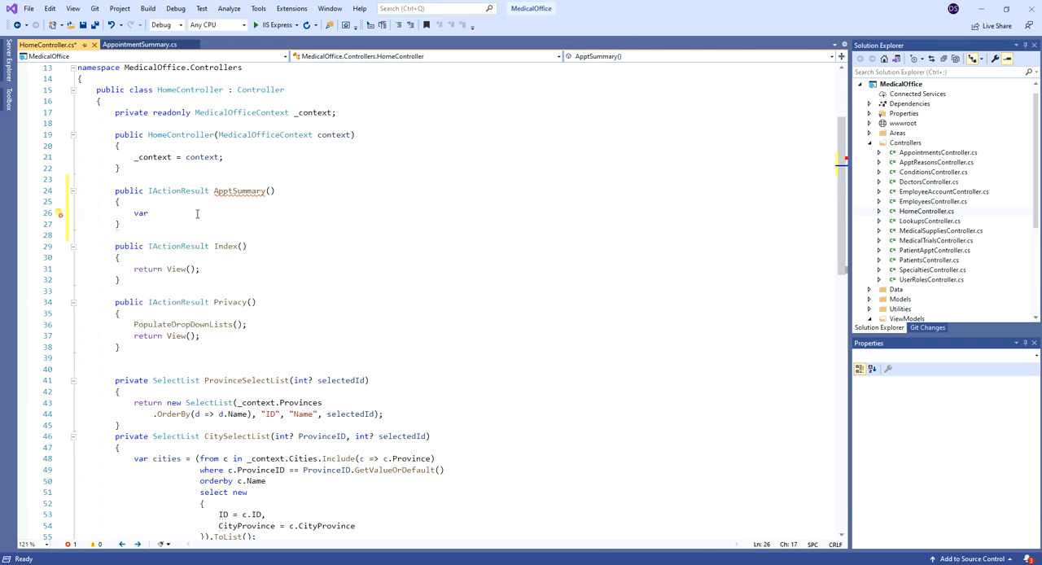
{"action": "type", "text": "sumQ"}
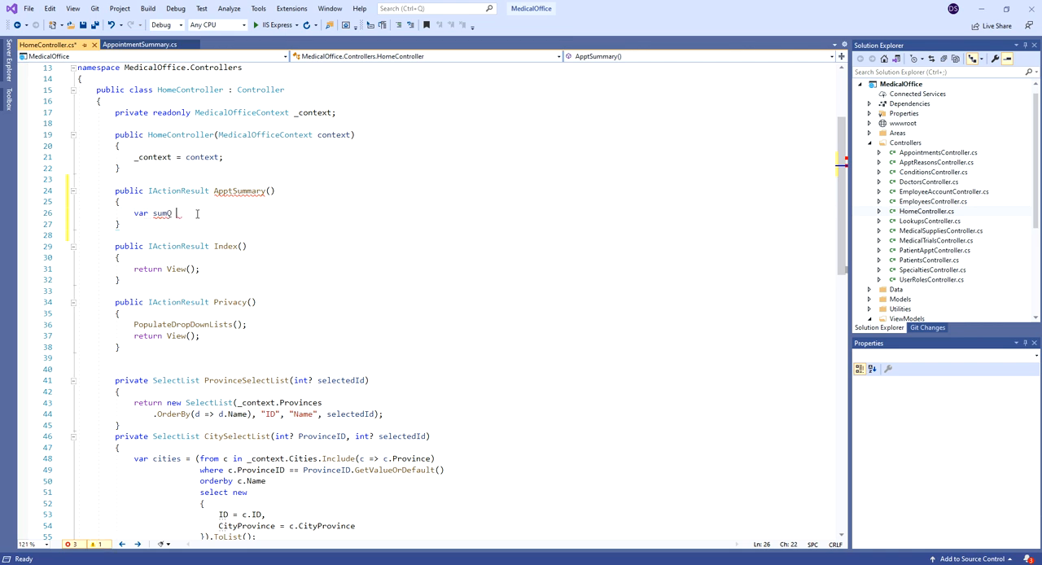
{"action": "type", "text": "="}
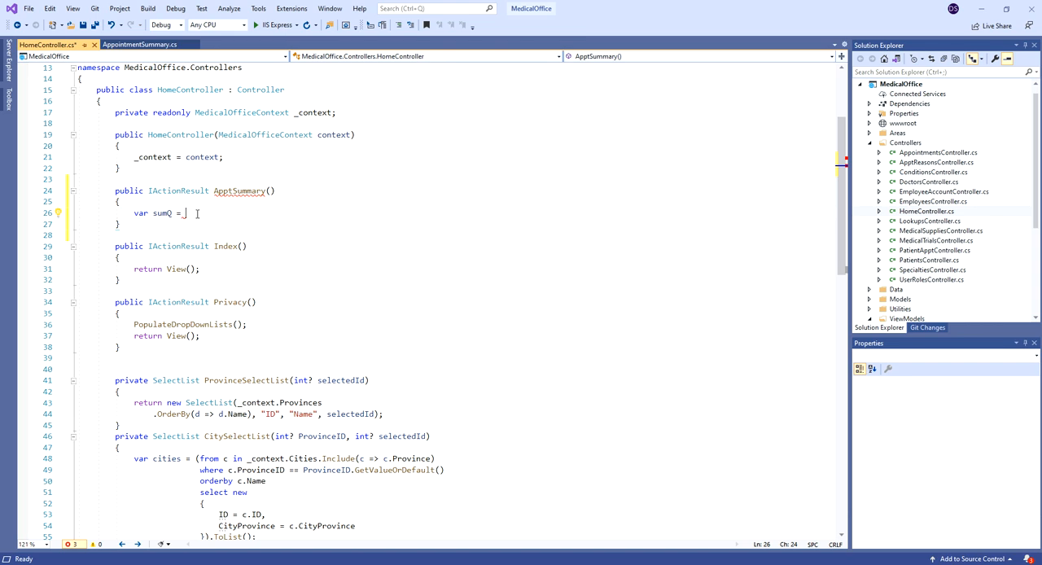
Assign sumQ to _context.Appointments.Include(a=>a.Patient) using IntelliSense.
{"action": "type", "text": "_co"}
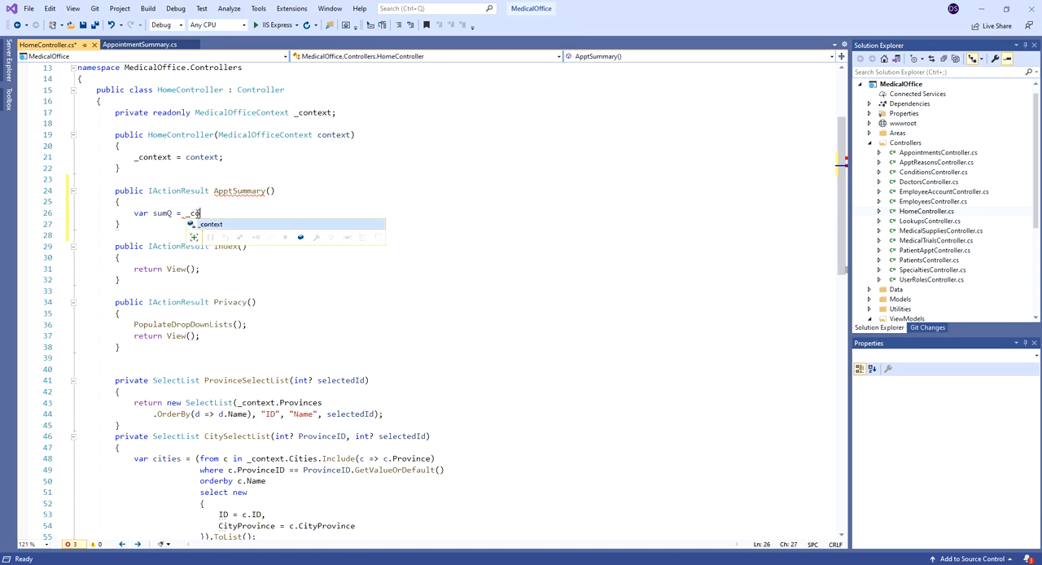
{"action": "type", "text": "ntext."}
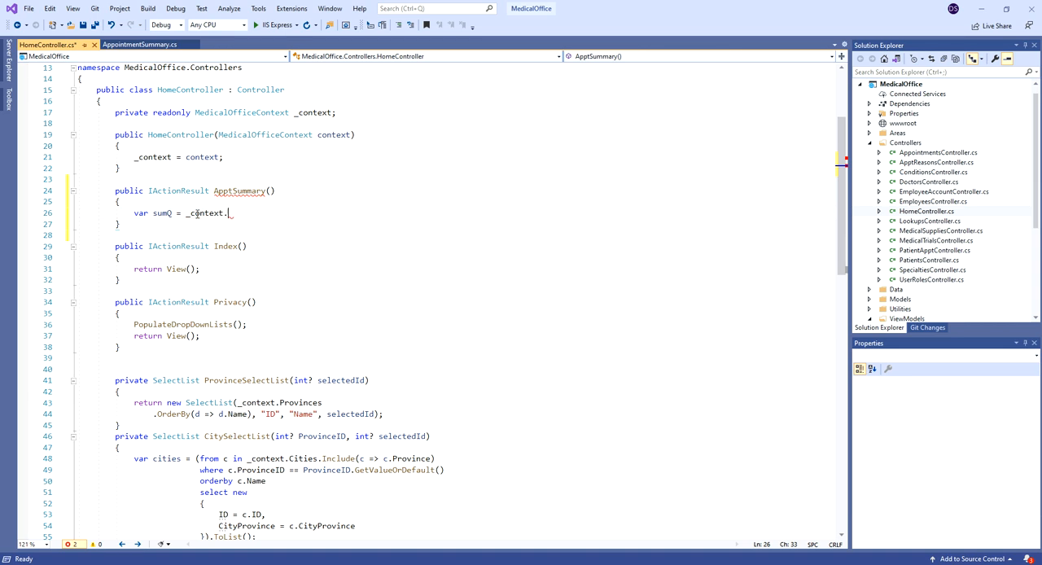
{"action": "type", "text": "app"}
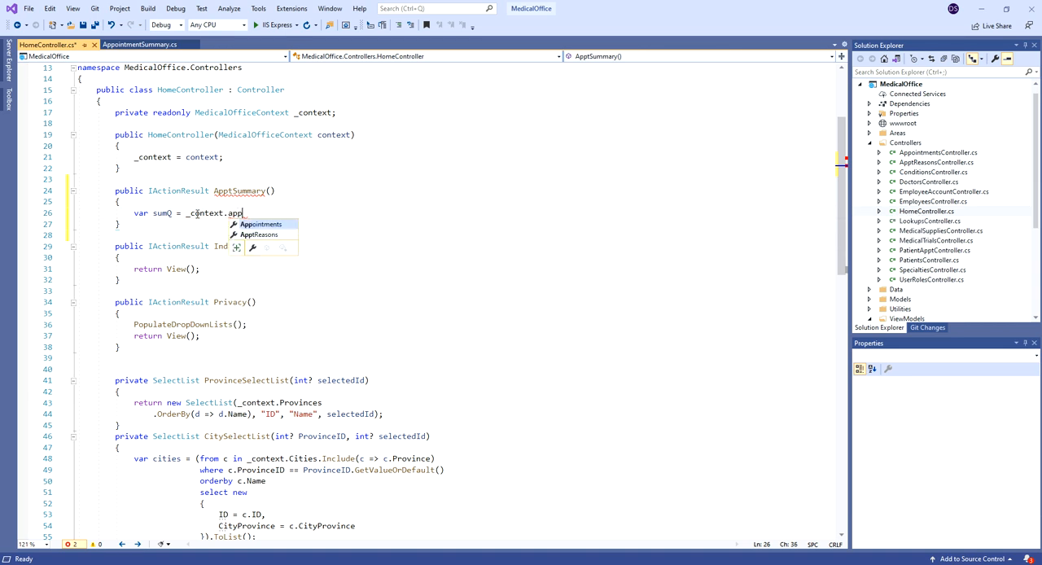
{"action": "type", "text": "Appointments."}
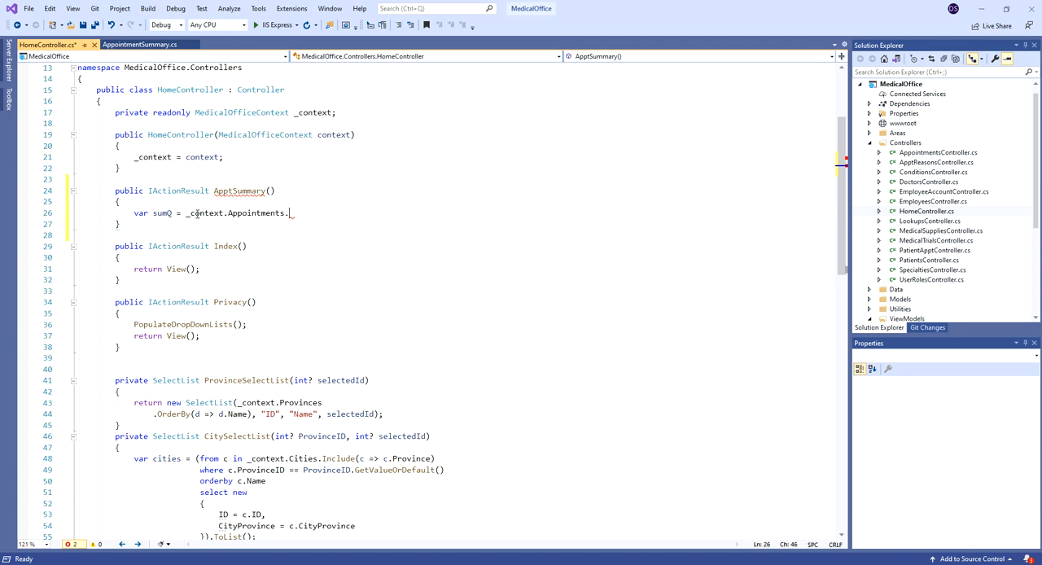
{"action": "type", "text": "id"}
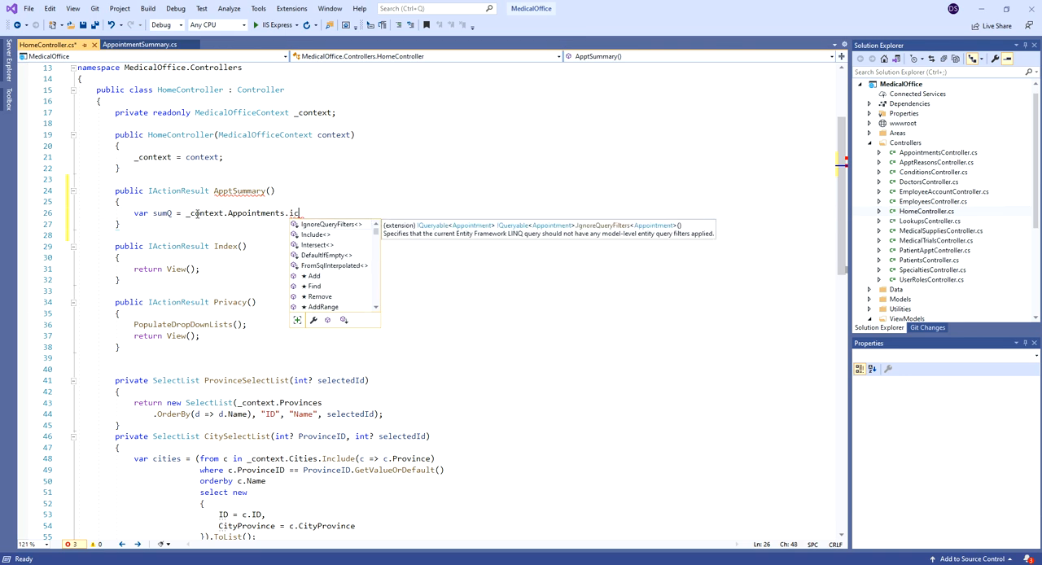
{"action": "type", "text": "Include("}
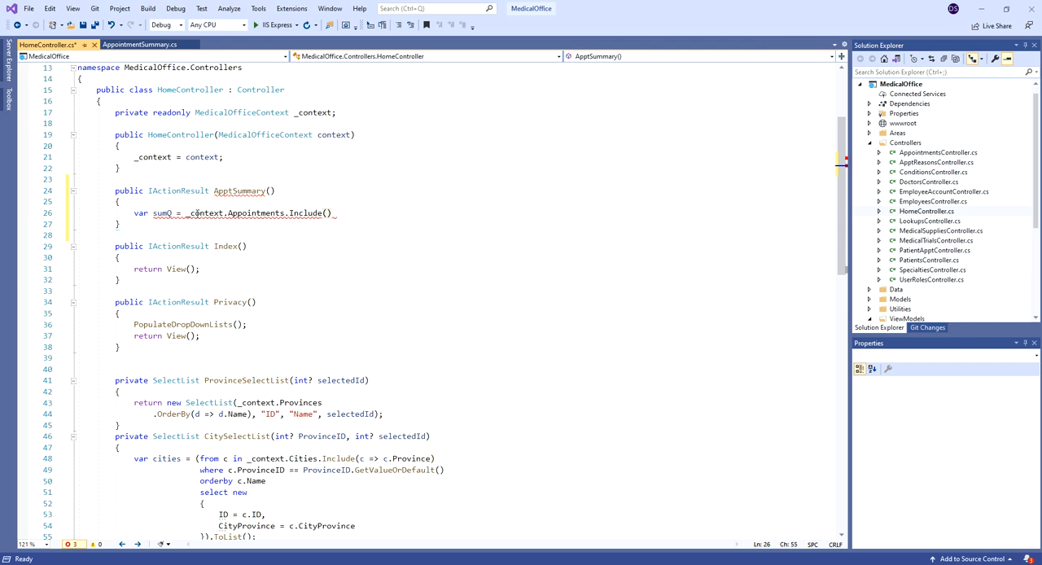
{"action": "type", "text": "a"}
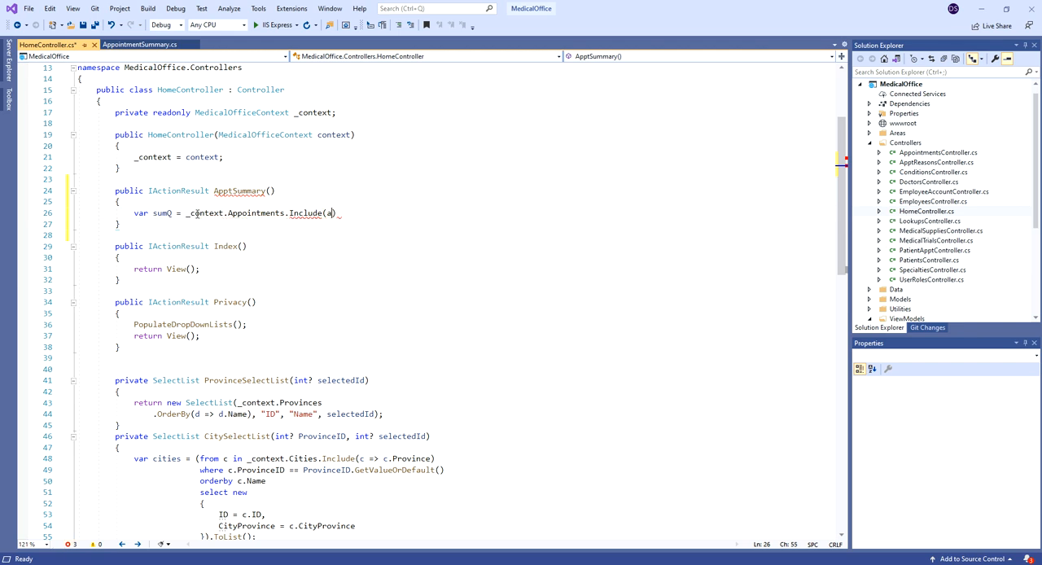
{"action": "type", "text": "=>"}
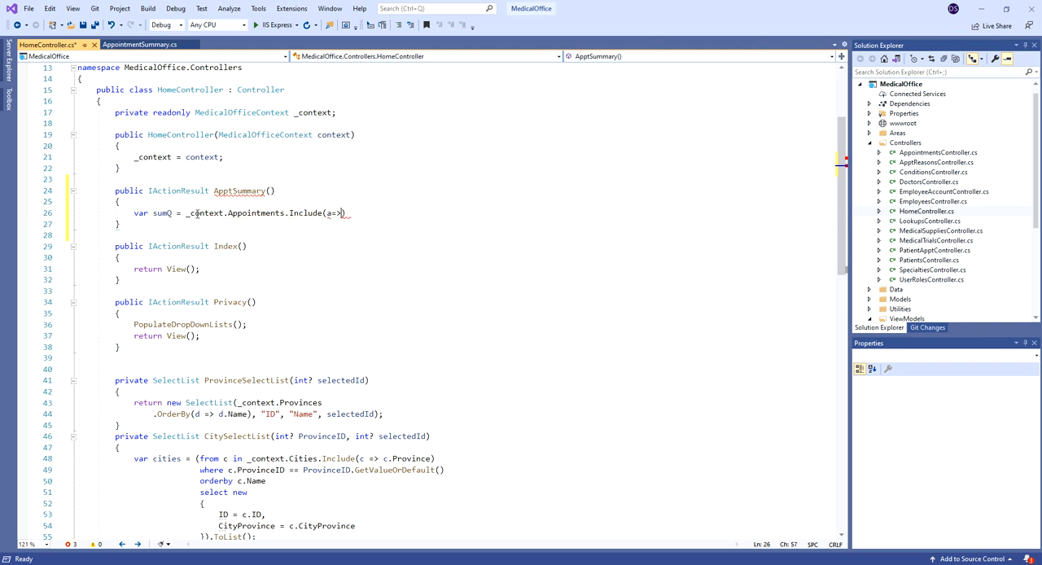
{"action": "type", "text": "a.Patient"}
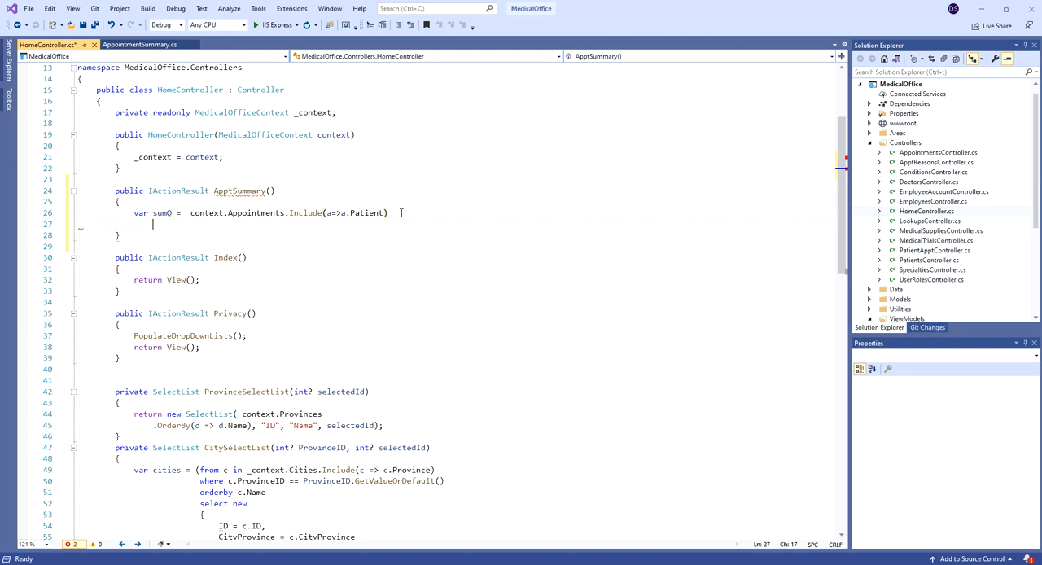
Append .GroupBy(a => new { a.PatientID, a.Patient.FirstName, MiddleName, LastName }) to the query.
{"action": "type", "text": ".Gr"}
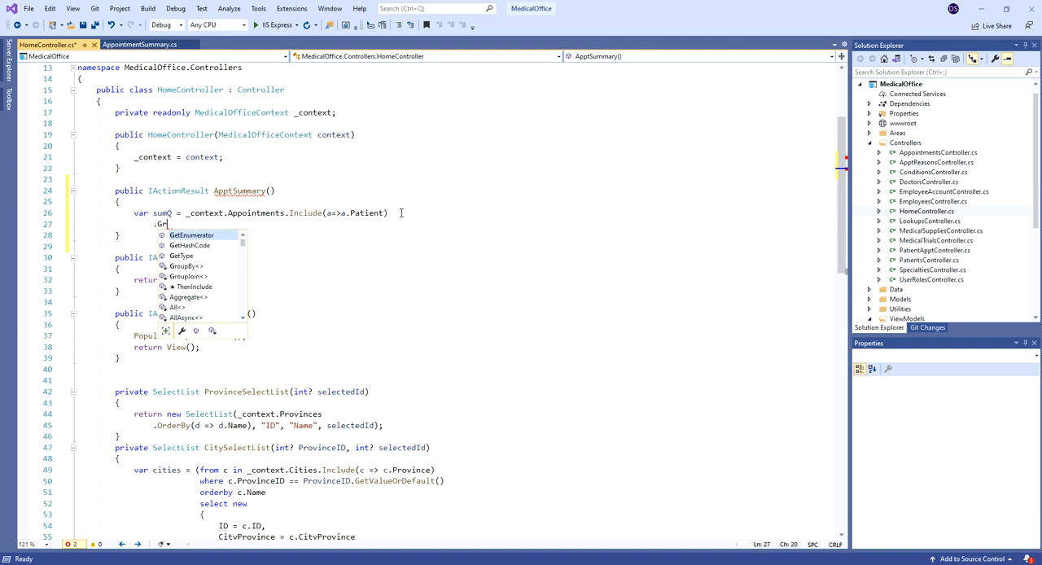
{"action": "type", "text": "GroupBy"}
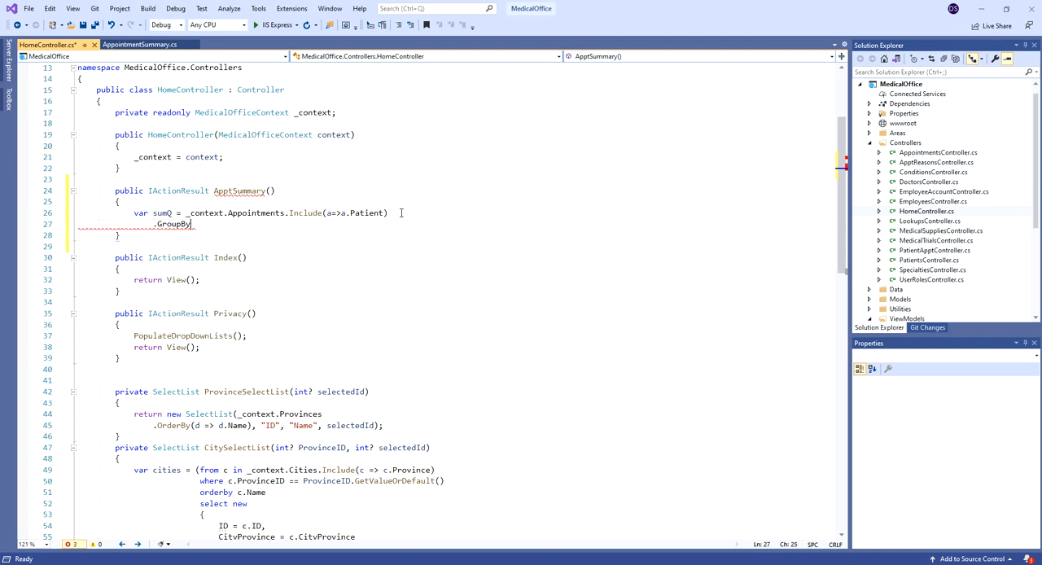
{"action": "type", "text": "("}
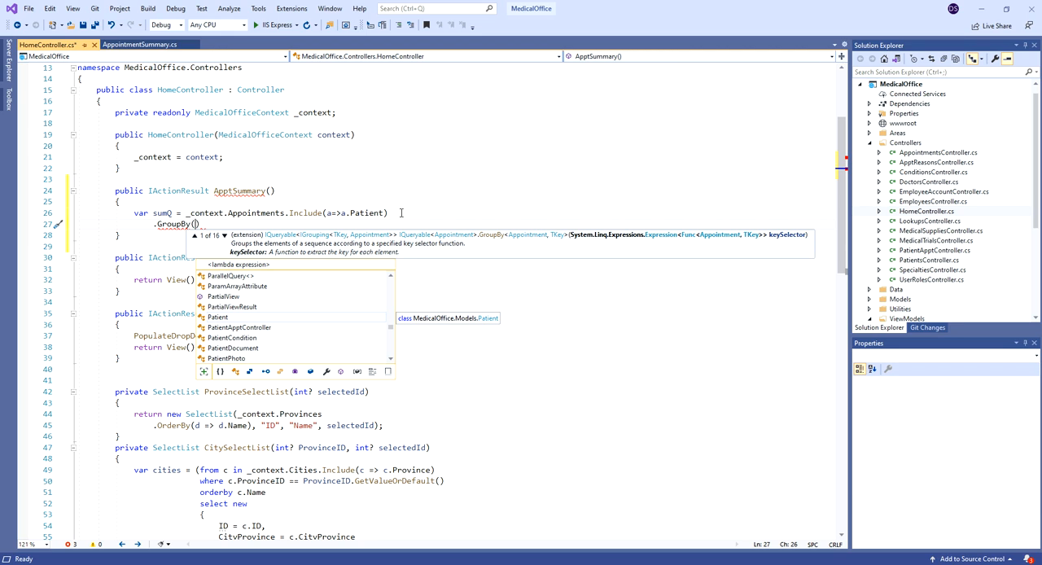
{"action": "type", "text": "a"}
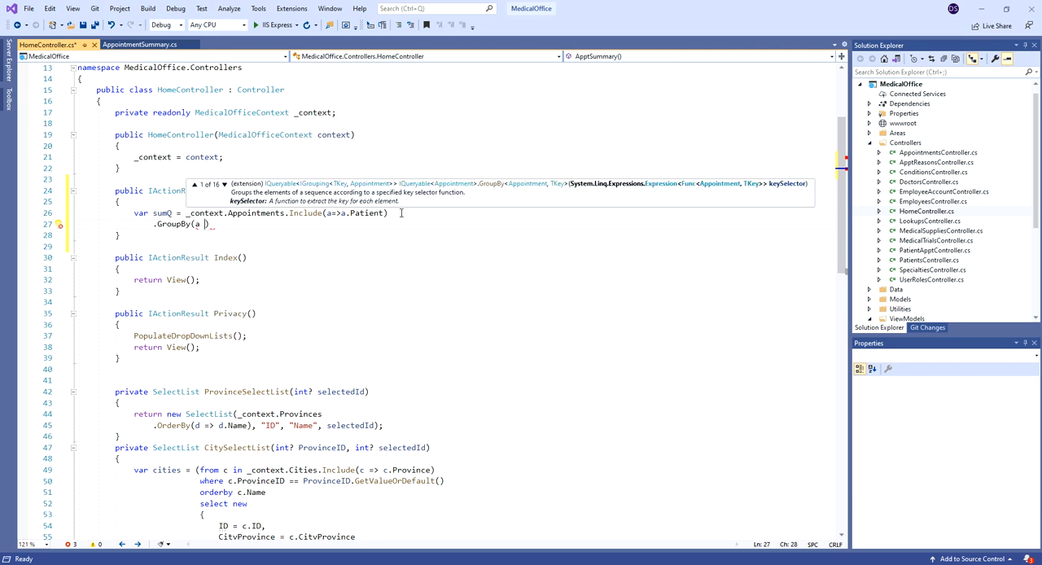
{"action": "type", "text": ">"}
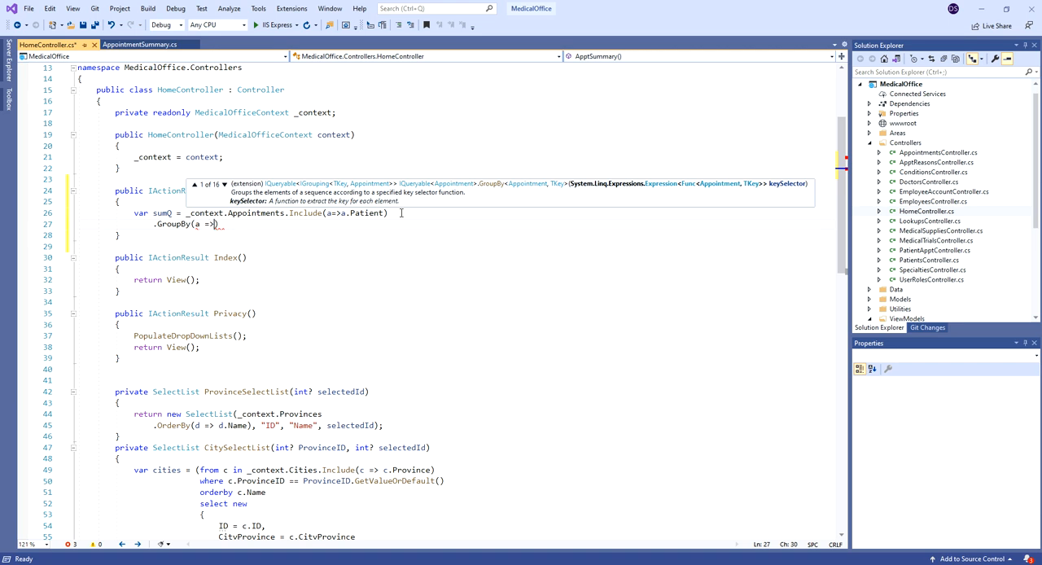
{"action": "type", "text": "a."}
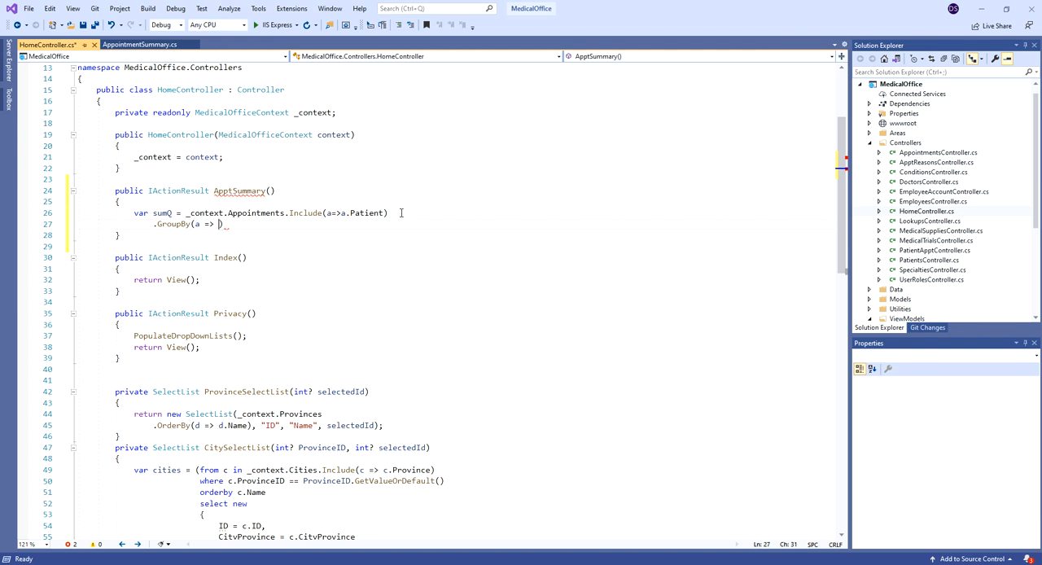
{"action": "type", "text": "new"}
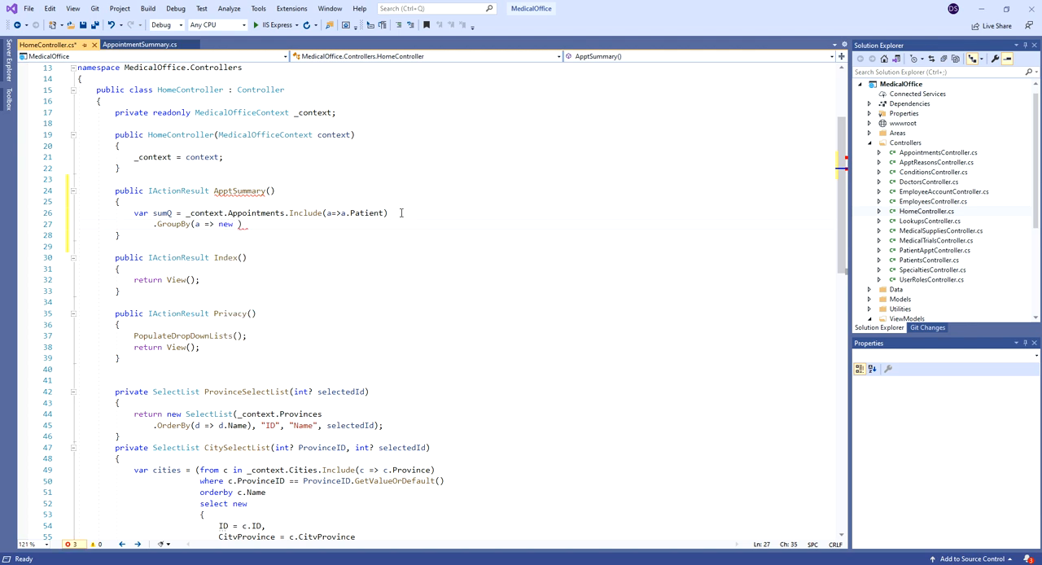
{"action": "type", "text": "{"}
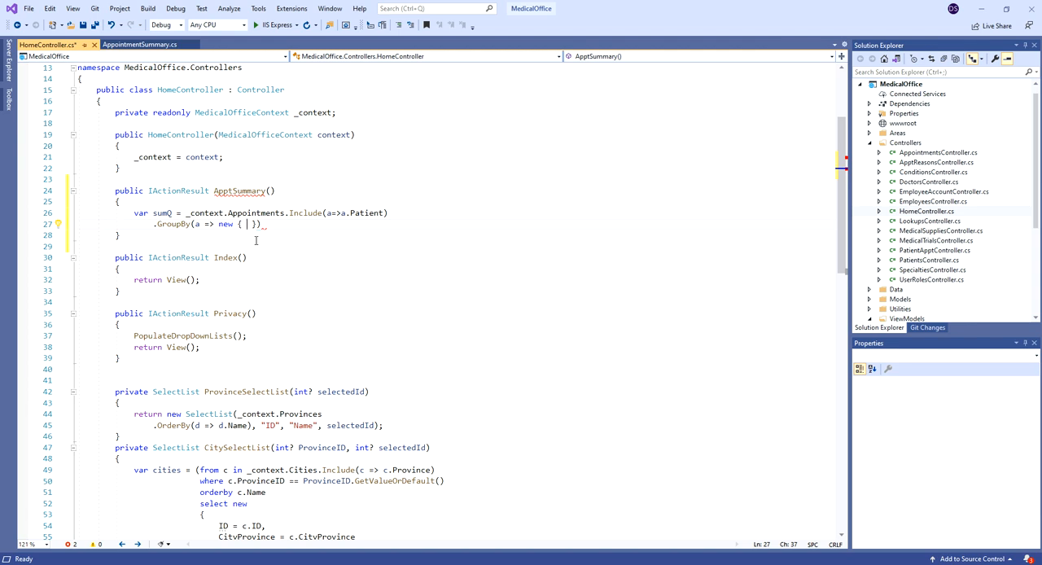
{"action": "type", "text": "a."}
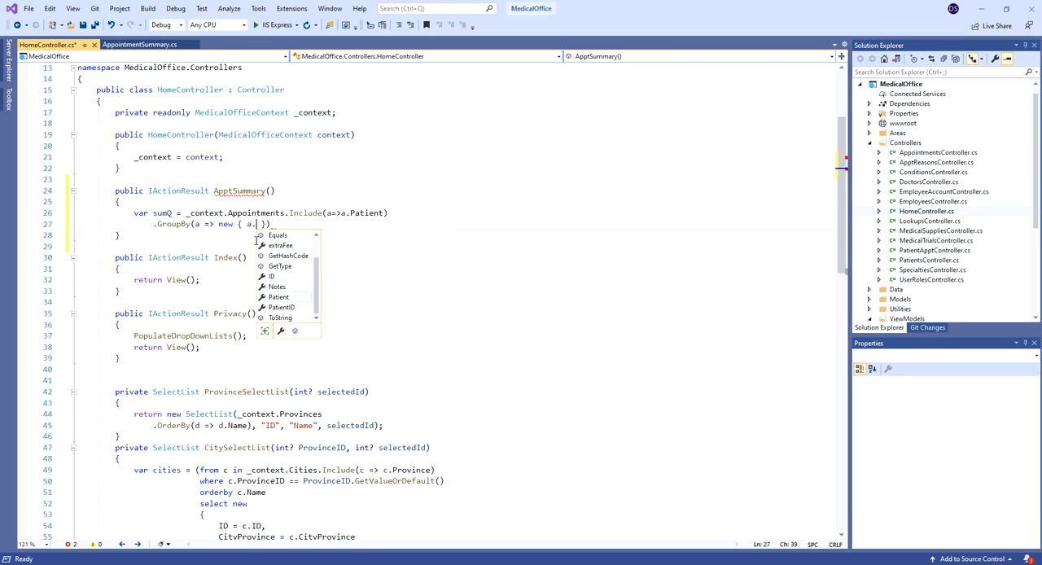
{"action": "type", "text": "p"}
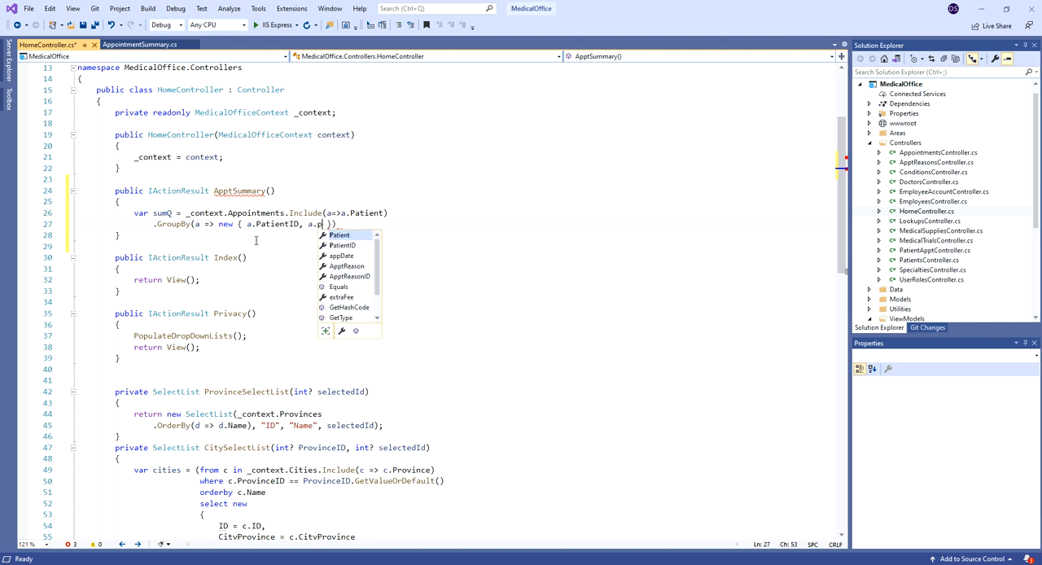
{"action": "type", "text": "atient."}
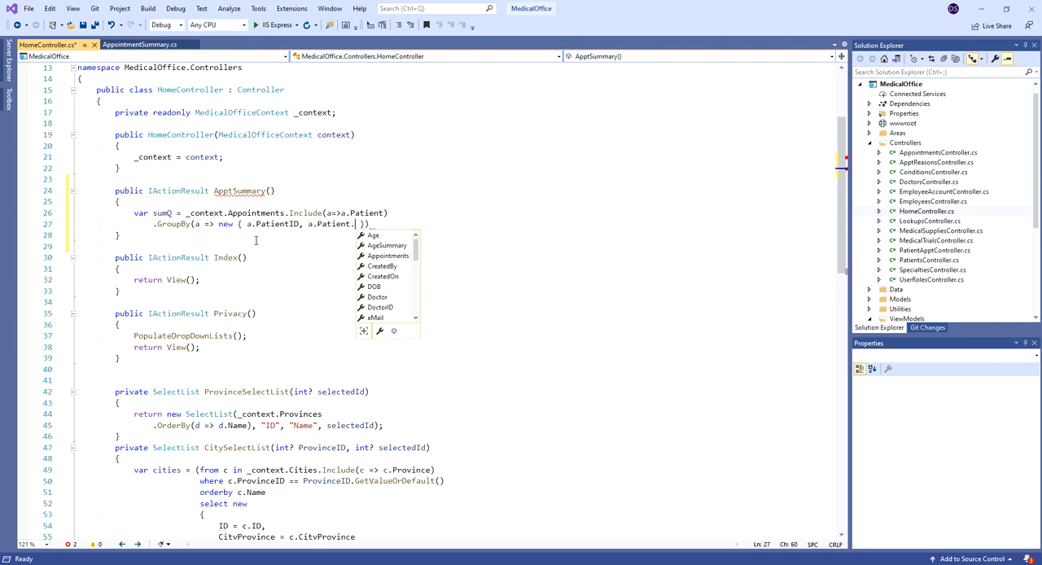
{"action": "type", "text": "FirstName"}
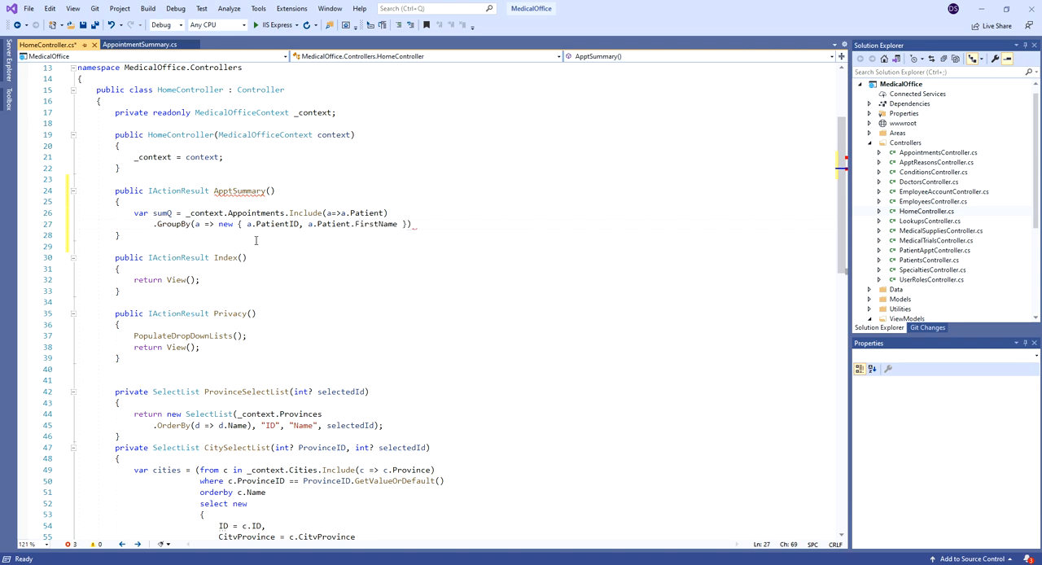
{"action": "type", "text": ",m"}
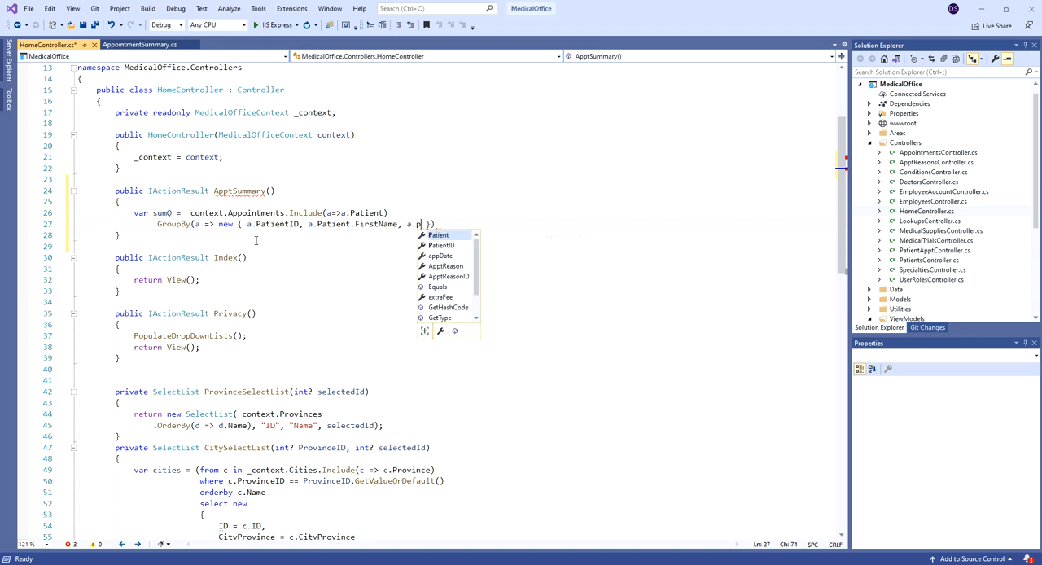
{"action": "type", "text": "atien"}
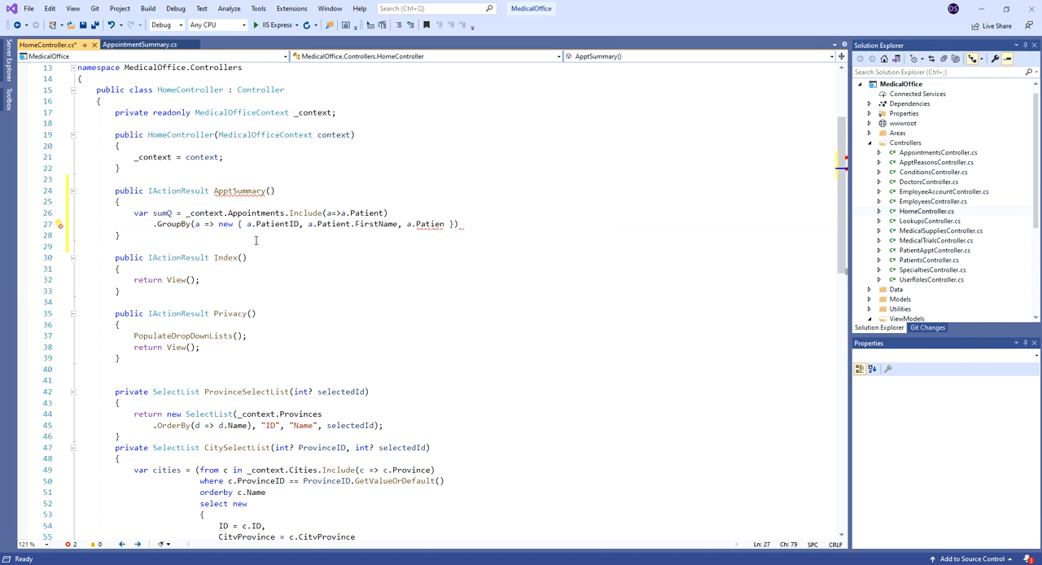
{"action": "type", "text": "t."}
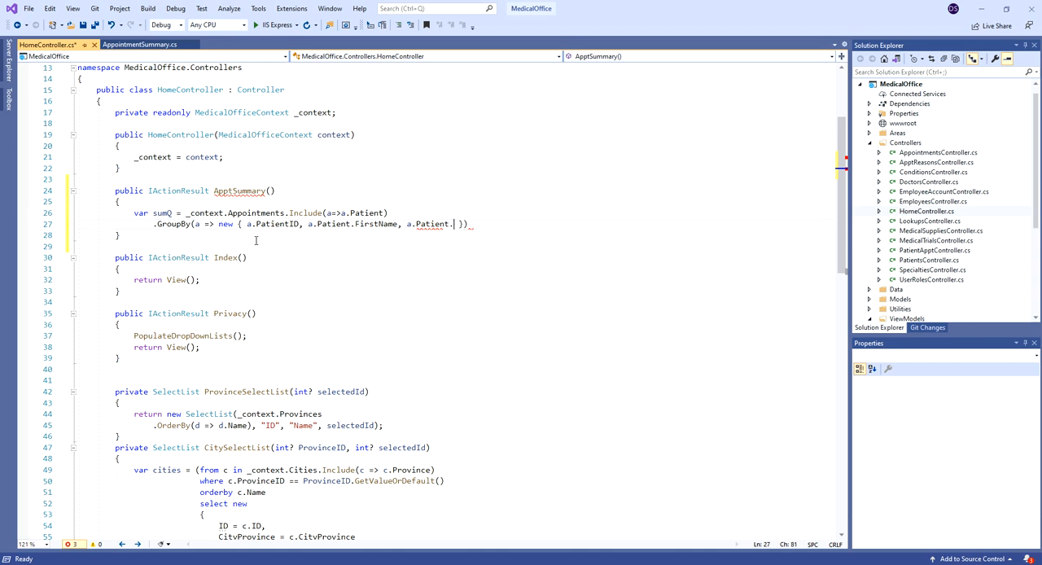
{"action": "type", "text": "m"}
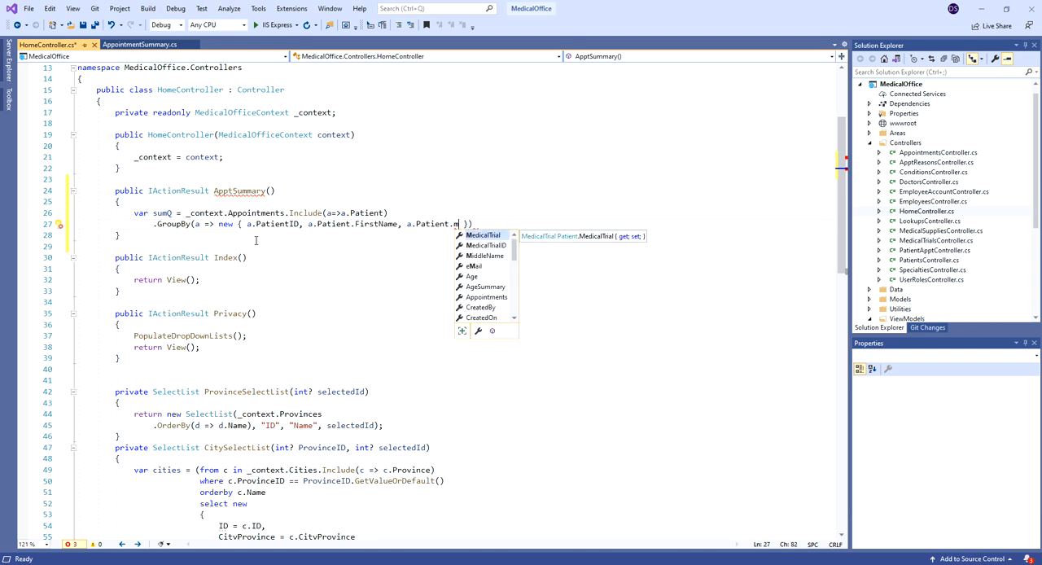
{"action": "type", "text": "iddleName,"}
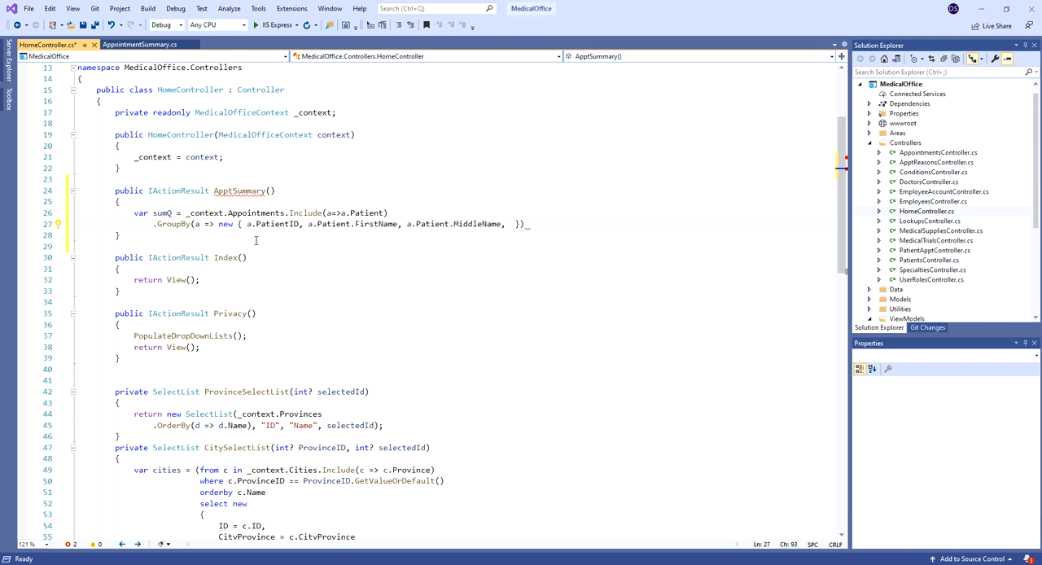
{"action": "type", "text": "a"}
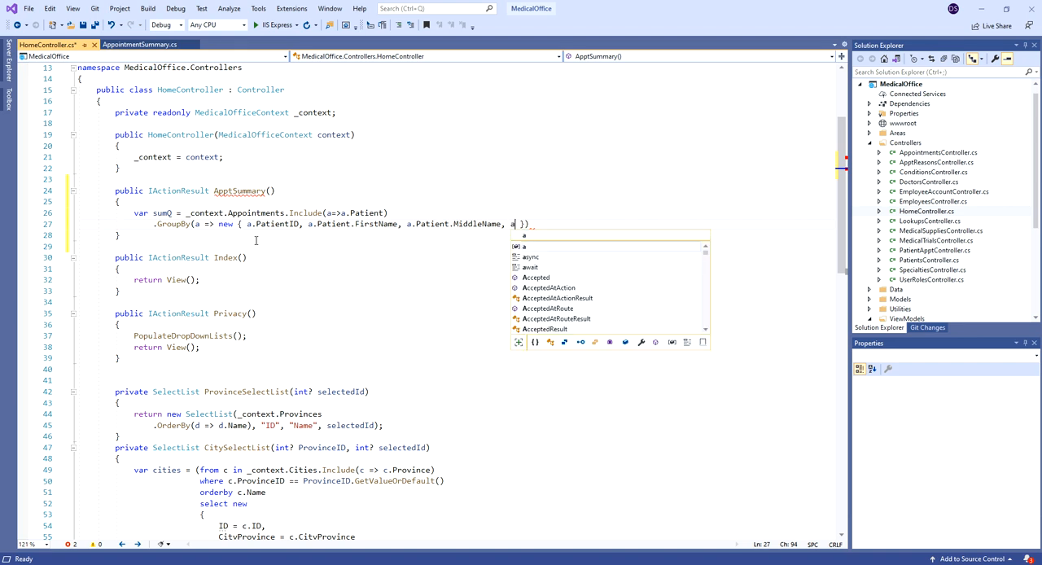
{"action": "type", "text": ".Patient.LastName"}
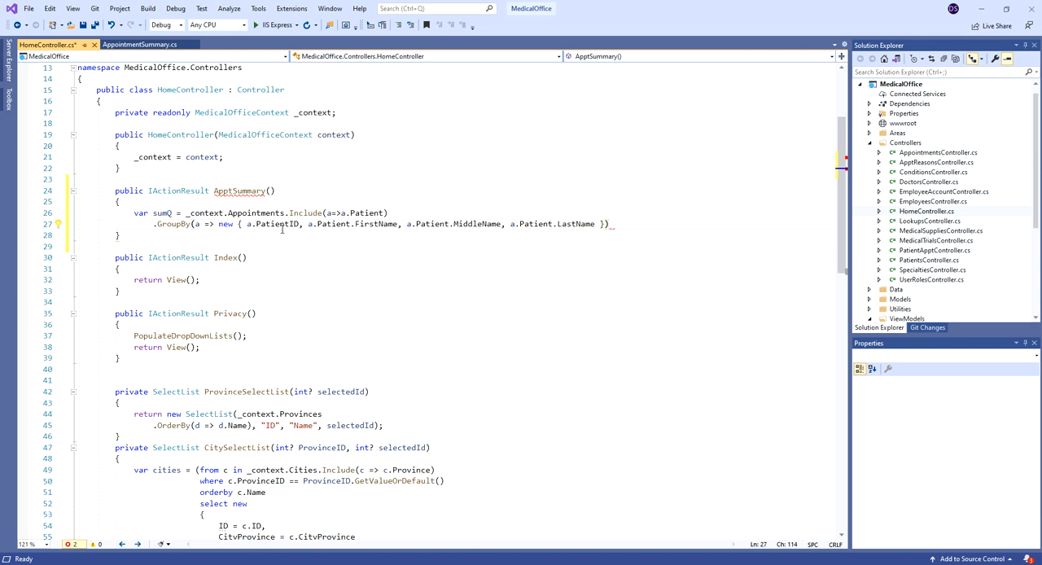
{"action": "mouse_move", "coordinate": [274, 224]}
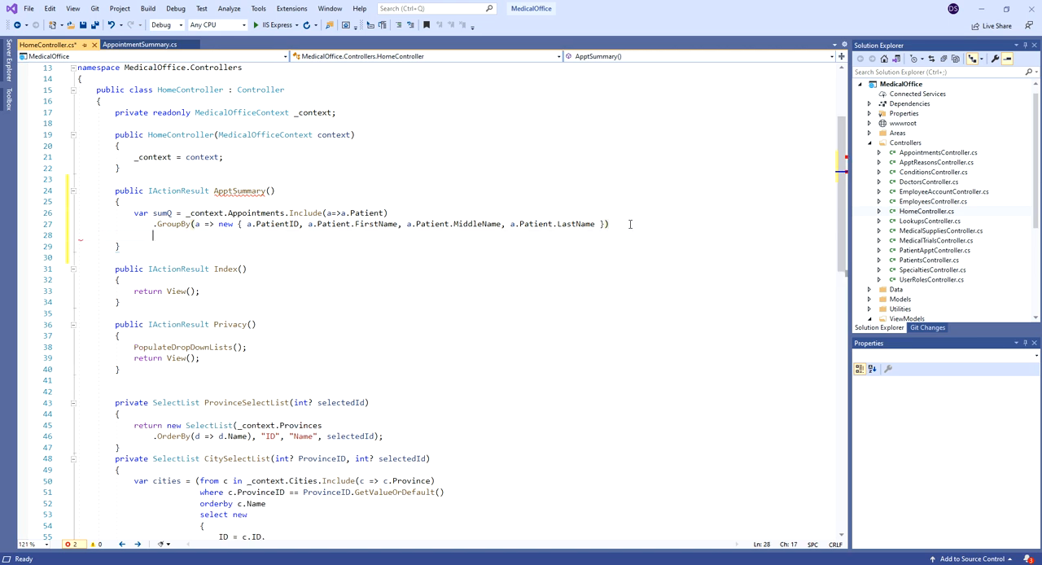
Add .Select(grp => new AppointmentSummary { }) after the GroupBy, leaving the initializer empty.
{"action": "type", "text": ".Select"}
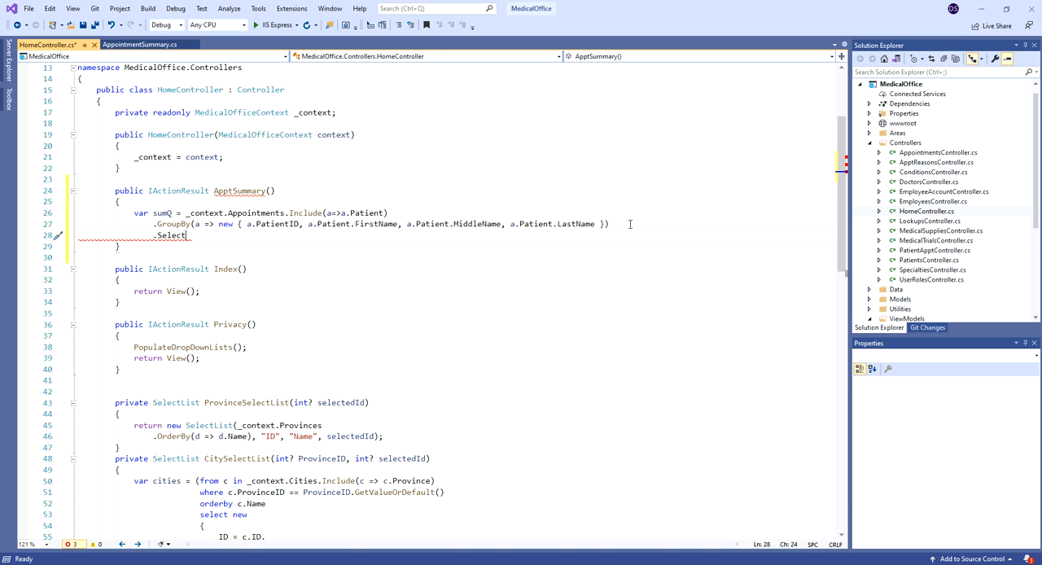
{"action": "type", "text": "()"}
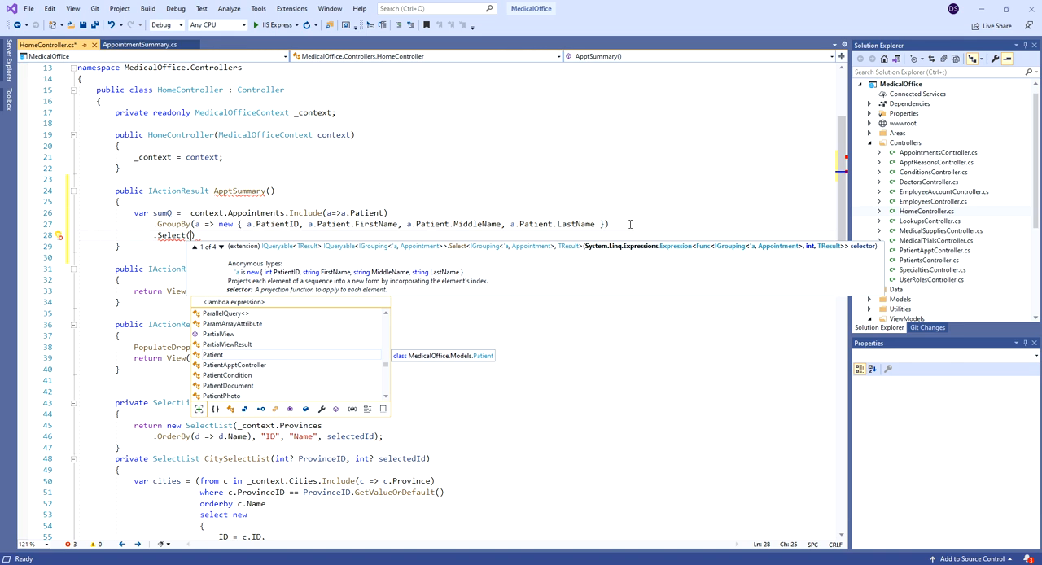
{"action": "type", "text": "grp"}
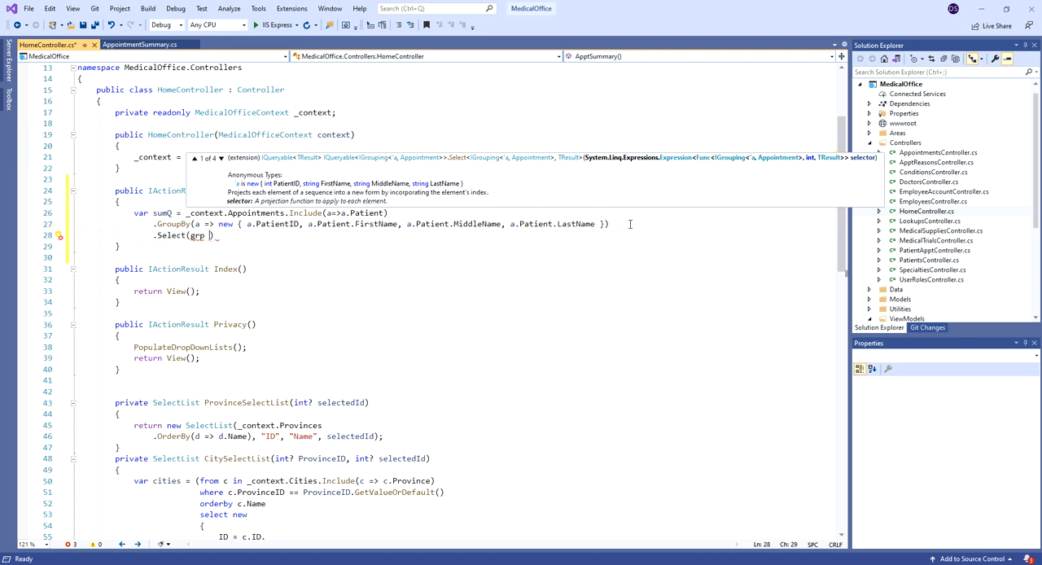
{"action": "type", "text": "=>"}
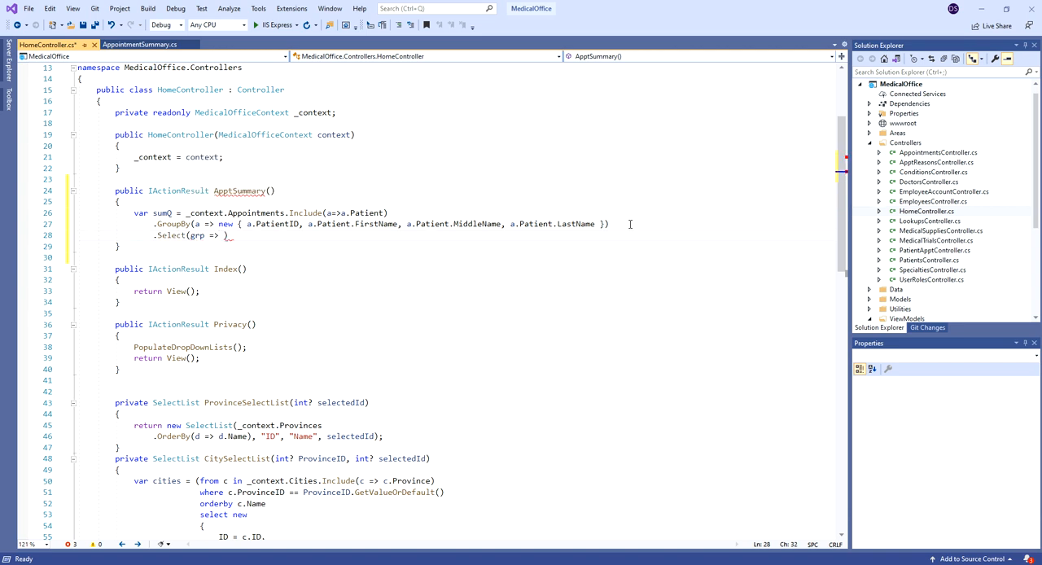
{"action": "type", "text": "new"}
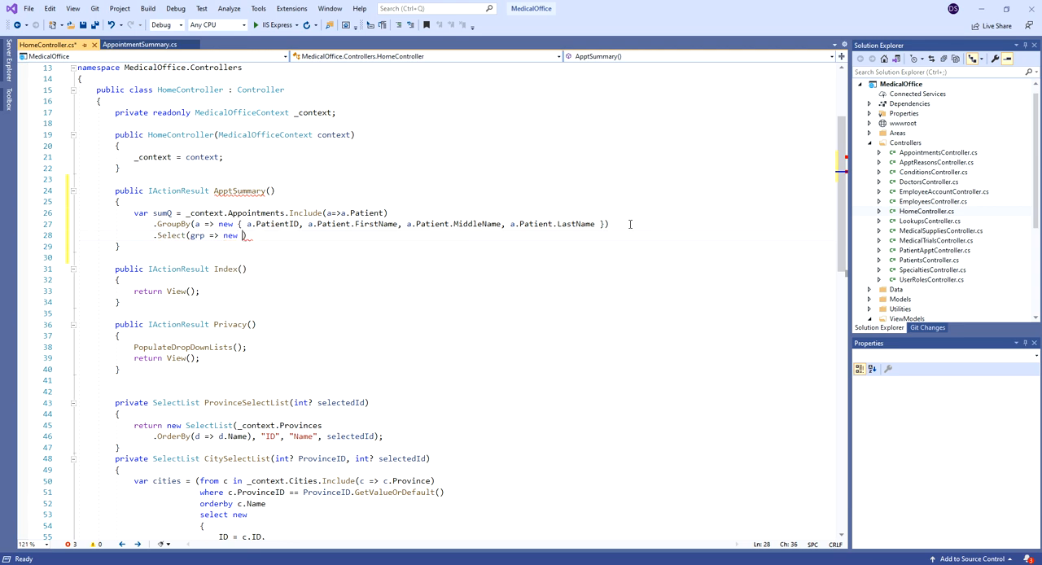
{"action": "type", "text": "App"}
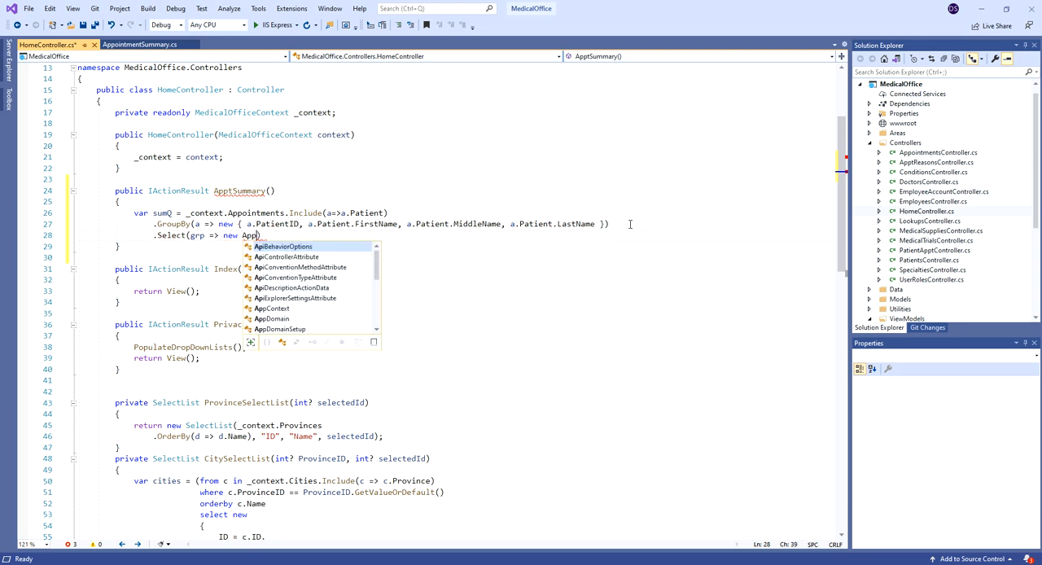
{"action": "type", "text": "o"}
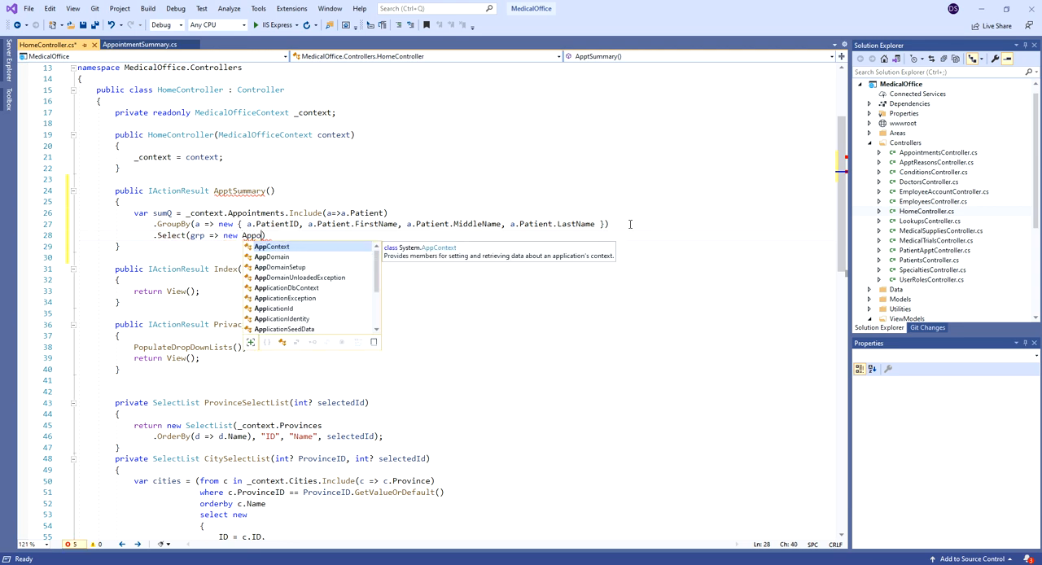
{"action": "type", "text": "intmentSummary"}
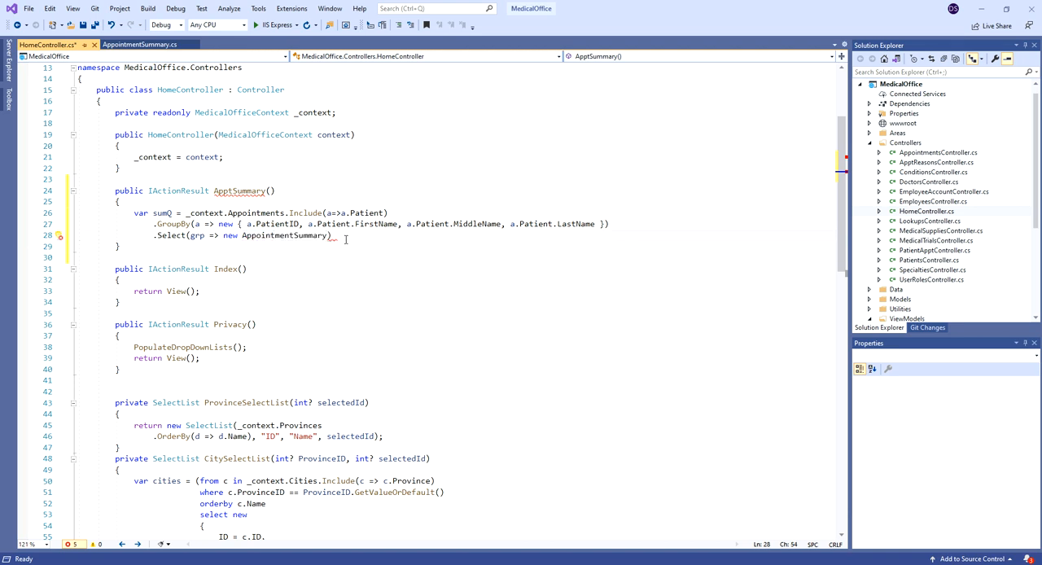
{"action": "key", "text": "enter"}
{"action": "type", "text": "{"}
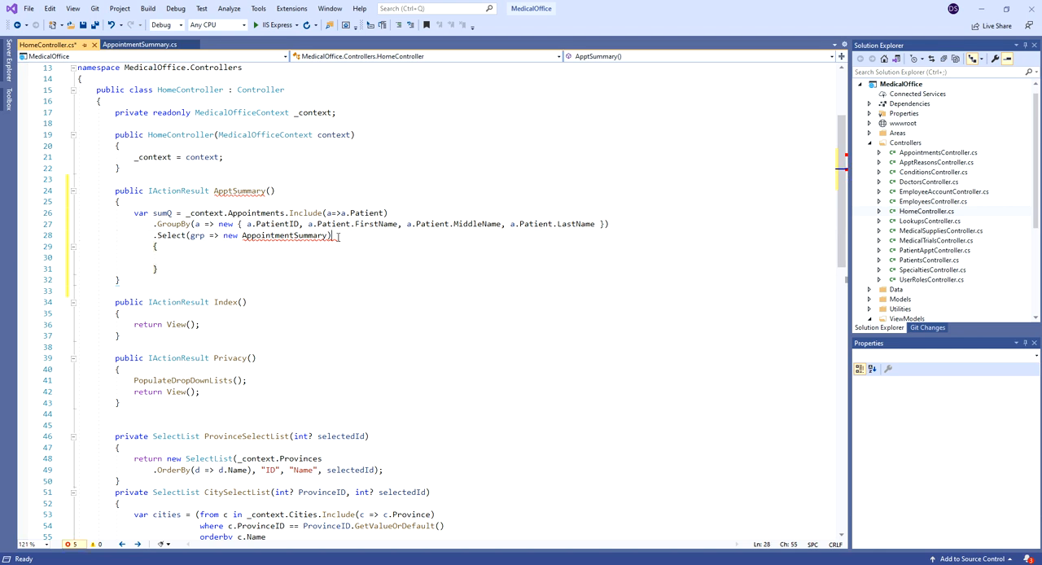
{"action": "key", "text": "Backspace"}
{"action": "type", "text": ");"}
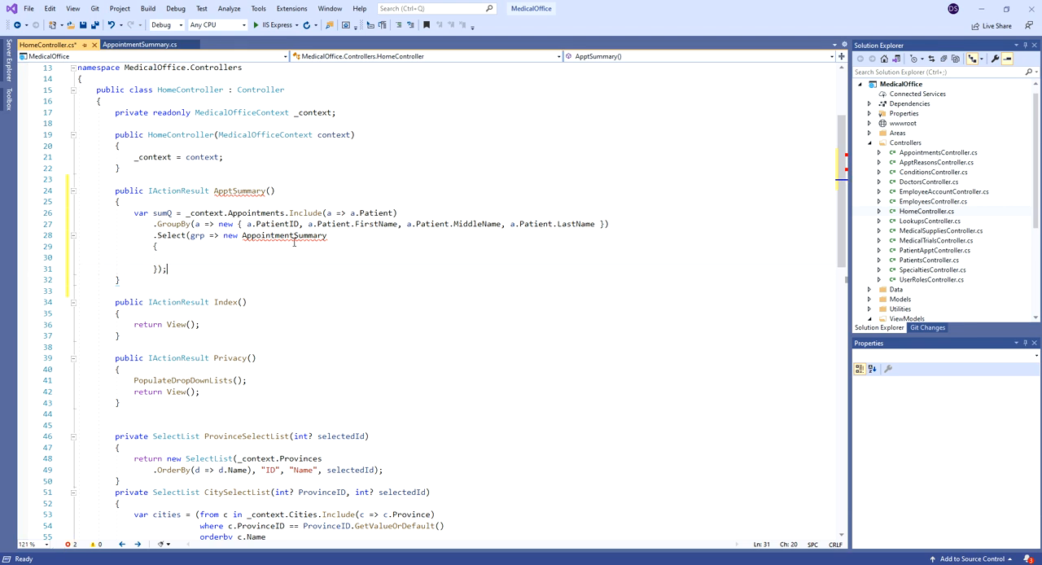
{"action": "mouse_move", "coordinate": [284, 235]}
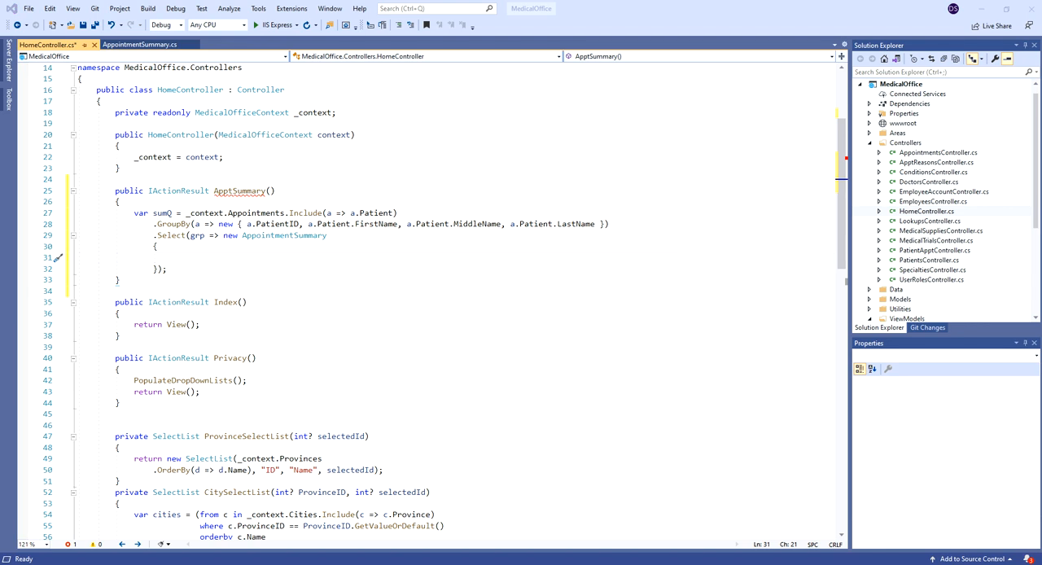
{"action": "mouse_move", "coordinate": [196, 255]}
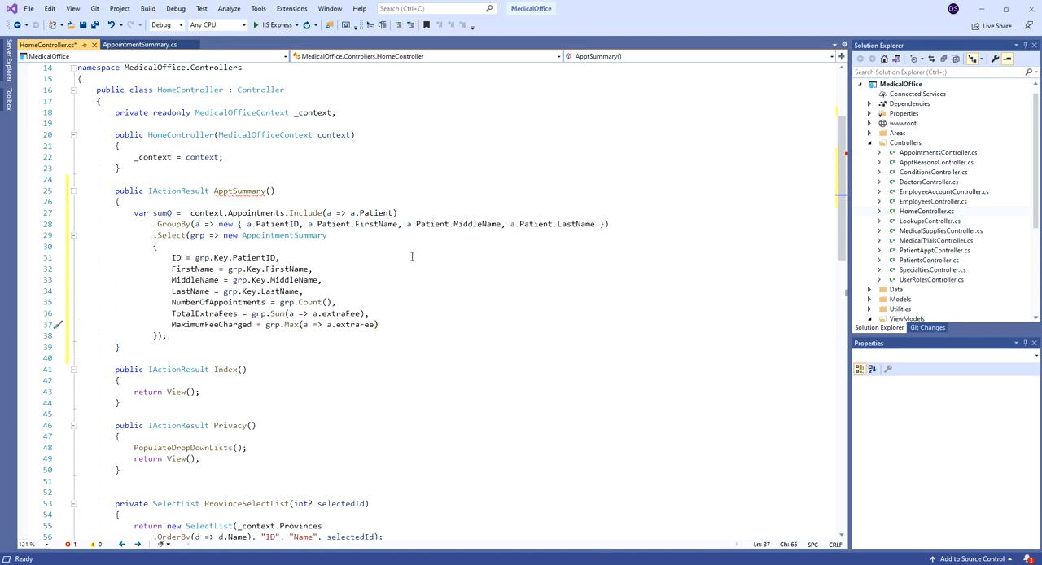
{"action": "mouse_move", "coordinate": [283, 236]}
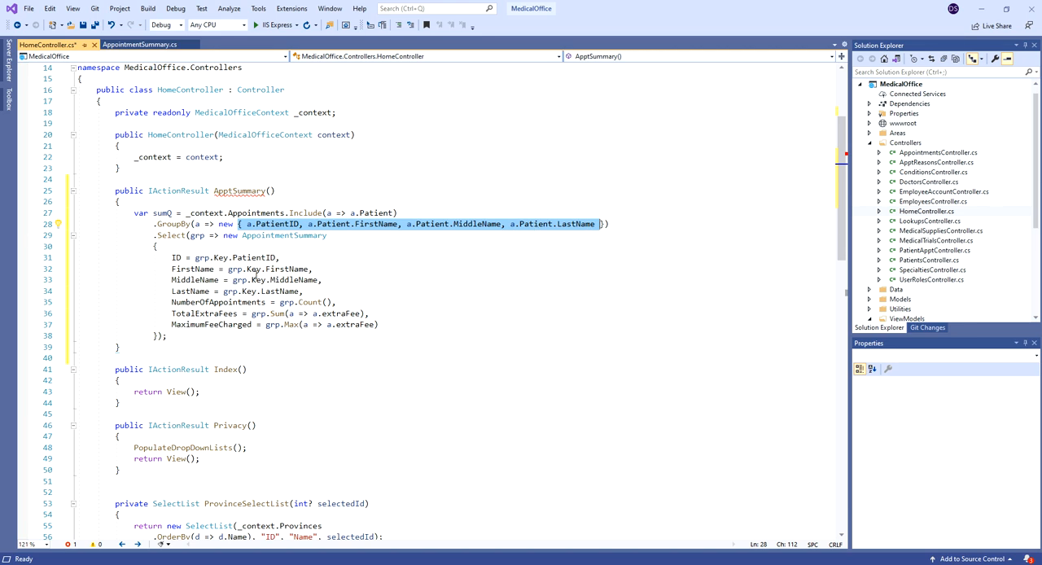
{"action": "mouse_move", "coordinate": [241, 279]}
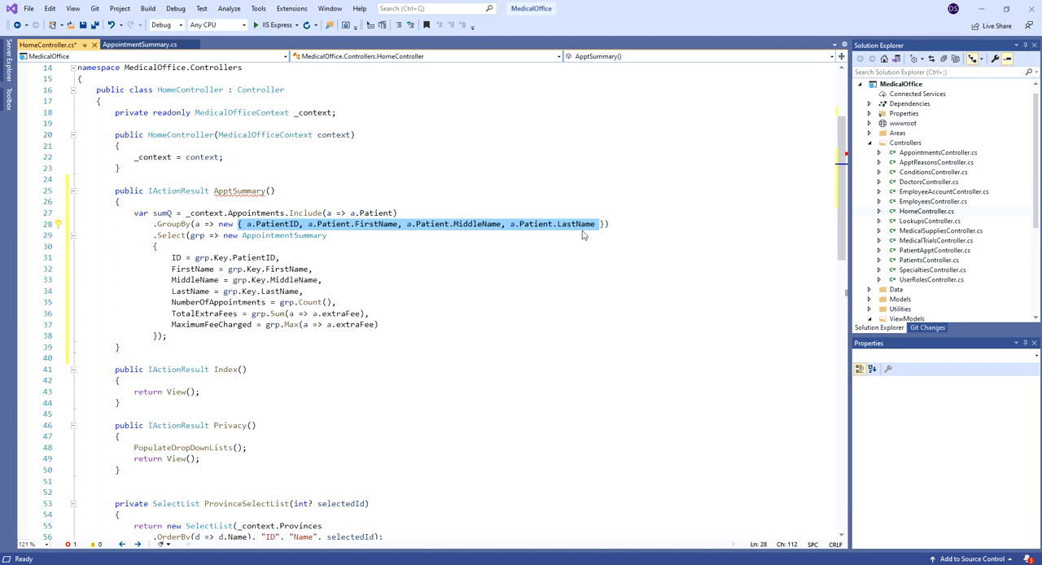
{"action": "mouse_move", "coordinate": [316, 313]}
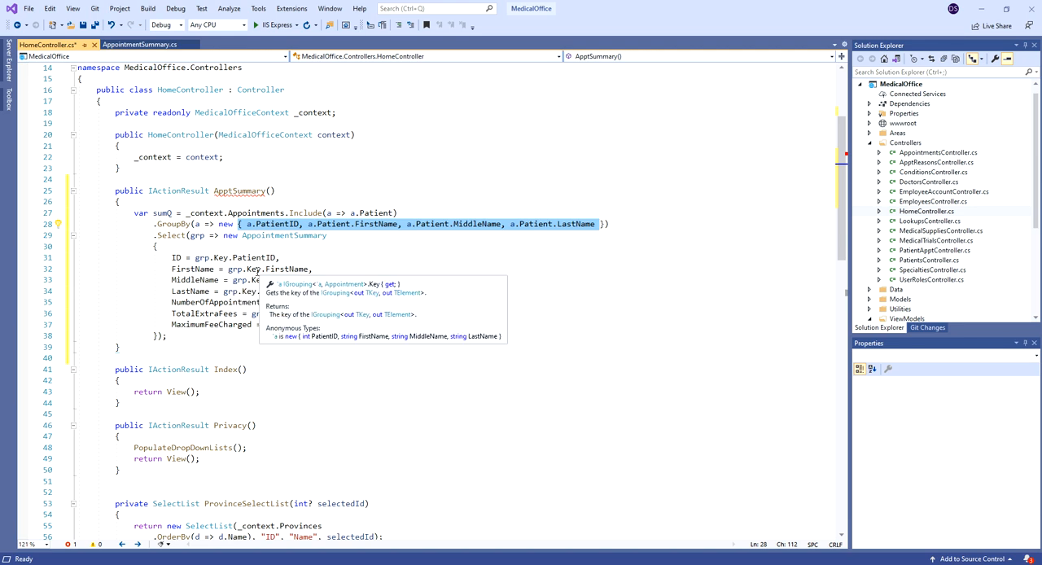
{"action": "mouse_move", "coordinate": [342, 276]}
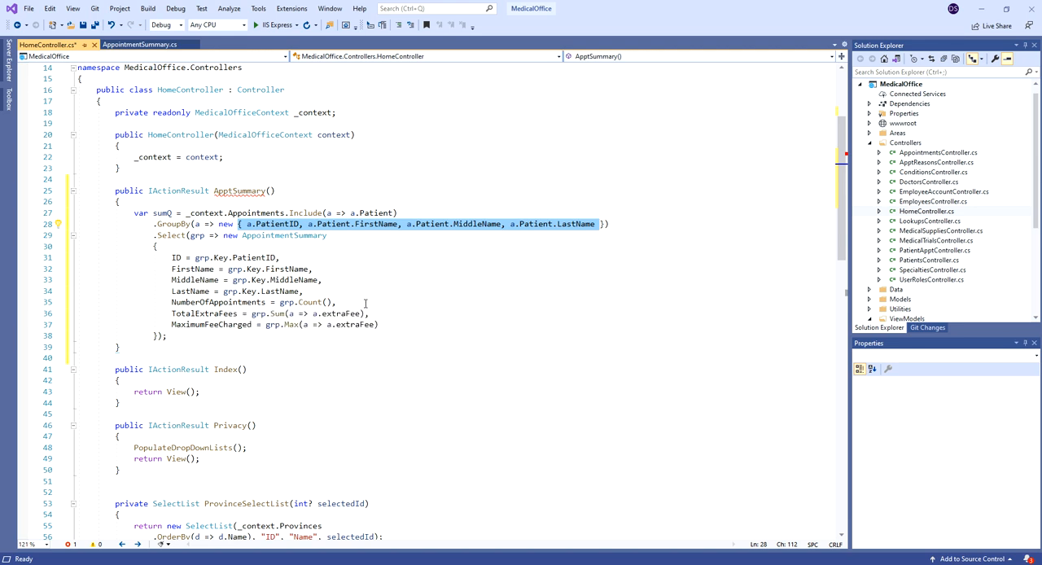
{"action": "mouse_move", "coordinate": [385, 299]}
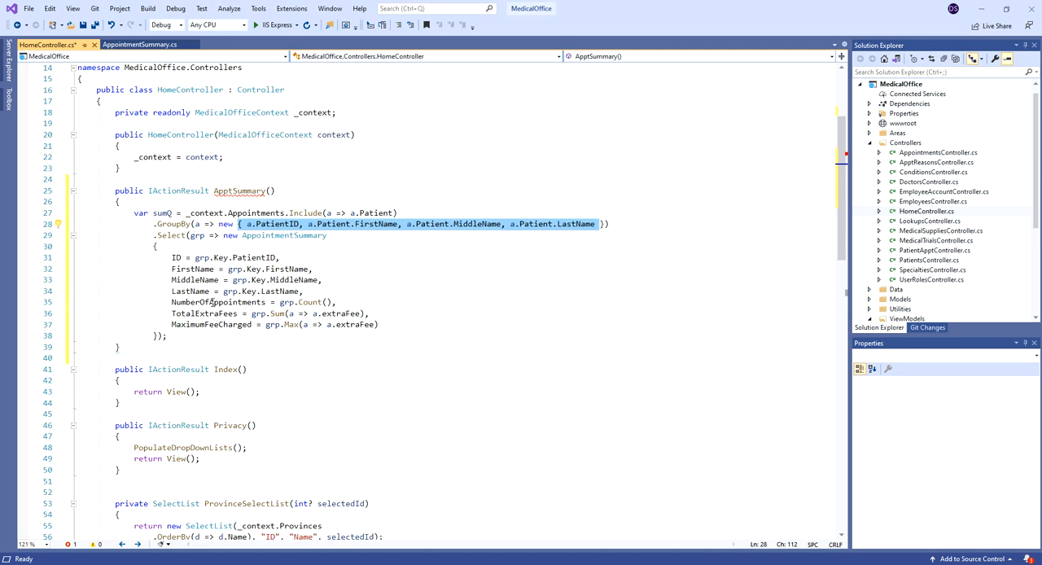
{"action": "mouse_move", "coordinate": [439, 366]}
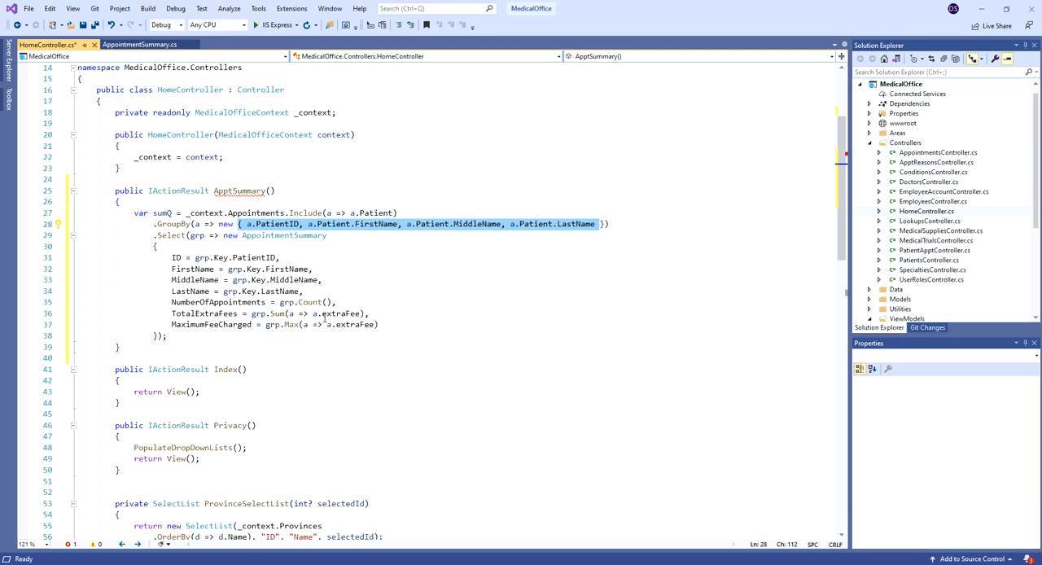
{"action": "mouse_move", "coordinate": [345, 324]}
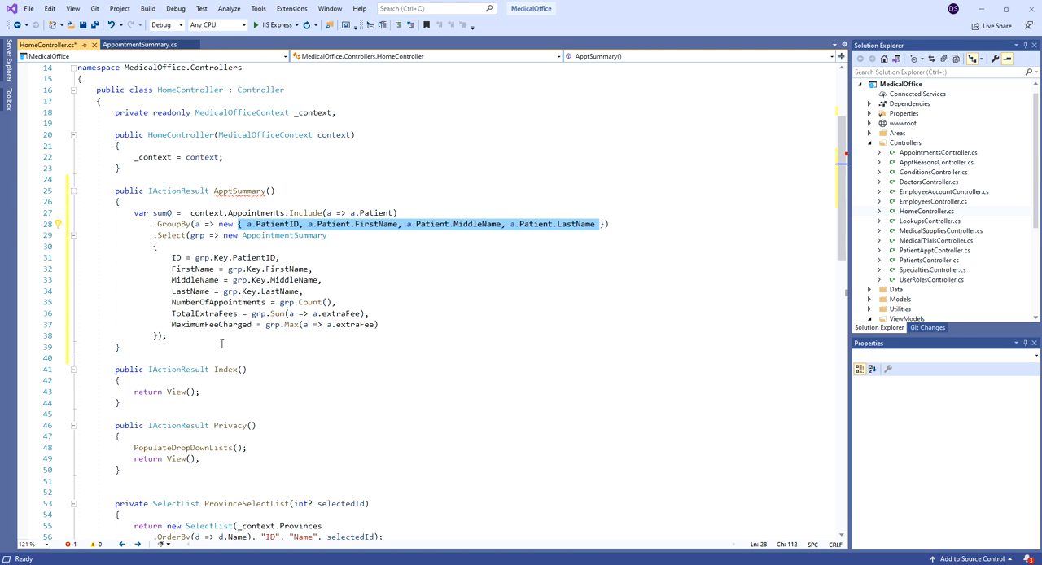
{"action": "mouse_move", "coordinate": [291, 324]}
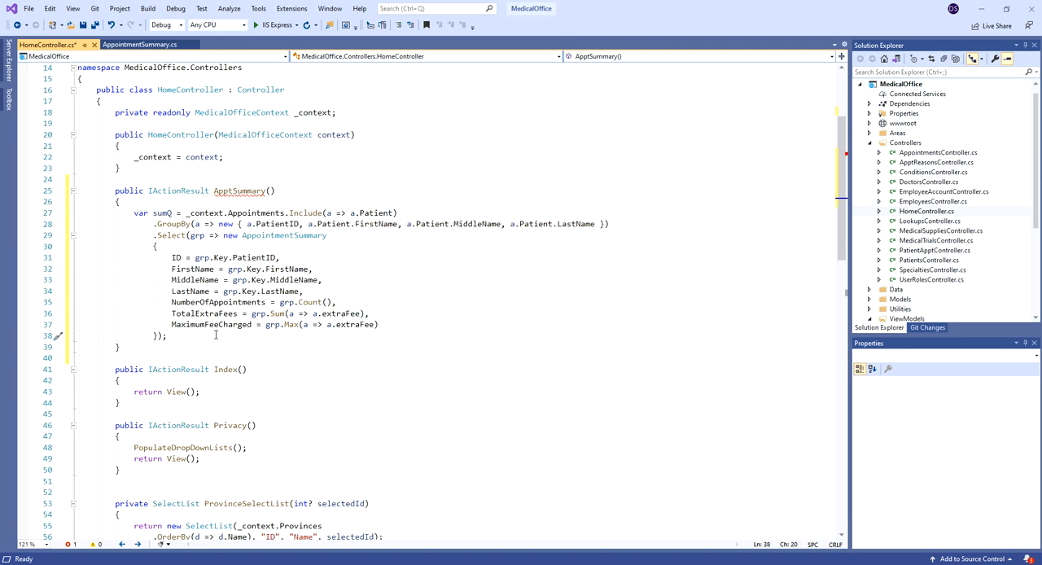
Make ApptSummary return View(sumQ.AsNoTracking().ToList()).
{"action": "key", "text": "Enter"}
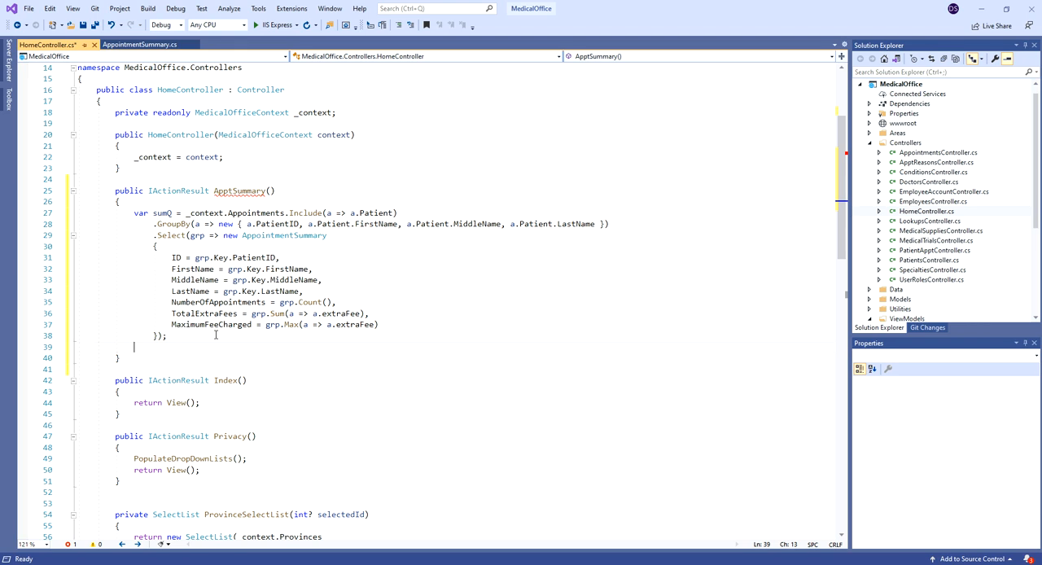
{"action": "type", "text": "return"}
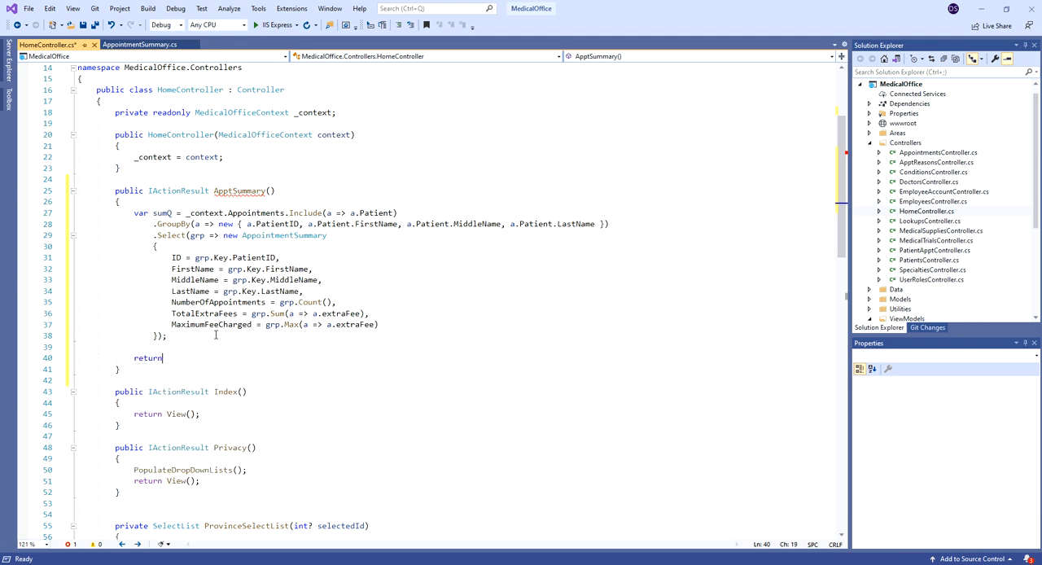
{"action": "type", "text": "V"}
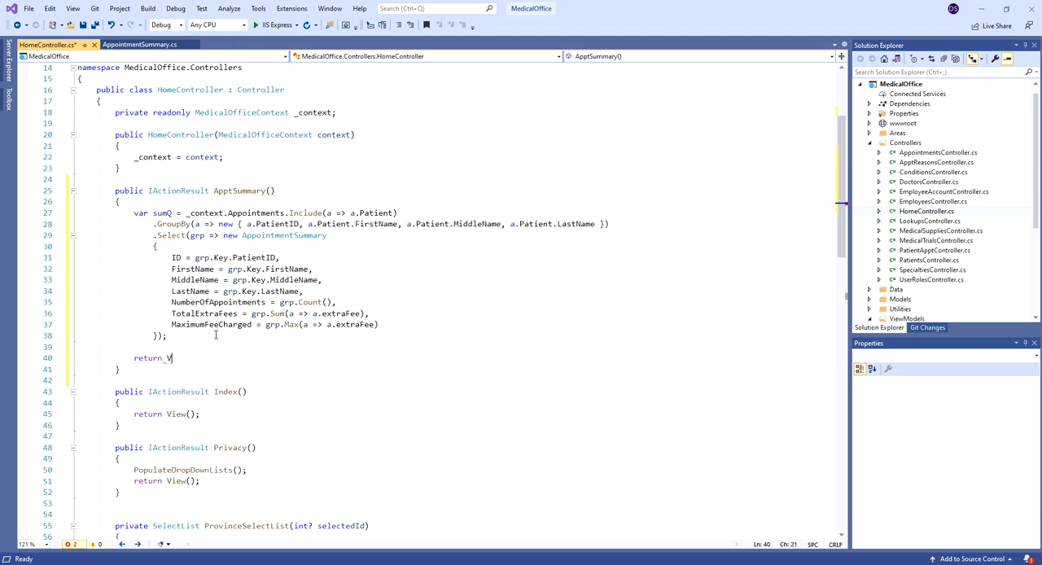
{"action": "type", "text": "iew()"}
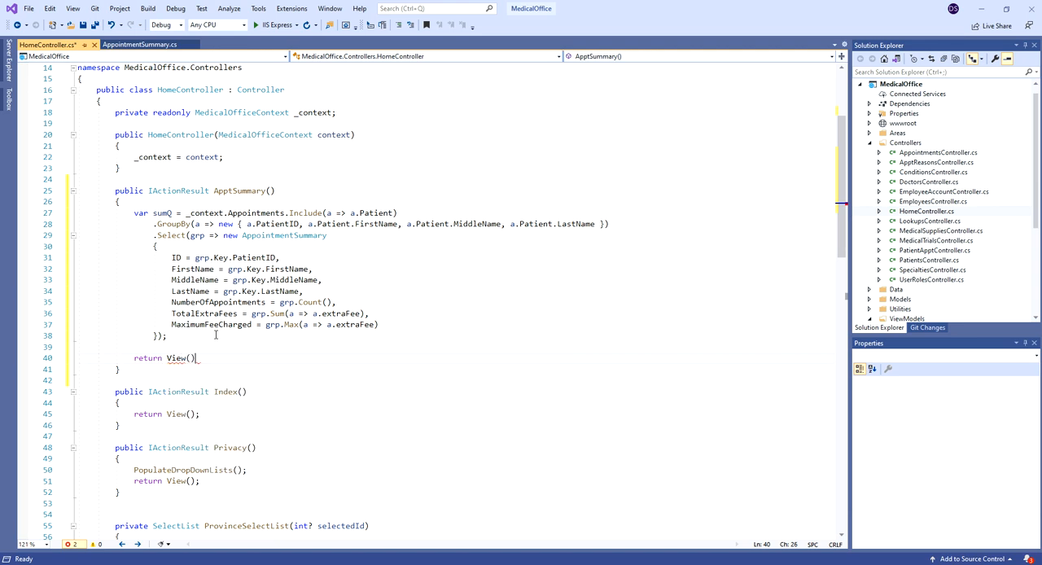
{"action": "type", "text": ";"}
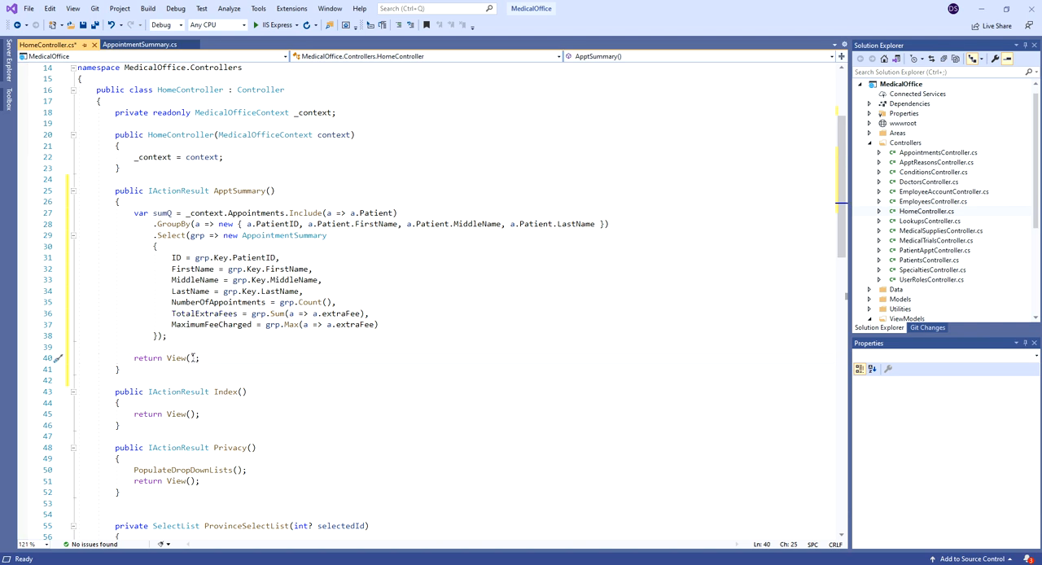
{"action": "type", "text": "sumQ"}
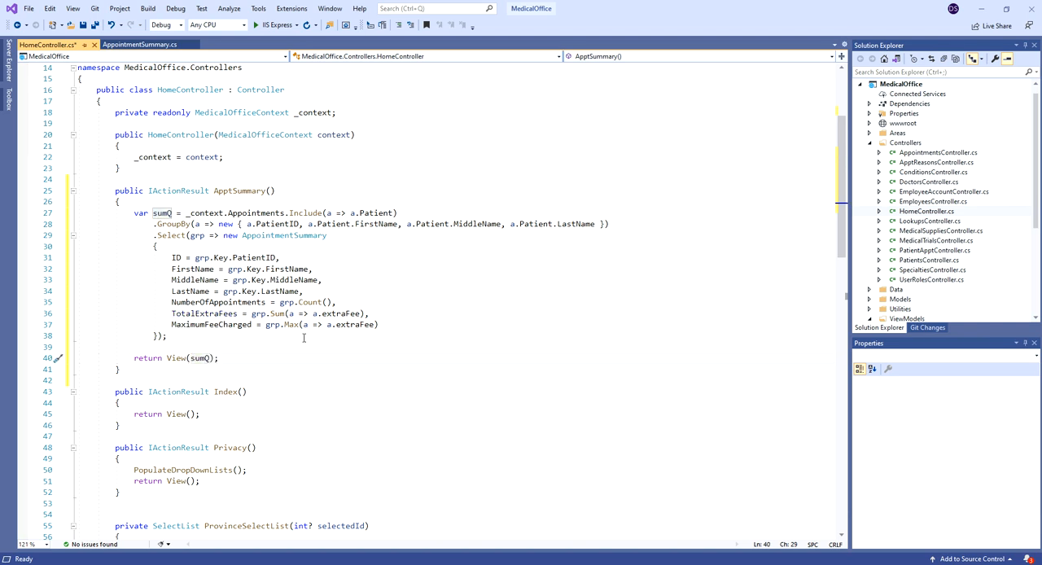
{"action": "type", "text": ".as"}
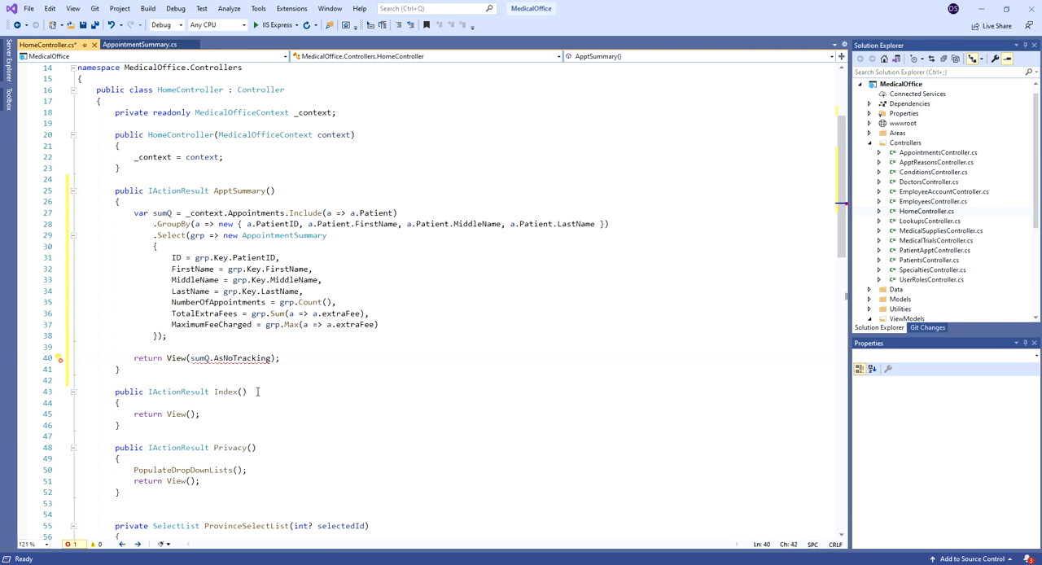
{"action": "type", "text": "."}
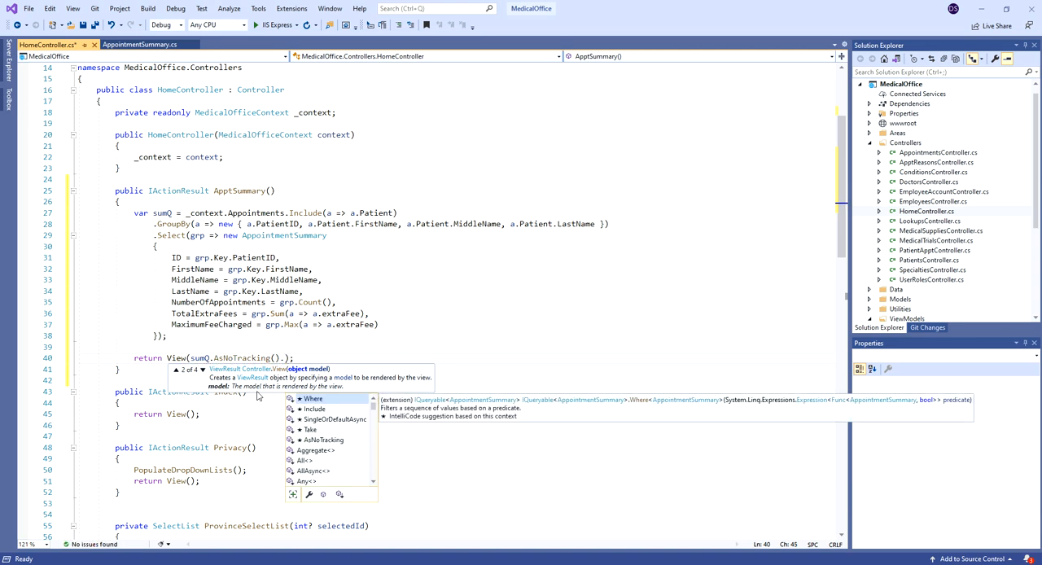
{"action": "type", "text": "tol"}
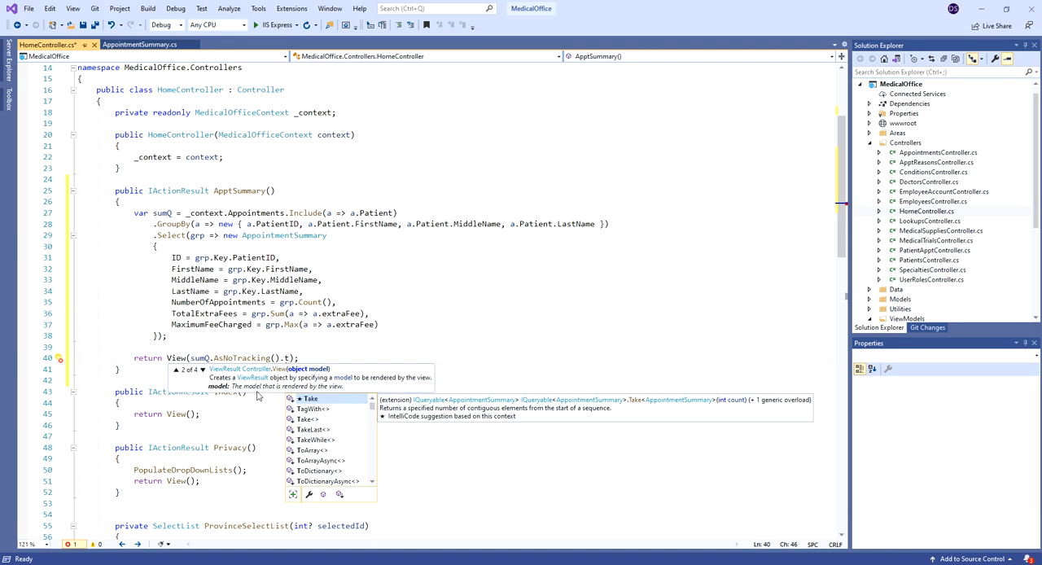
{"action": "type", "text": "T"}
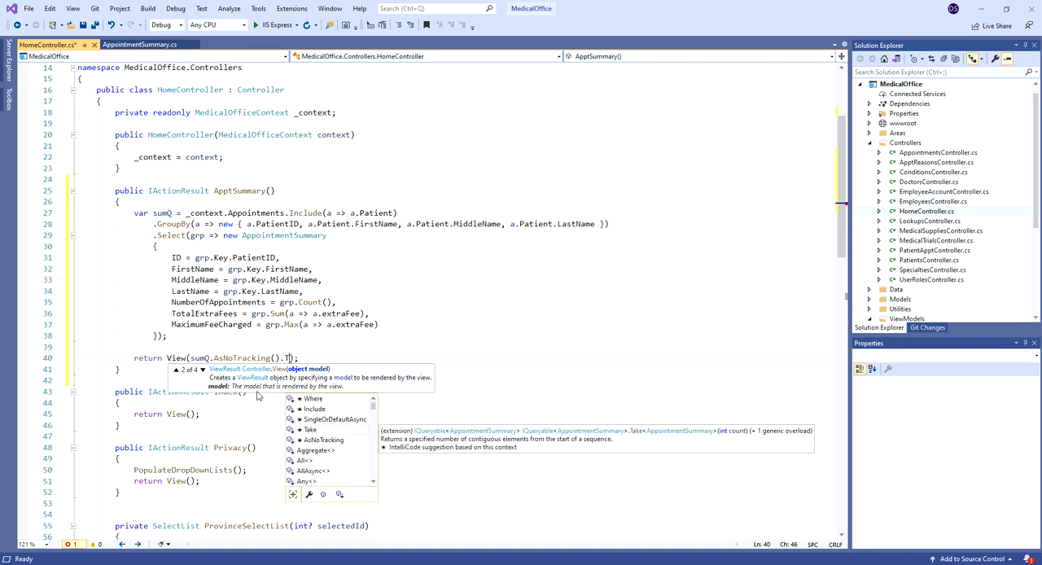
{"action": "type", "text": "ToList("}
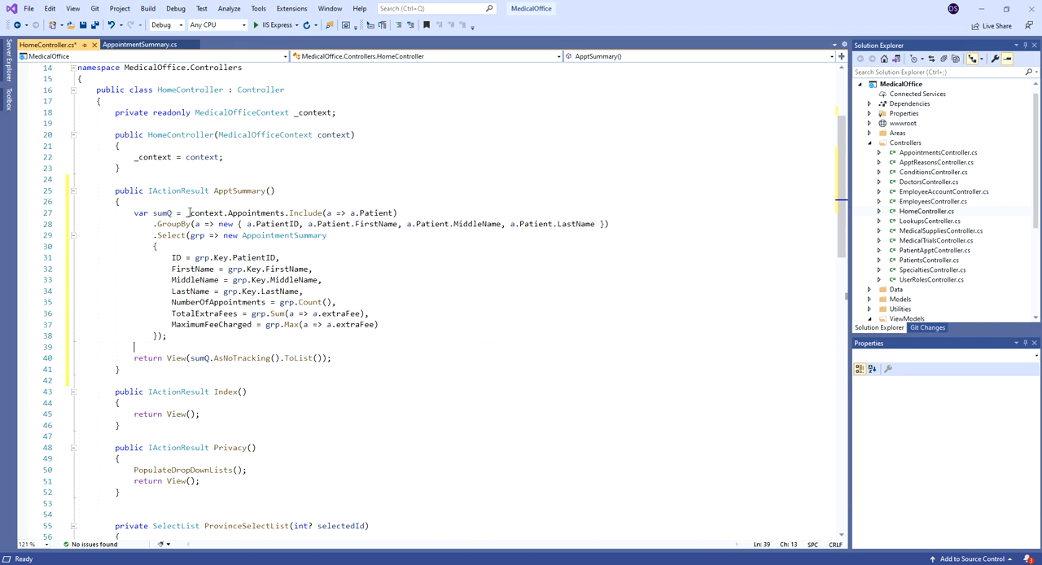
{"action": "mouse_move", "coordinate": [176, 224]}
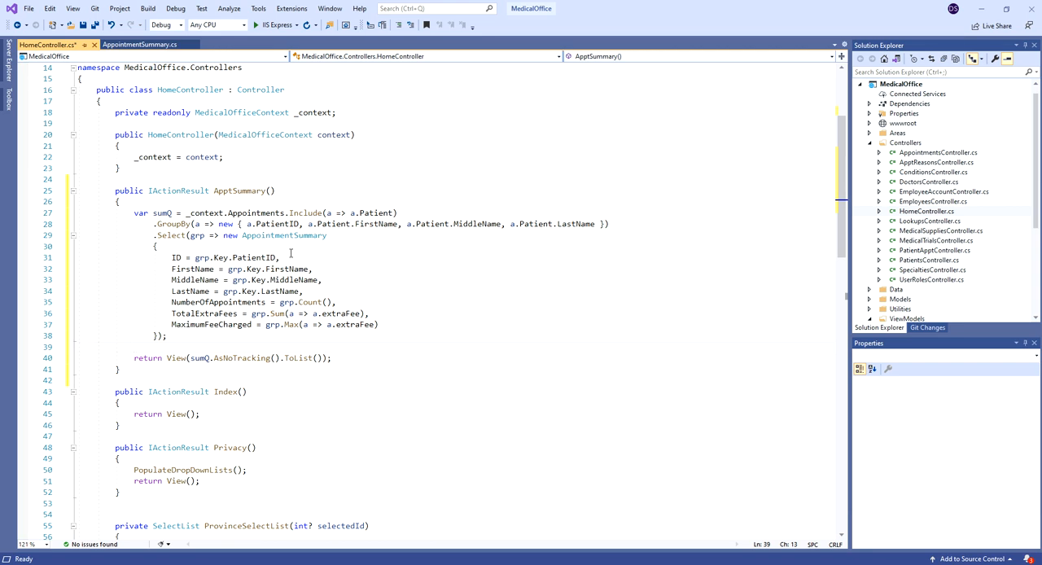
{"action": "mouse_move", "coordinate": [198, 235]}
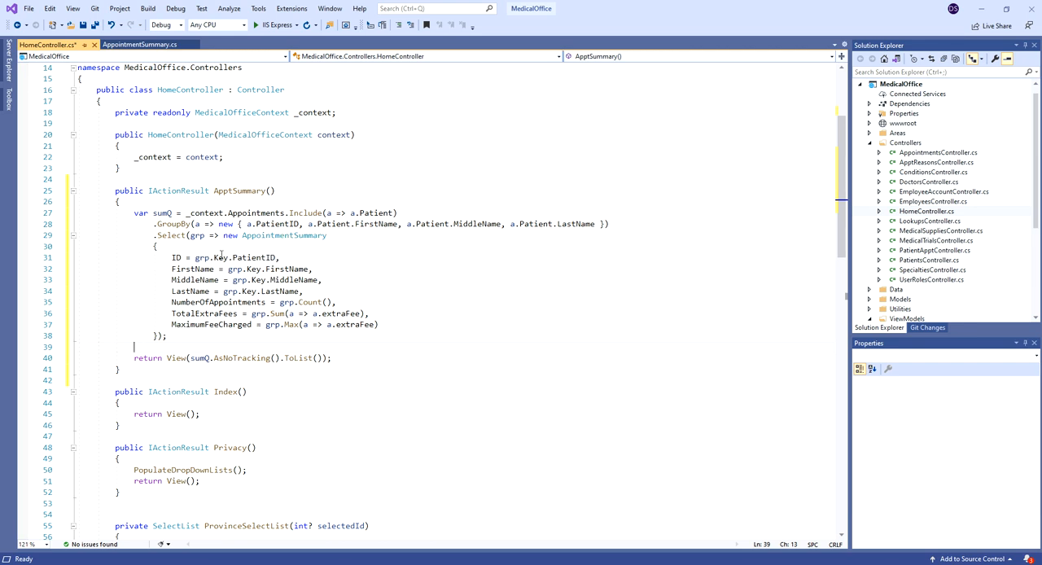
{"action": "mouse_move", "coordinate": [281, 291]}
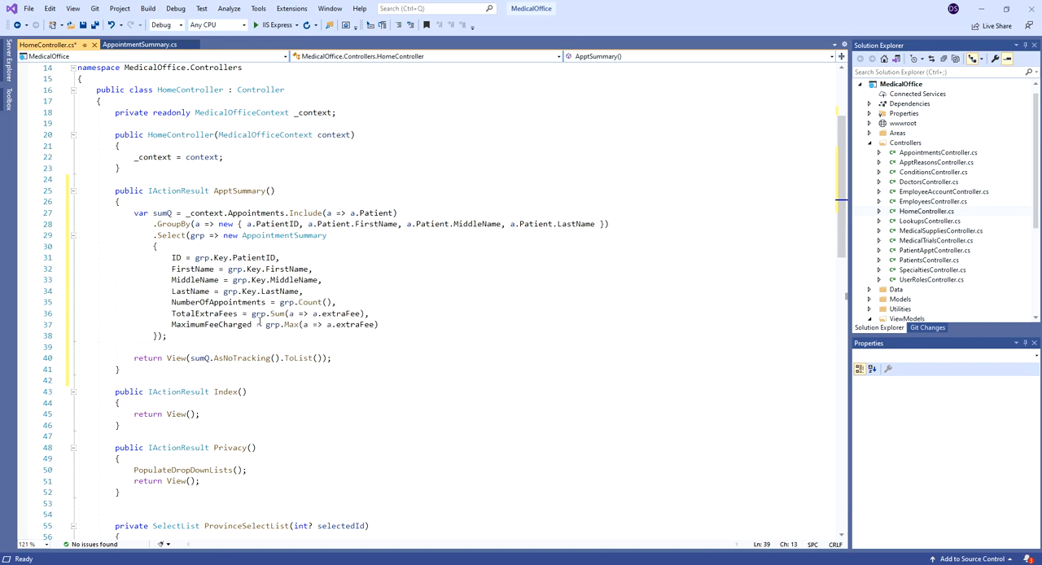
{"action": "mouse_move", "coordinate": [485, 337]}
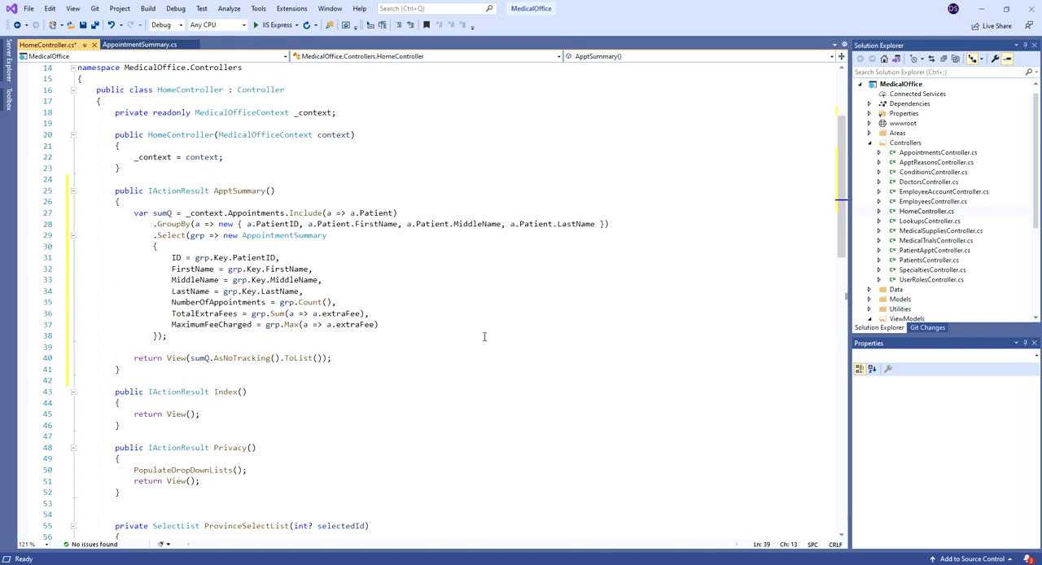
{"action": "mouse_move", "coordinate": [253, 268]}
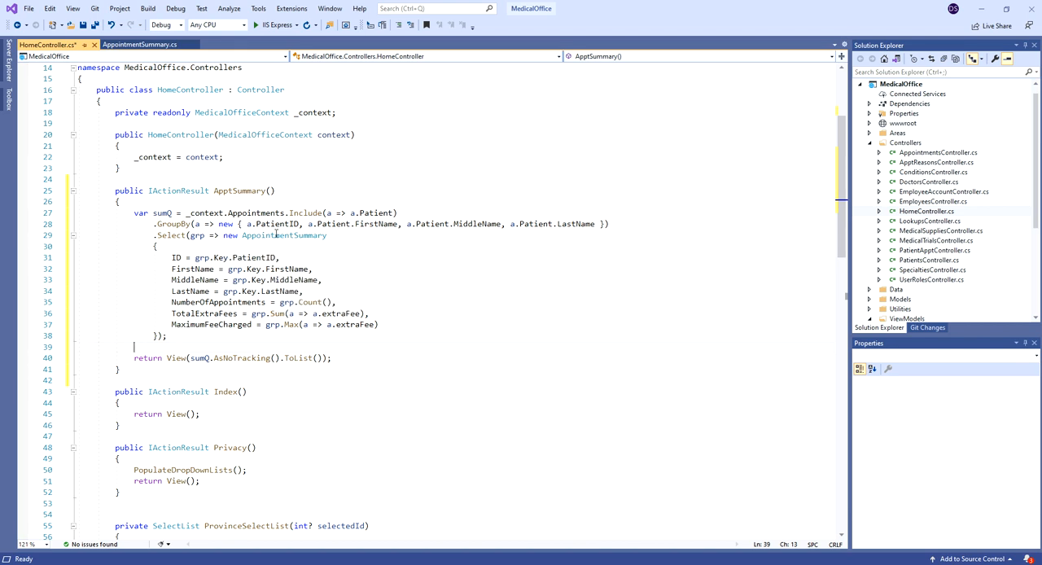
{"action": "mouse_move", "coordinate": [283, 236]}
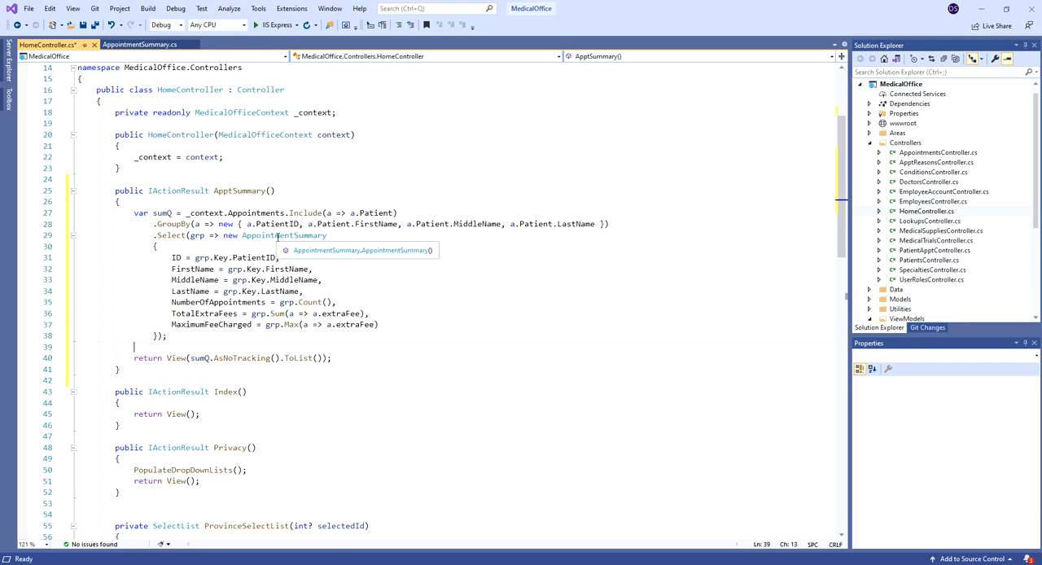
{"action": "mouse_move", "coordinate": [165, 212]}
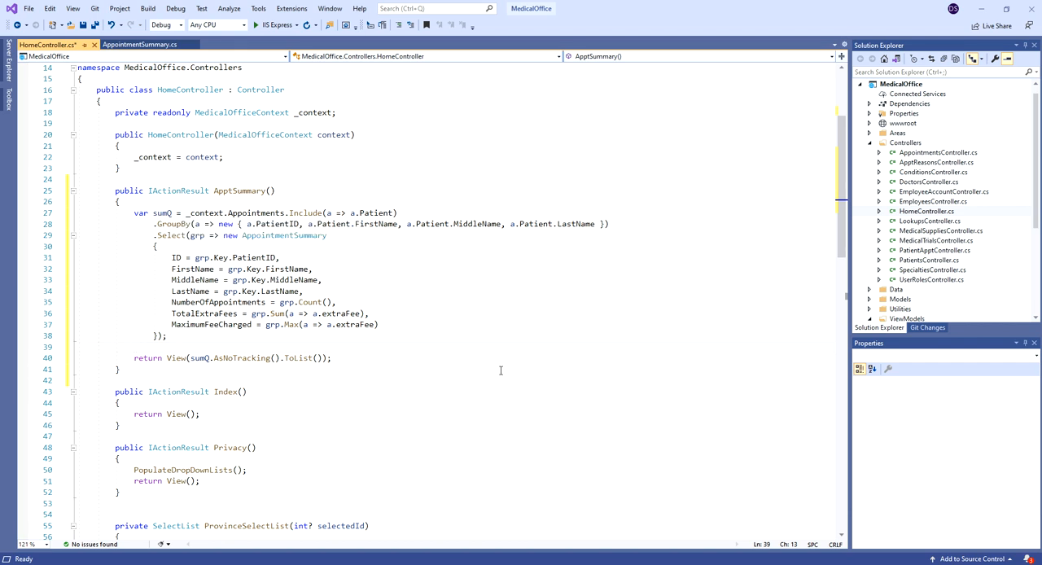
{"action": "mouse_move", "coordinate": [300, 357]}
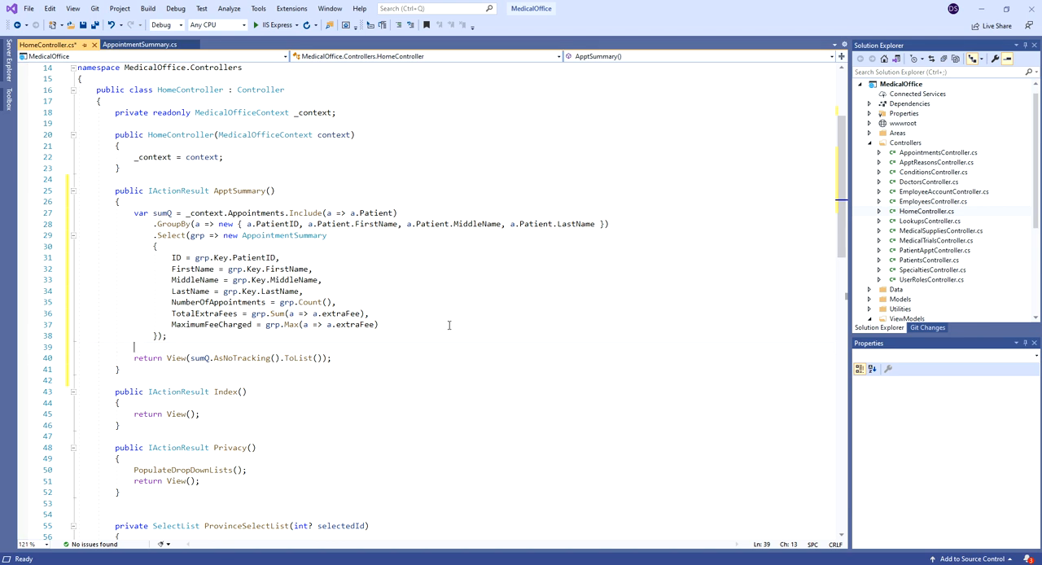
{"action": "mouse_move", "coordinate": [334, 195]}
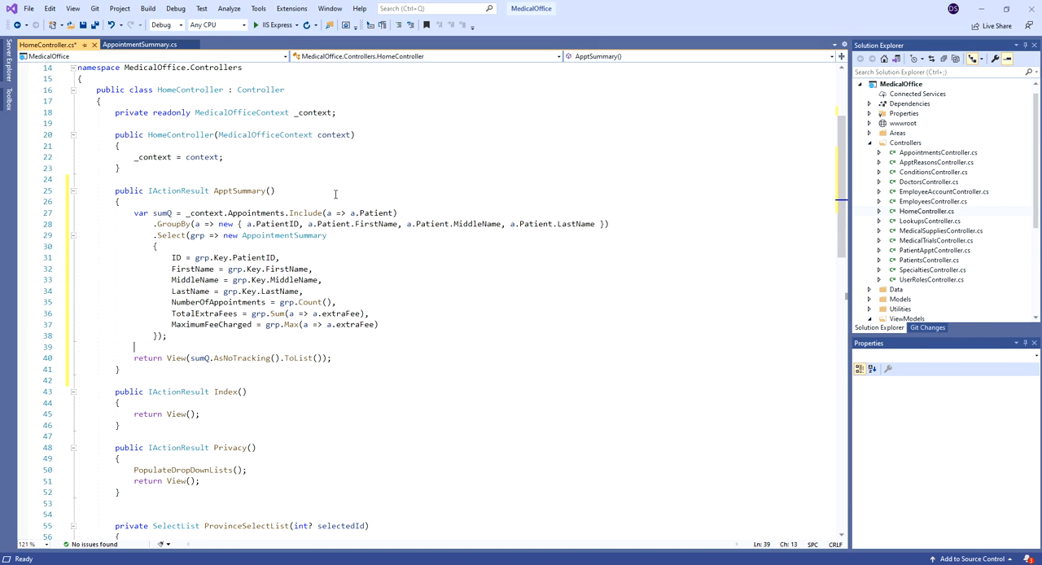
{"action": "mouse_move", "coordinate": [333, 195]}
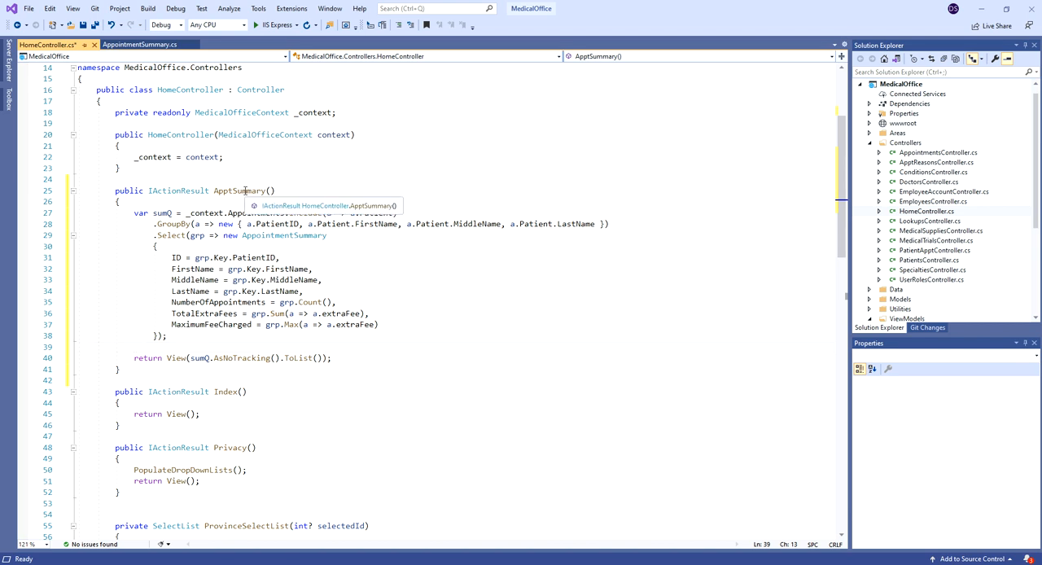
Scaffold a Razor view for ApptSummary with the List template and AppointmentSummary model.
{"action": "right_click", "coordinate": [236, 191]}
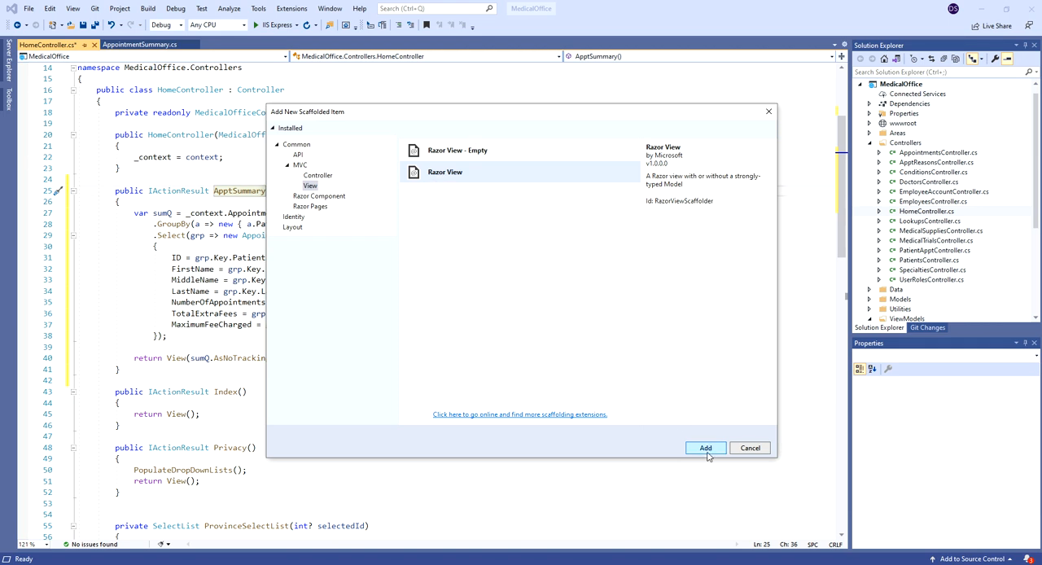
{"action": "left_click", "coordinate": [705, 448]}
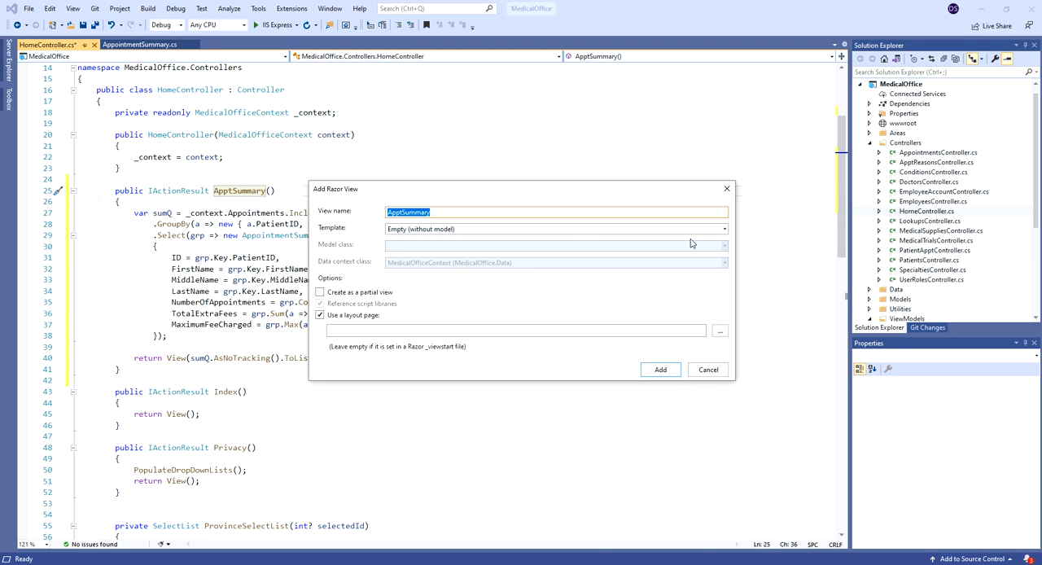
{"action": "left_click", "coordinate": [722, 228]}
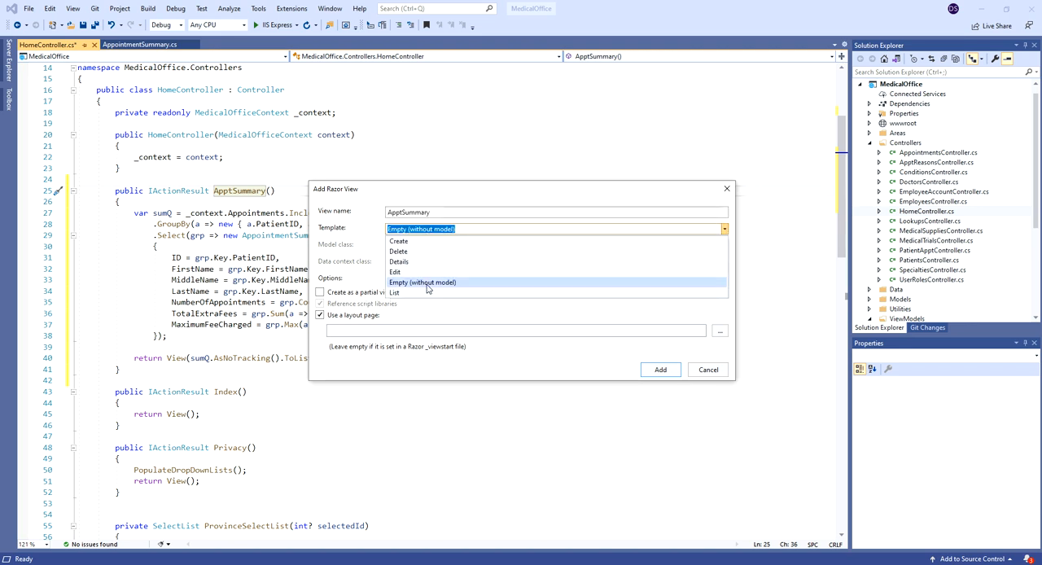
{"action": "left_click", "coordinate": [394, 292]}
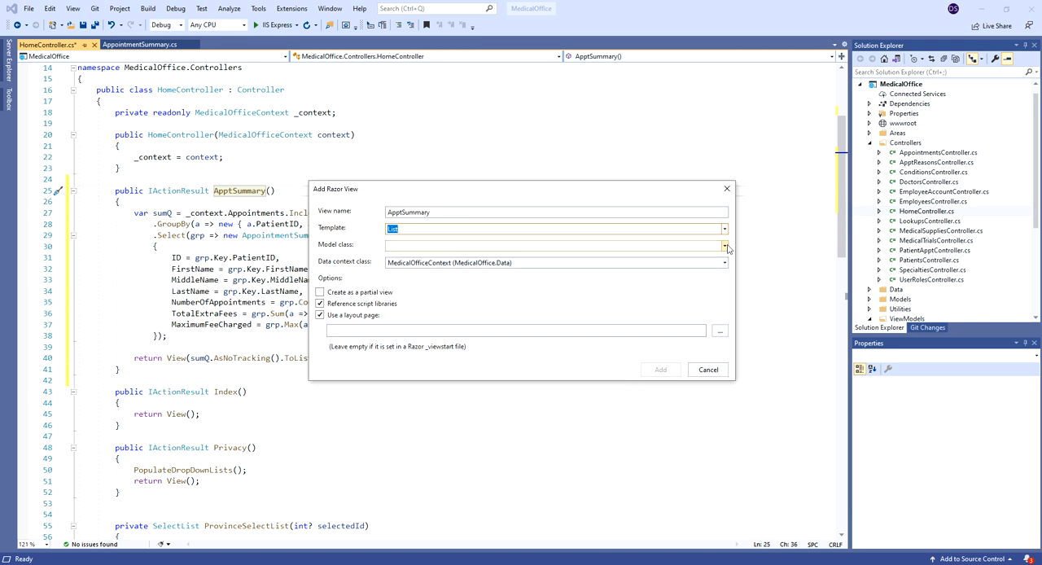
{"action": "left_click", "coordinate": [723, 246]}
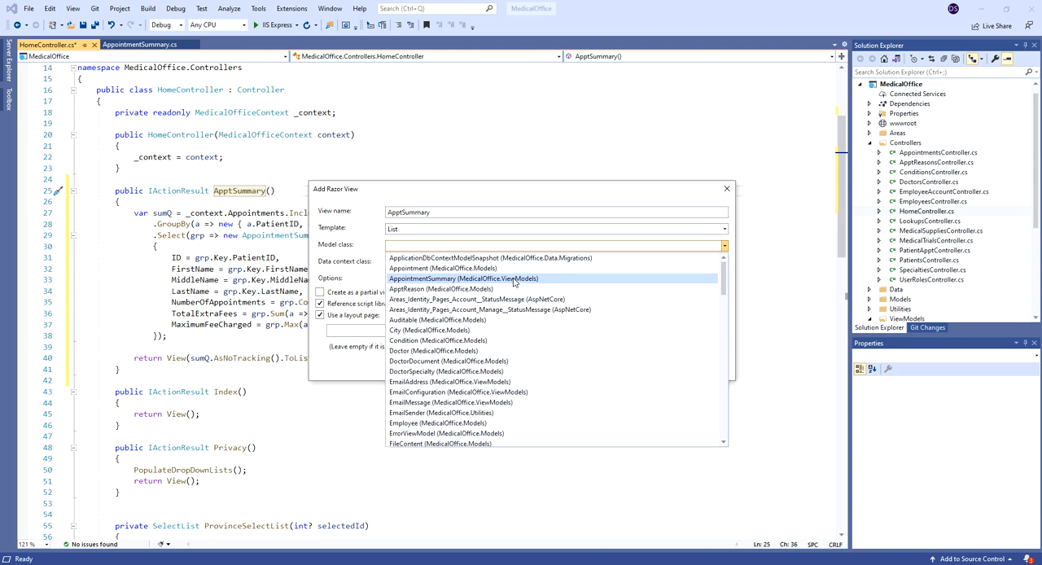
{"action": "left_click", "coordinate": [465, 278]}
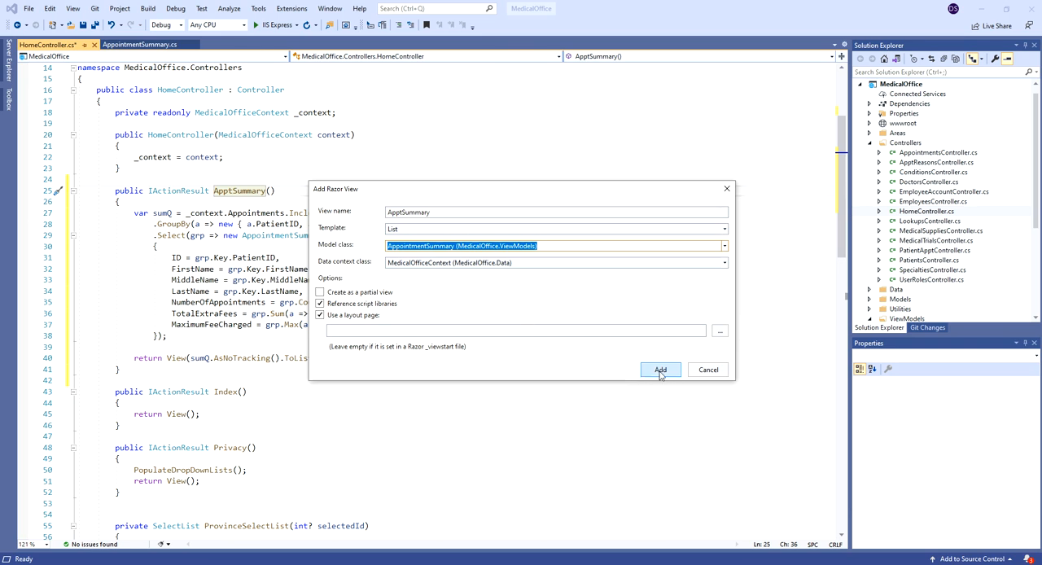
{"action": "left_click", "coordinate": [660, 369]}
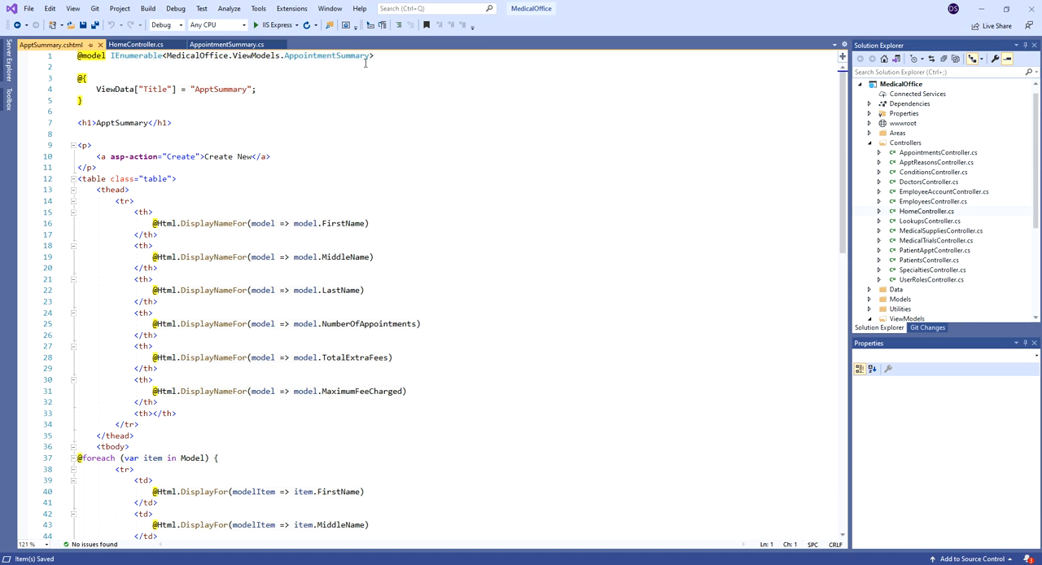
Retitle the view, delete the Create New link, and replace the header name cells with FullName.
{"action": "double_click", "coordinate": [325, 55]}
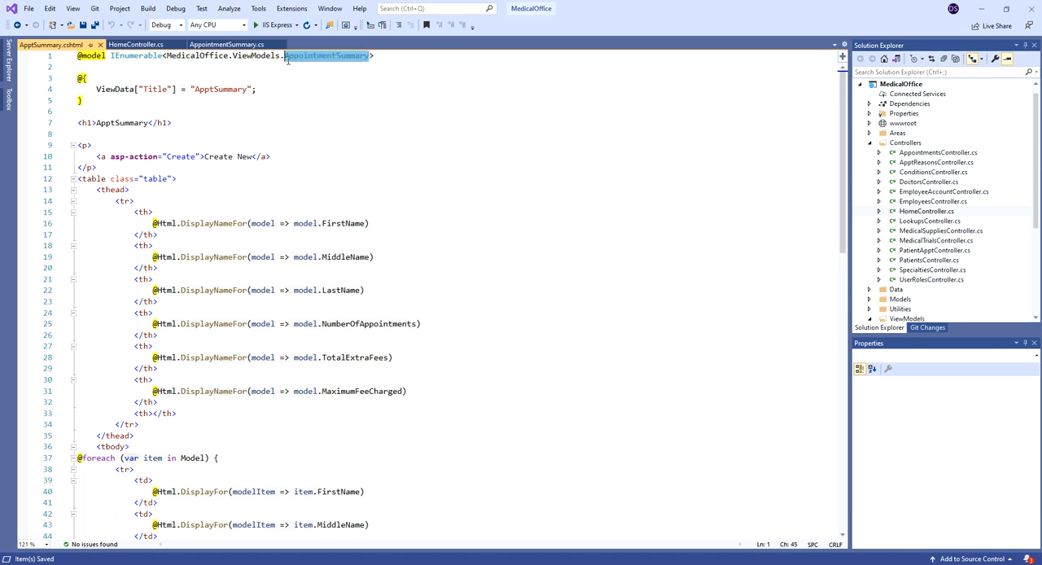
{"action": "double_click", "coordinate": [220, 89]}
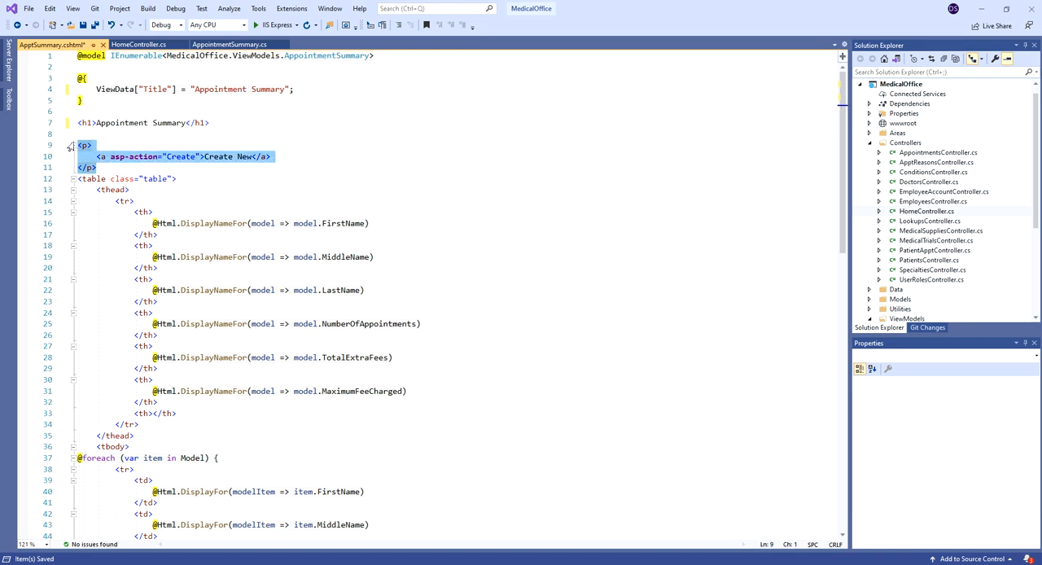
{"action": "key", "text": "Delete"}
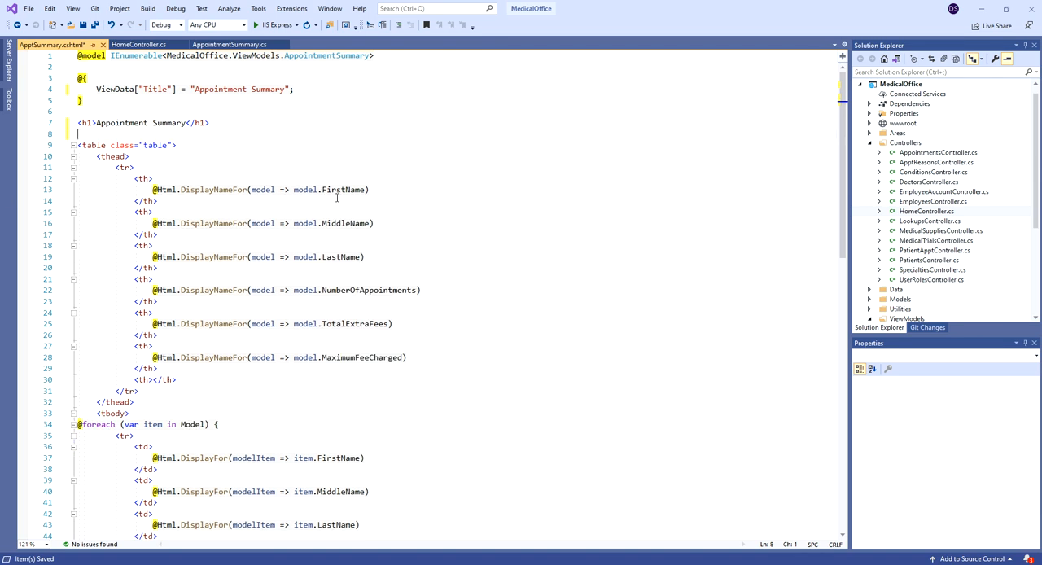
{"action": "mouse_move", "coordinate": [379, 259]}
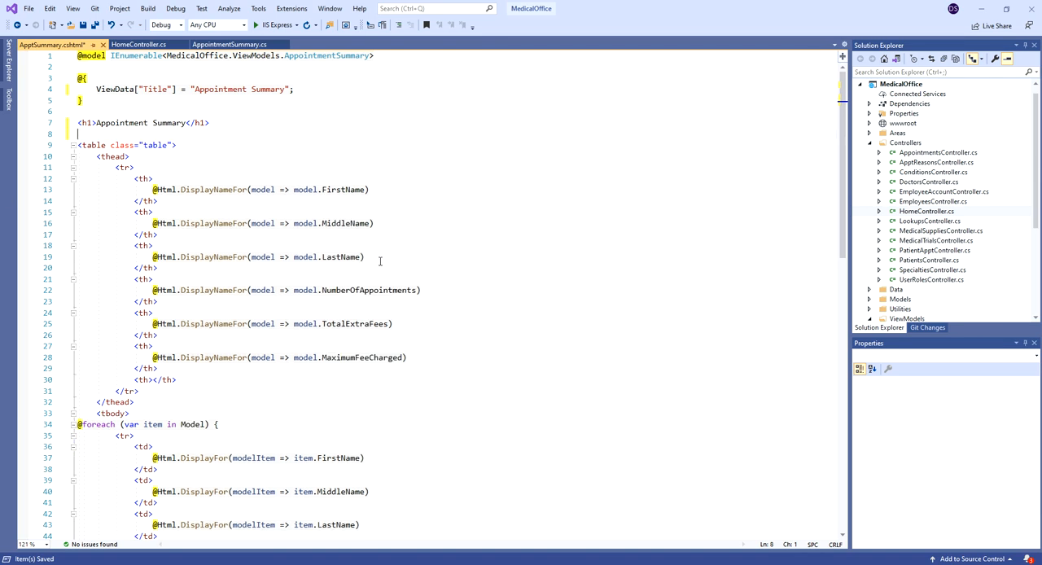
{"action": "left_click_drag", "start_coordinate": [162, 202], "coordinate": [365, 256]}
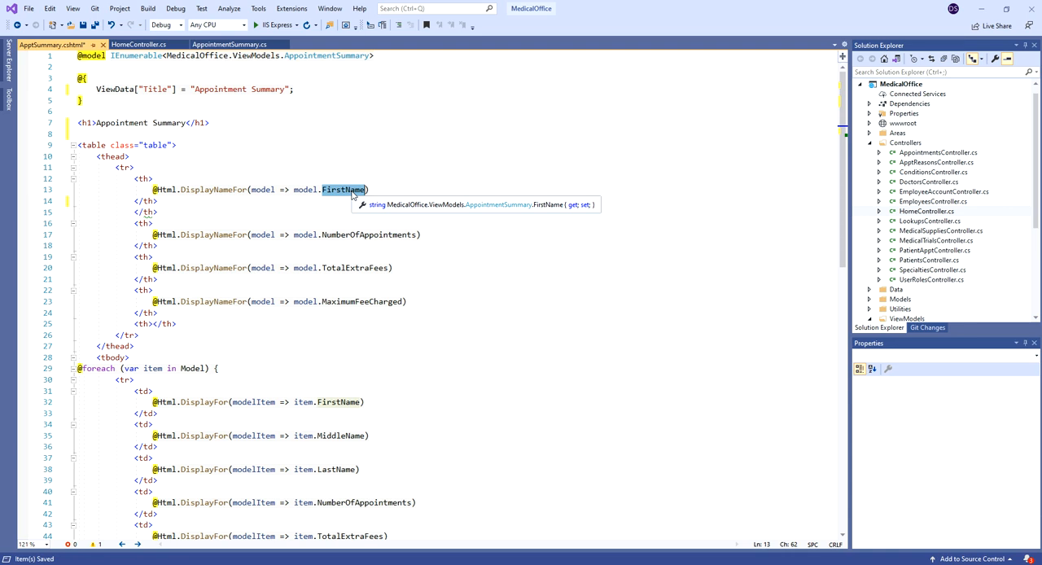
{"action": "type", "text": "FullName"}
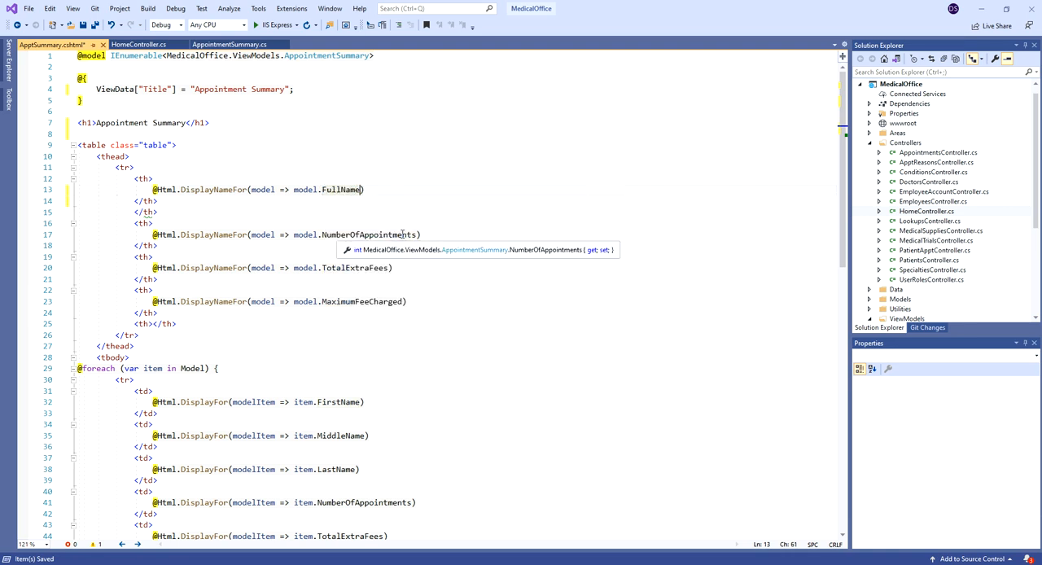
{"action": "left_click", "coordinate": [231, 44]}
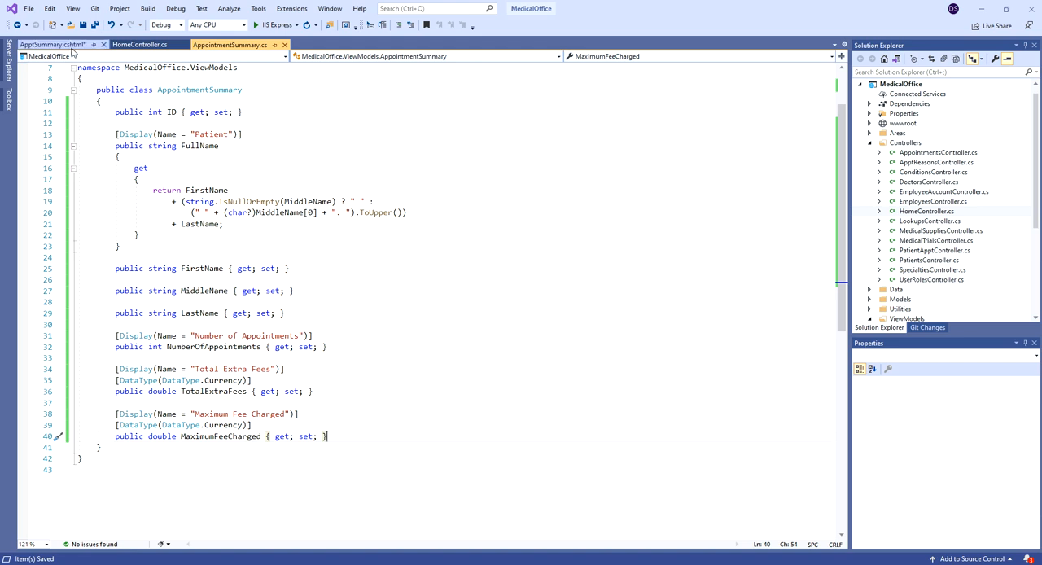
{"action": "left_click", "coordinate": [53, 44]}
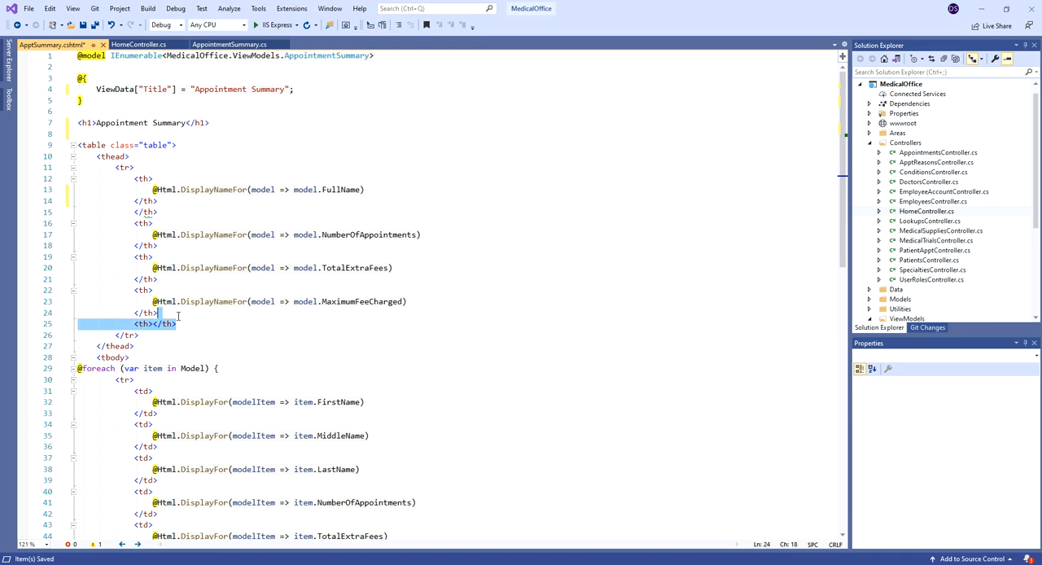
{"action": "key", "text": "Delete"}
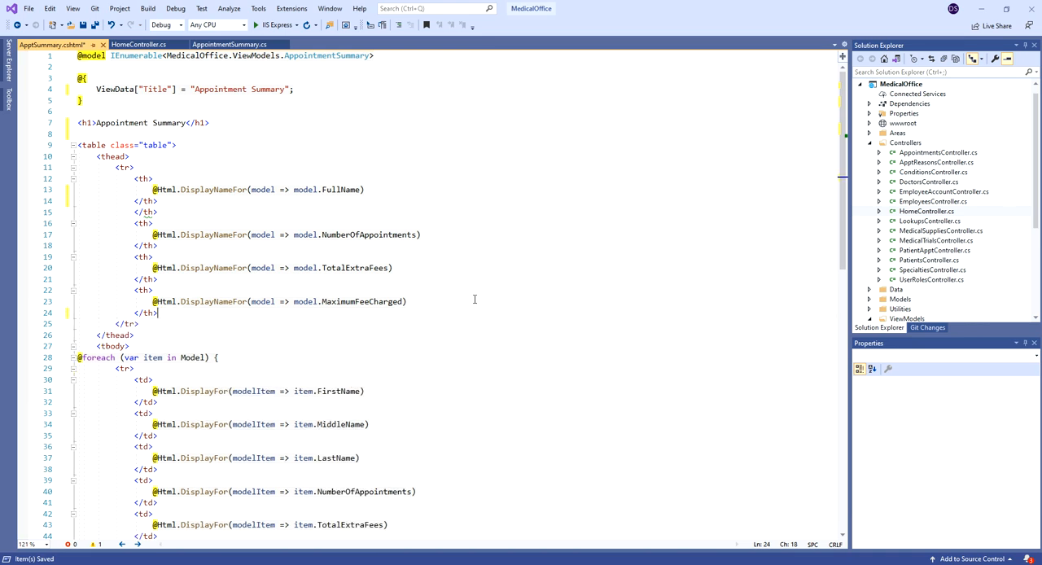
{"action": "mouse_move", "coordinate": [165, 211]}
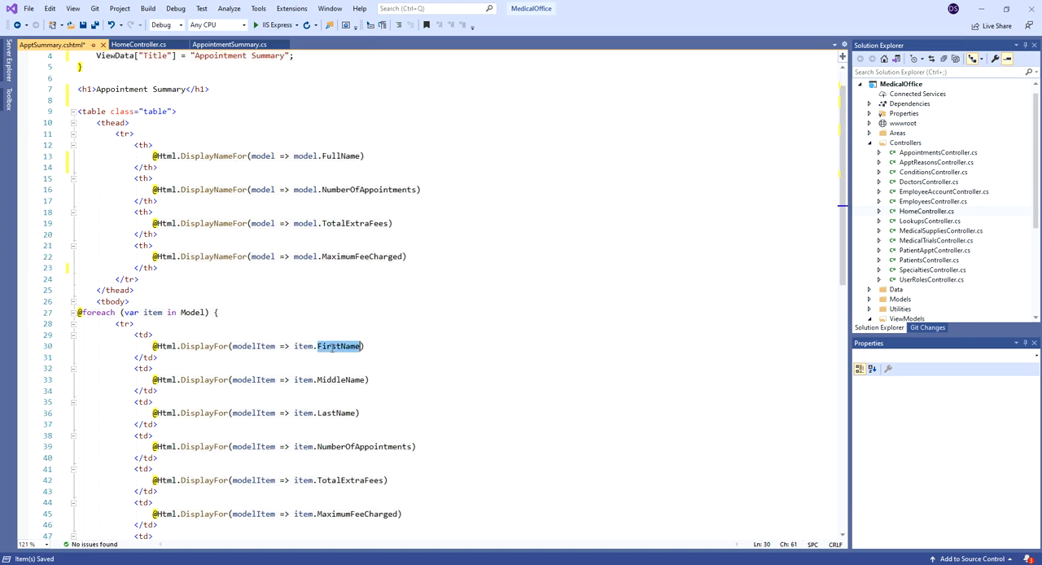
Use FullName in the table body in place of the separate name data cells.
{"action": "type", "text": "Ful"}
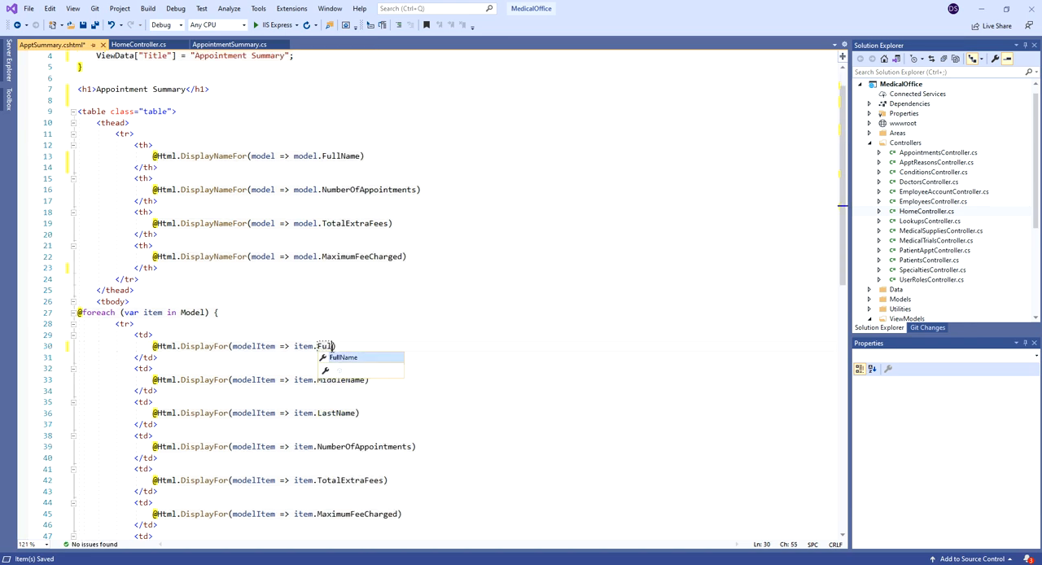
{"action": "key", "text": "Tab"}
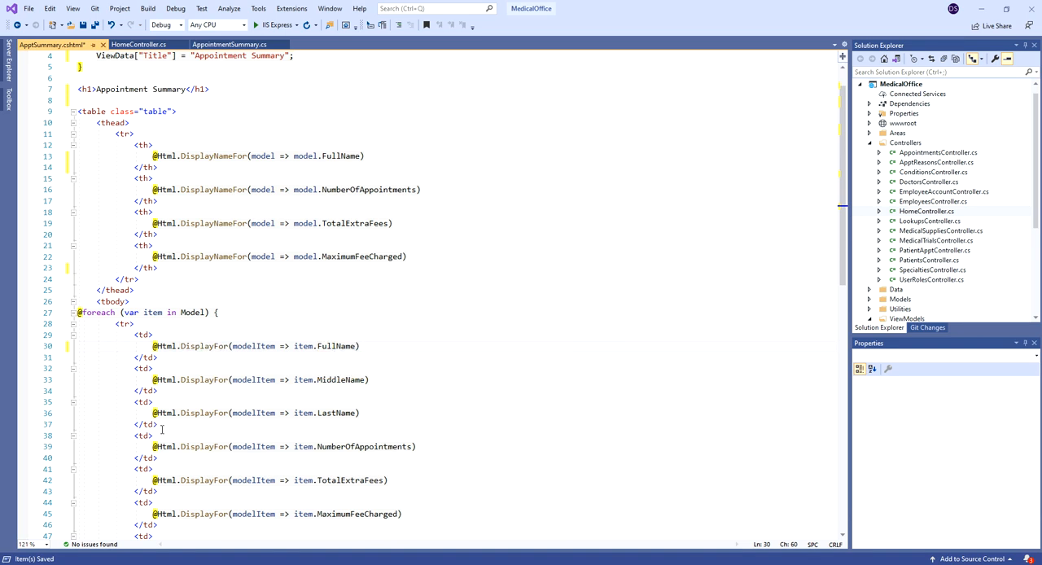
{"action": "left_click_drag", "start_coordinate": [161, 365], "coordinate": [160, 424]}
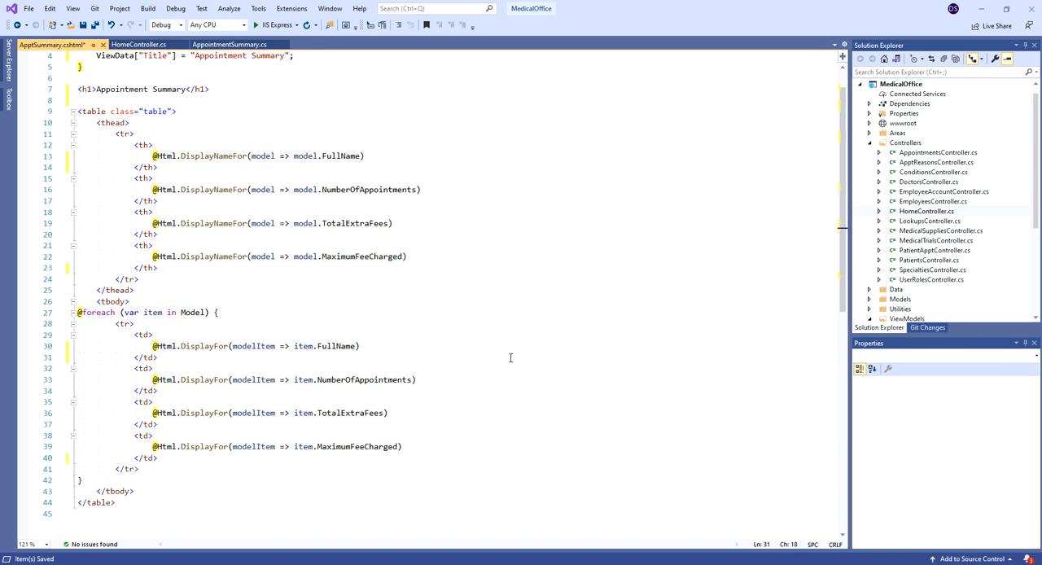
{"action": "mouse_move", "coordinate": [867, 203]}
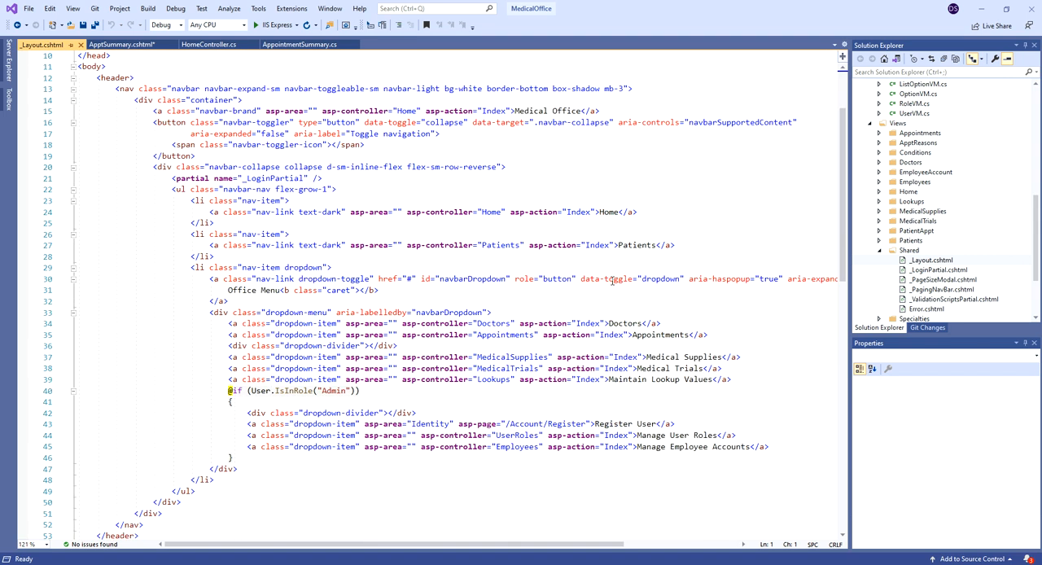
Point the copied navbar link to Home/ApptSummary, label it Appointment Summary, and run the site.
{"action": "scroll", "scroll_direction": "down", "scroll_amount": 3}
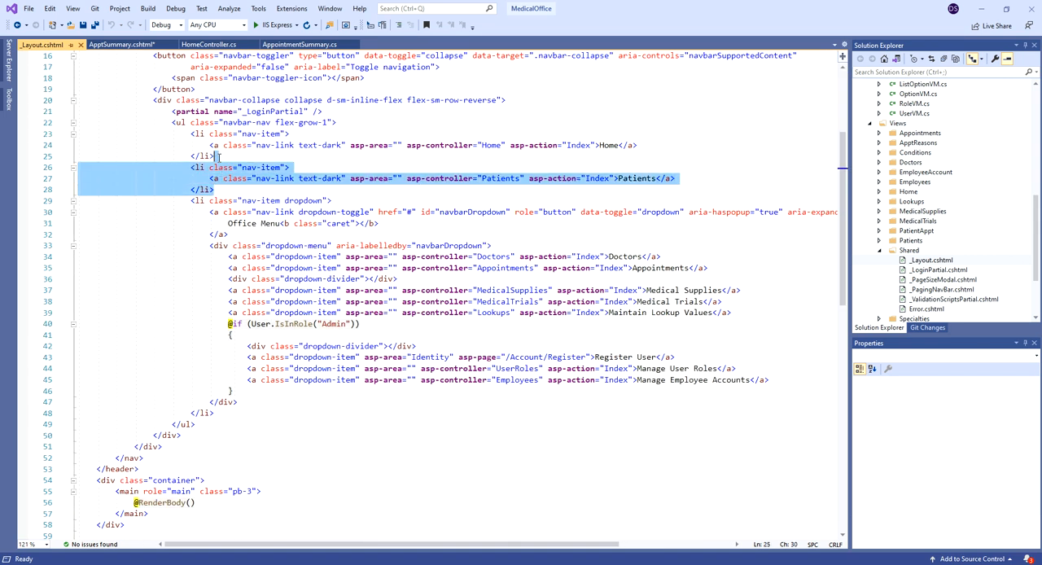
{"action": "left_click", "coordinate": [218, 189]}
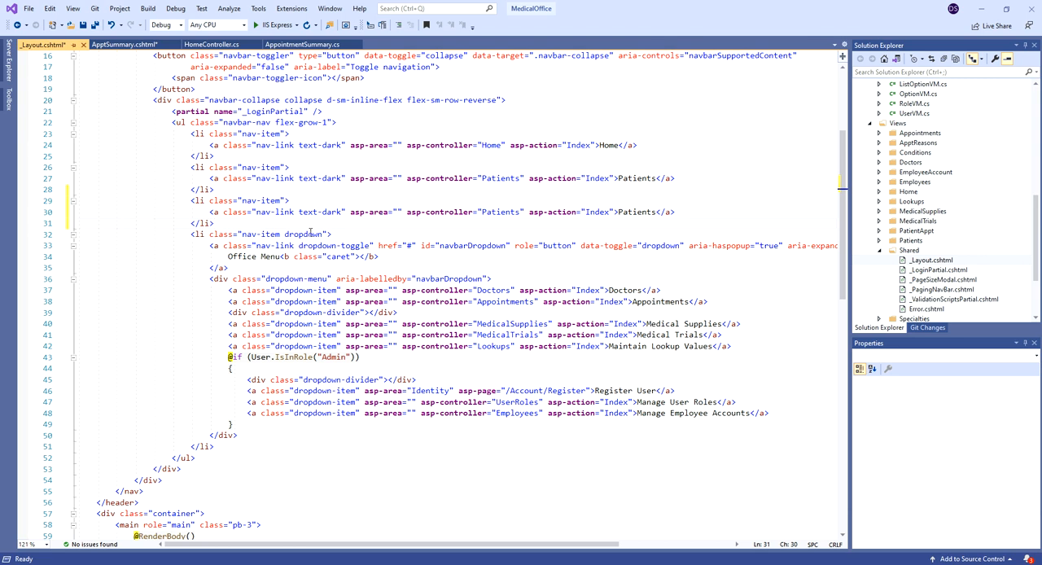
{"action": "mouse_move", "coordinate": [512, 171]}
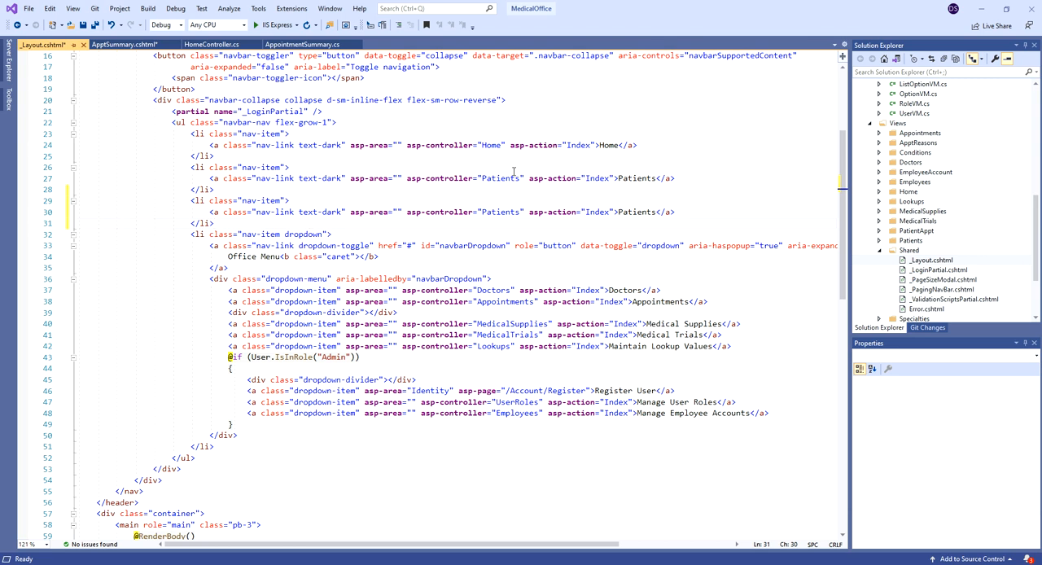
{"action": "double_click", "coordinate": [501, 178]}
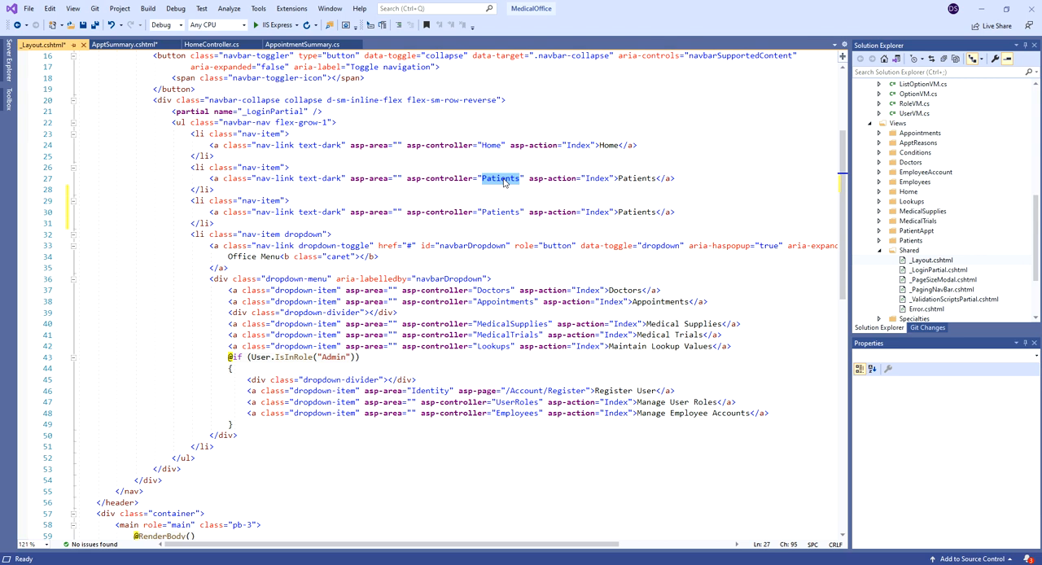
{"action": "type", "text": "Home"}
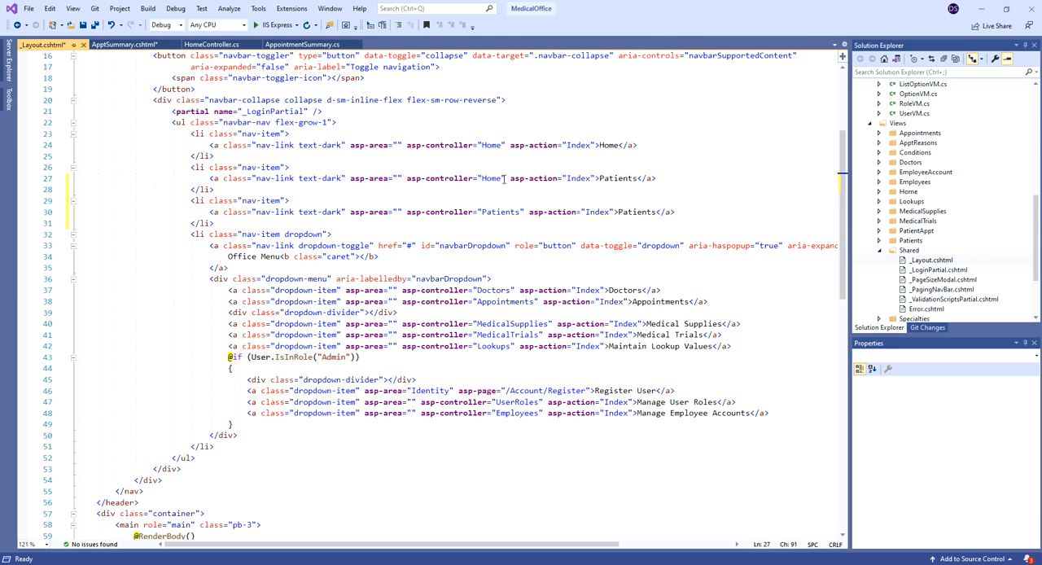
{"action": "double_click", "coordinate": [578, 179]}
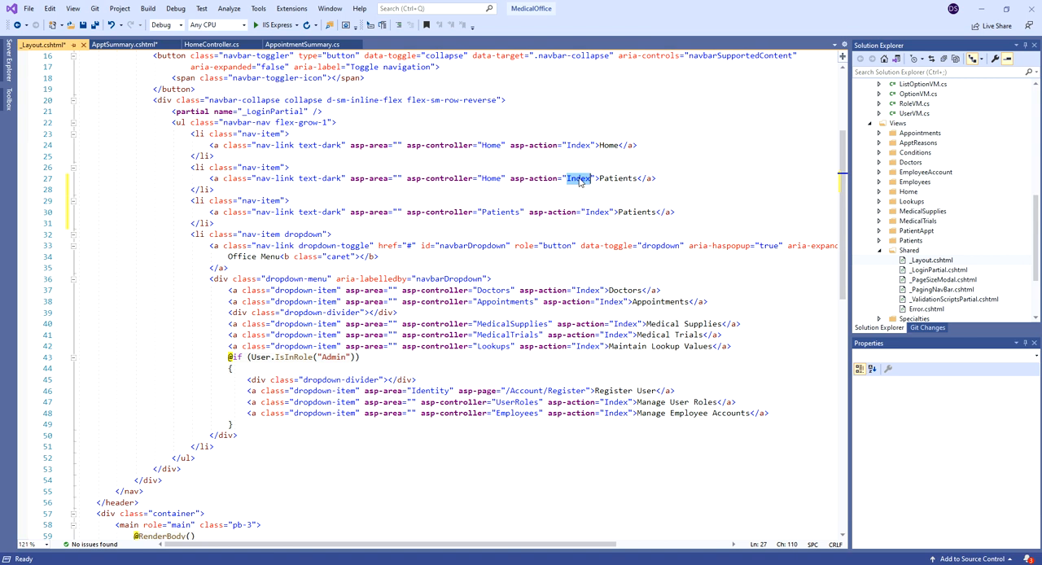
{"action": "type", "text": "Apgt"}
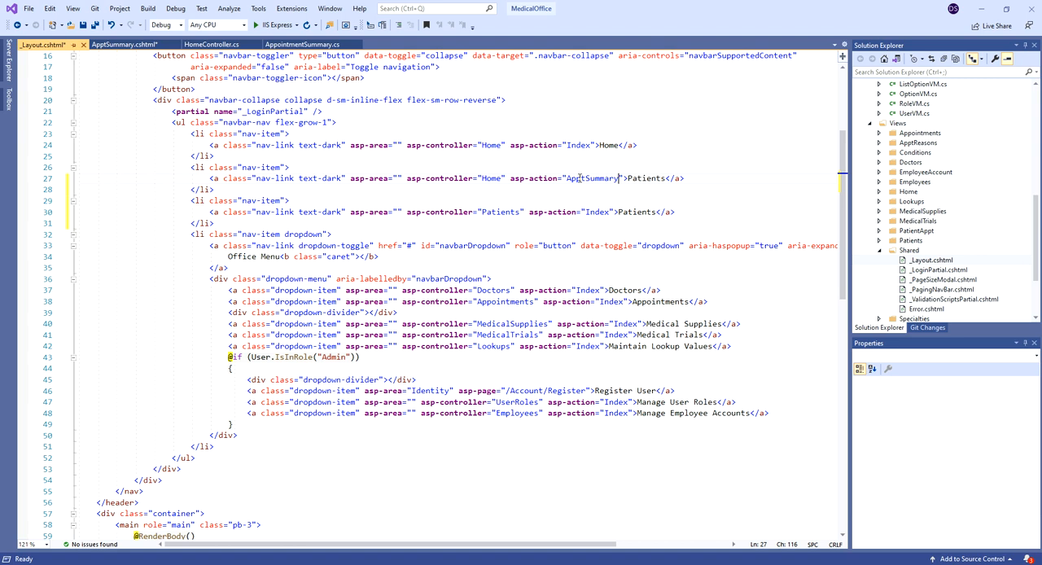
{"action": "double_click", "coordinate": [646, 178]}
{"action": "type", "text": "A"}
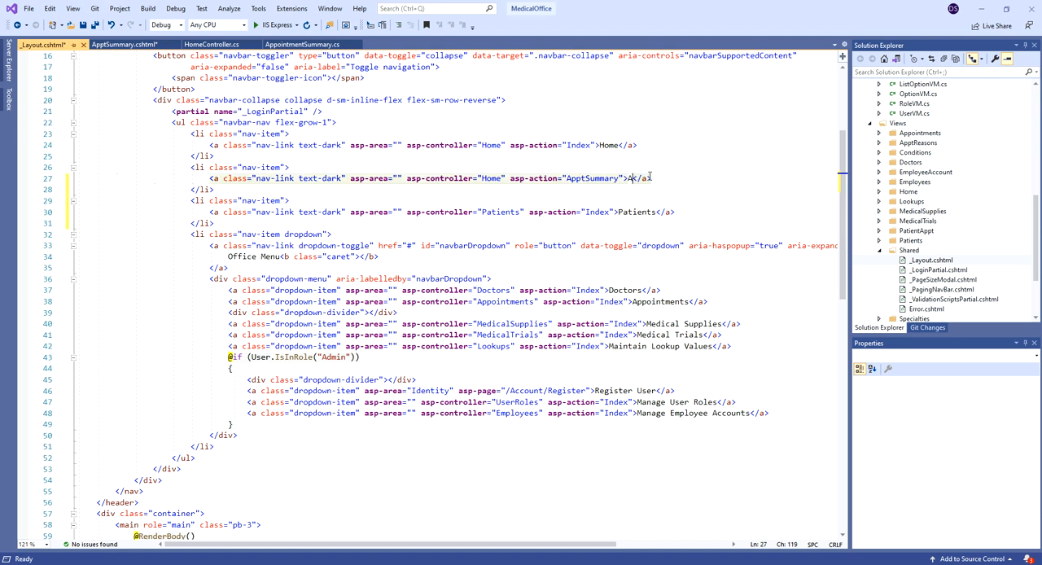
{"action": "type", "text": "ppointment Summary"}
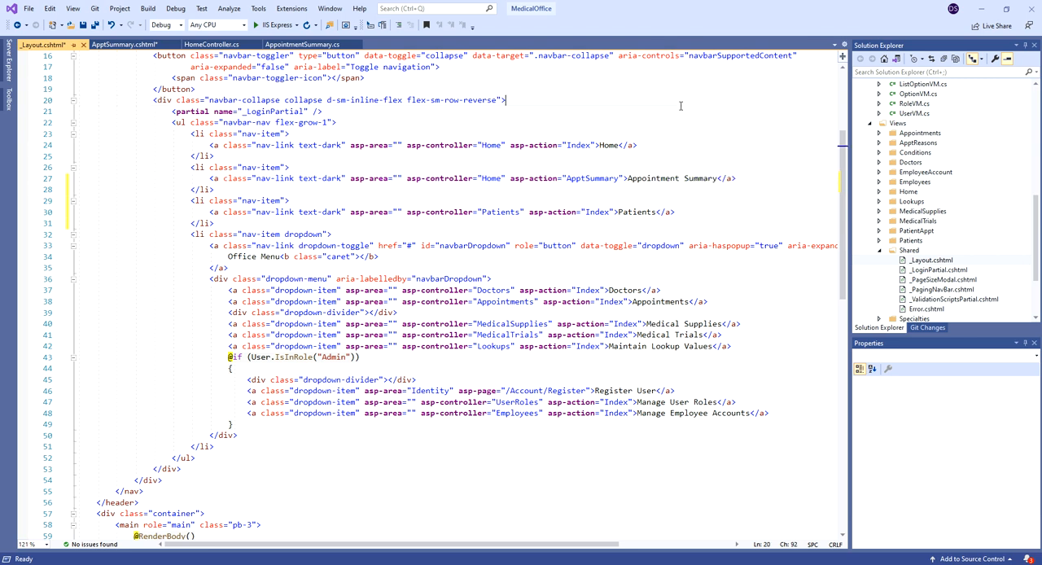
{"action": "left_click", "coordinate": [275, 24]}
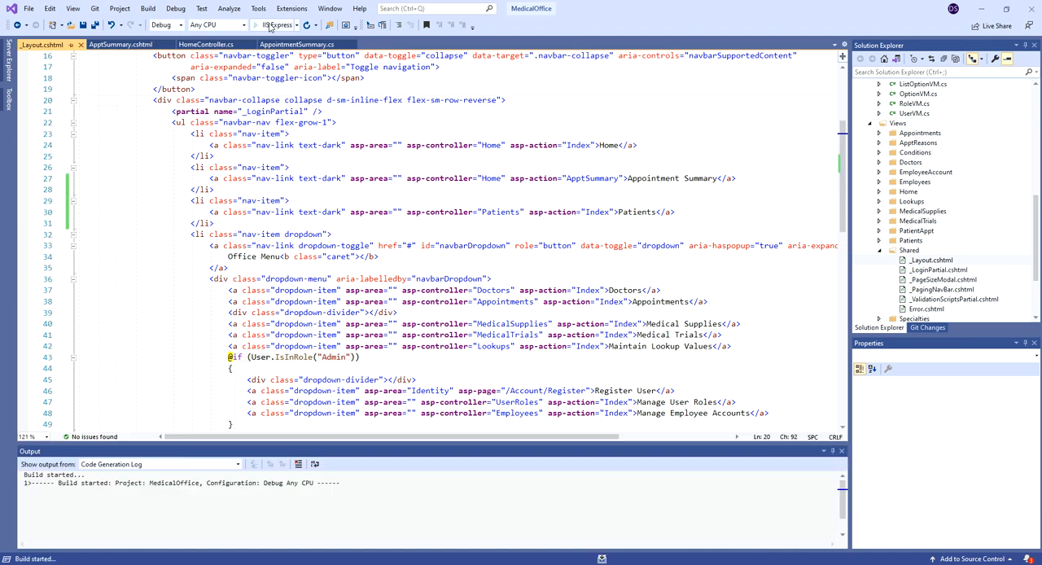
Visit Appointment Summary from the navbar, return Home, close the browser, and rerun the site.
{"action": "left_click", "coordinate": [273, 24]}
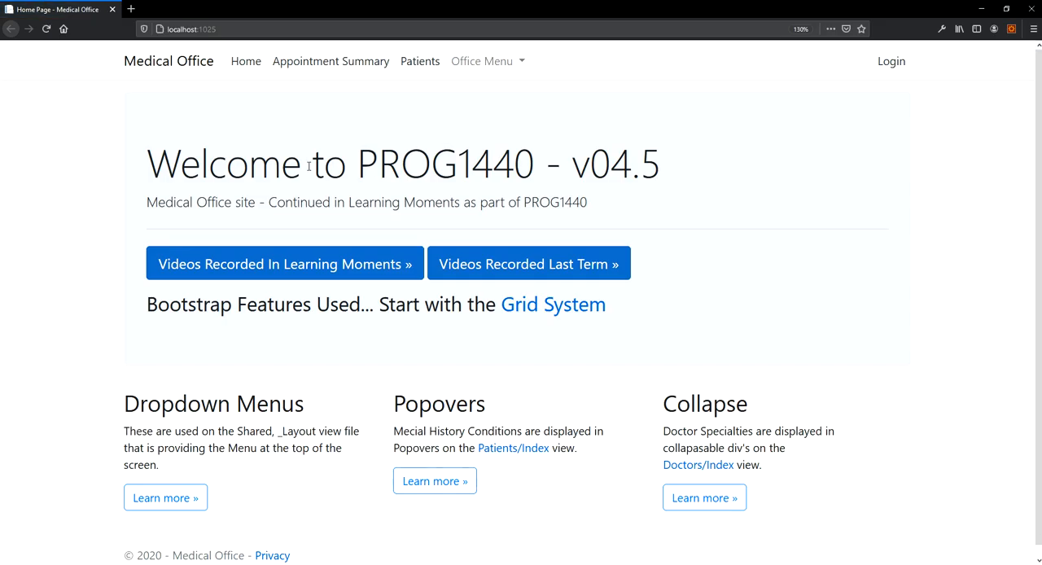
{"action": "left_click", "coordinate": [331, 61]}
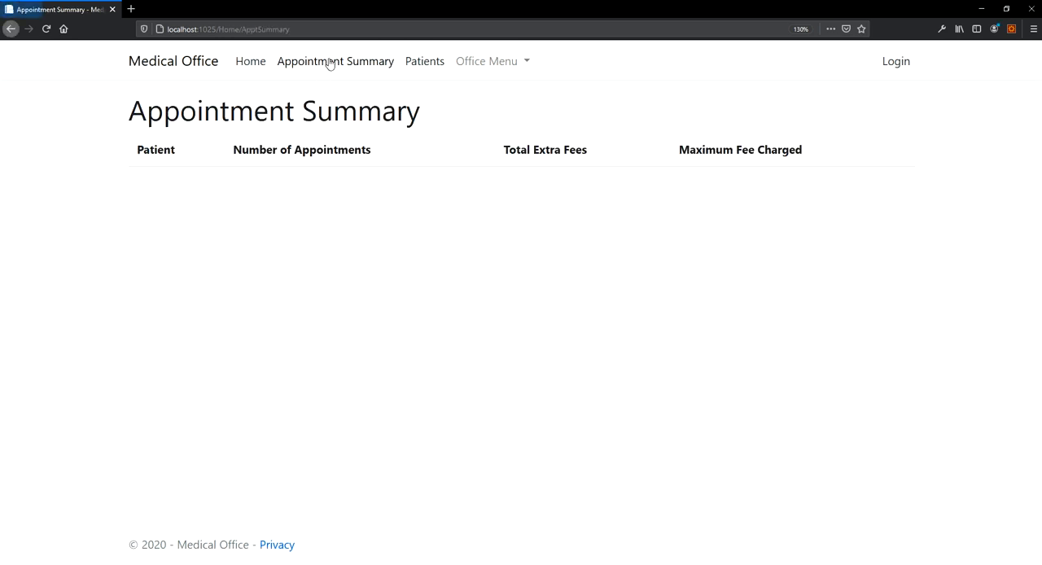
{"action": "mouse_move", "coordinate": [250, 61]}
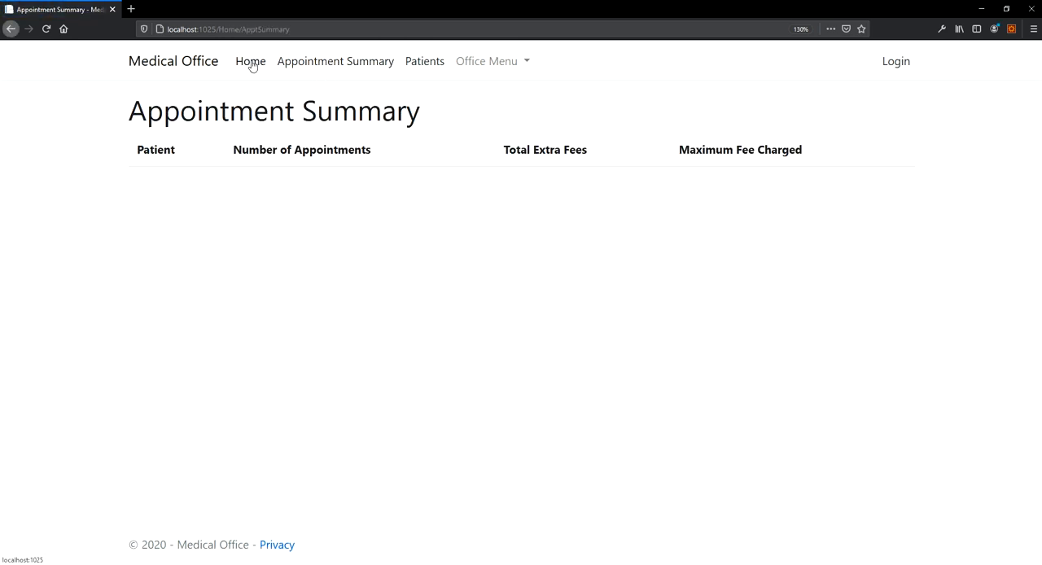
{"action": "left_click", "coordinate": [250, 61]}
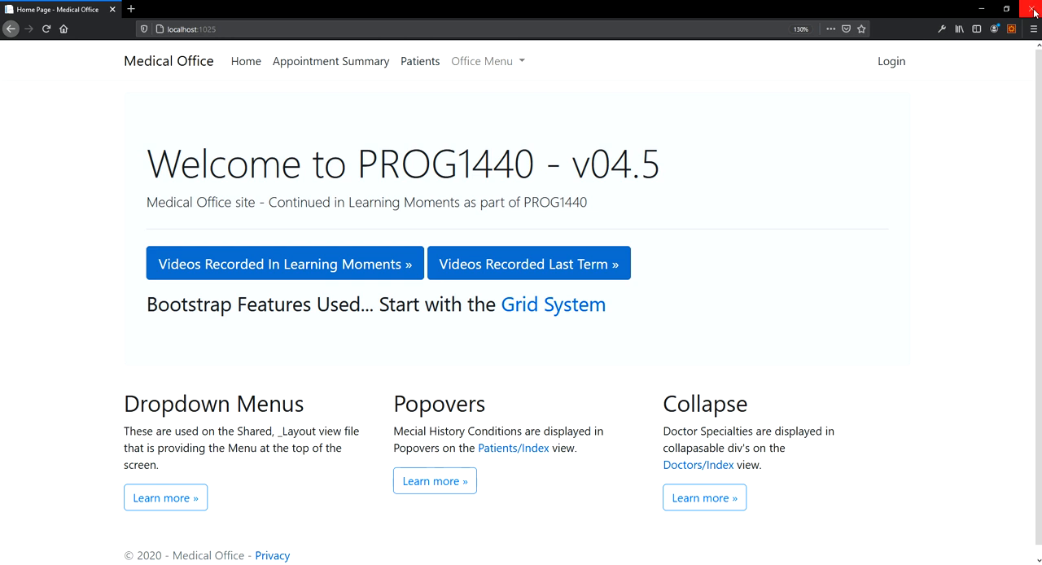
{"action": "left_click", "coordinate": [1035, 9]}
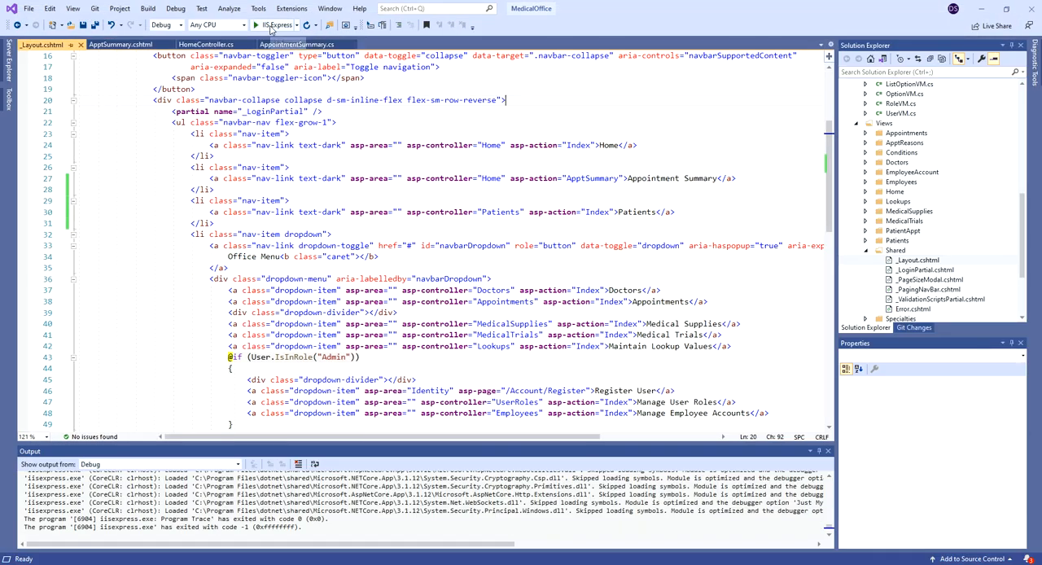
{"action": "left_click", "coordinate": [254, 24]}
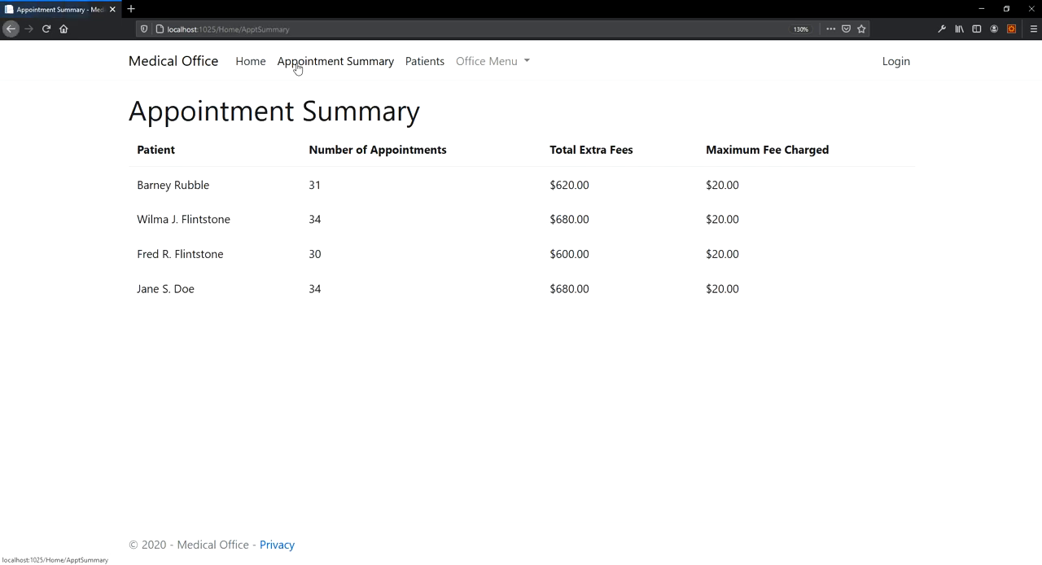
{"action": "mouse_move", "coordinate": [173, 245]}
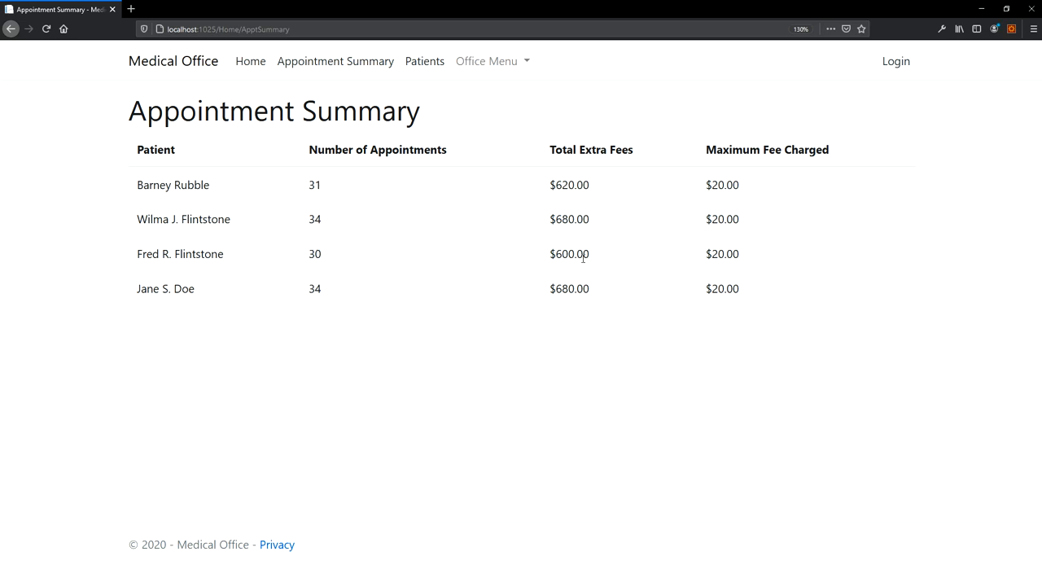
{"action": "mouse_move", "coordinate": [741, 259]}
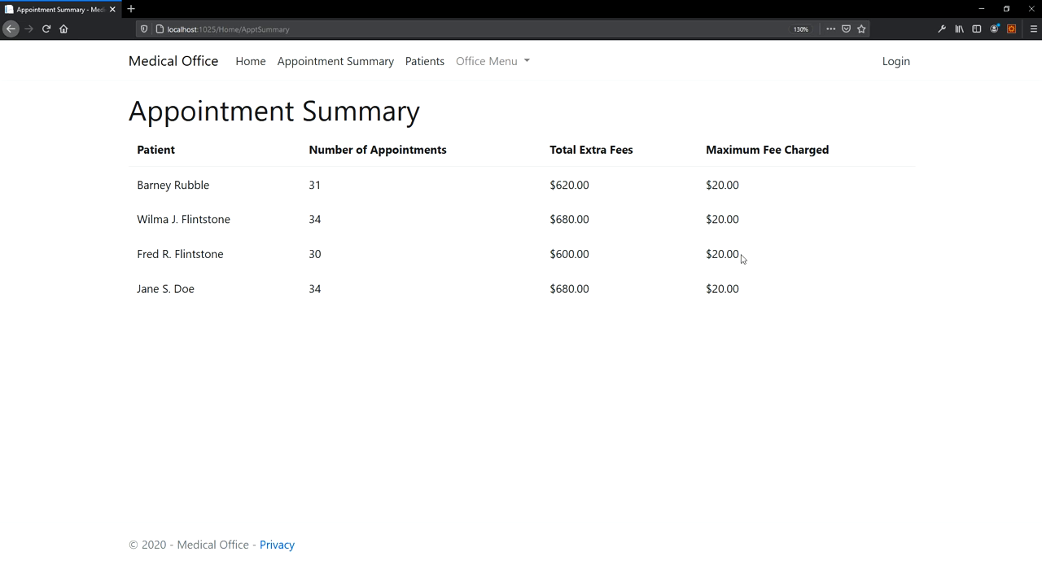
{"action": "mouse_move", "coordinate": [602, 318]}
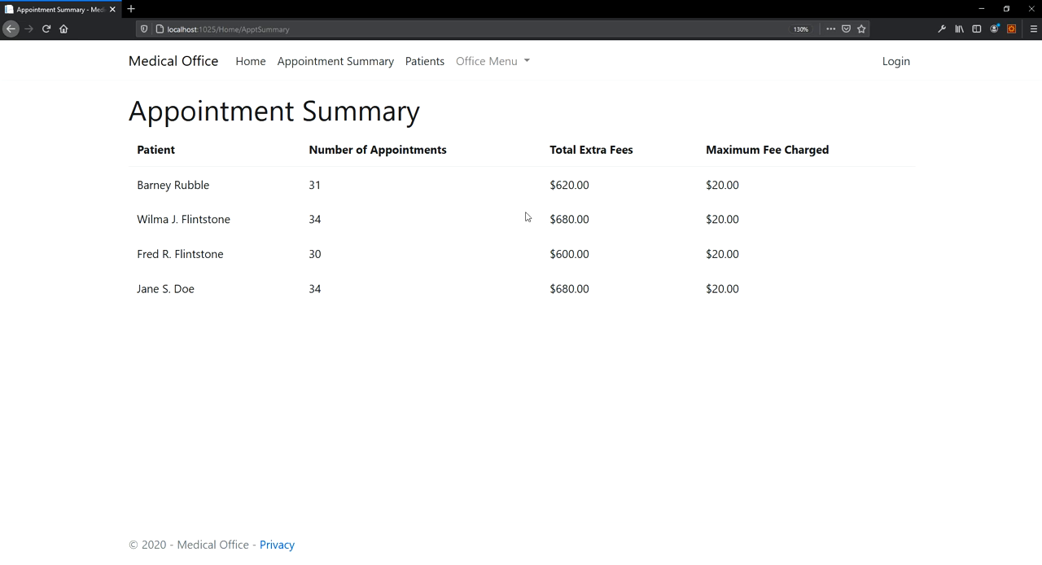
{"action": "mouse_move", "coordinate": [581, 214]}
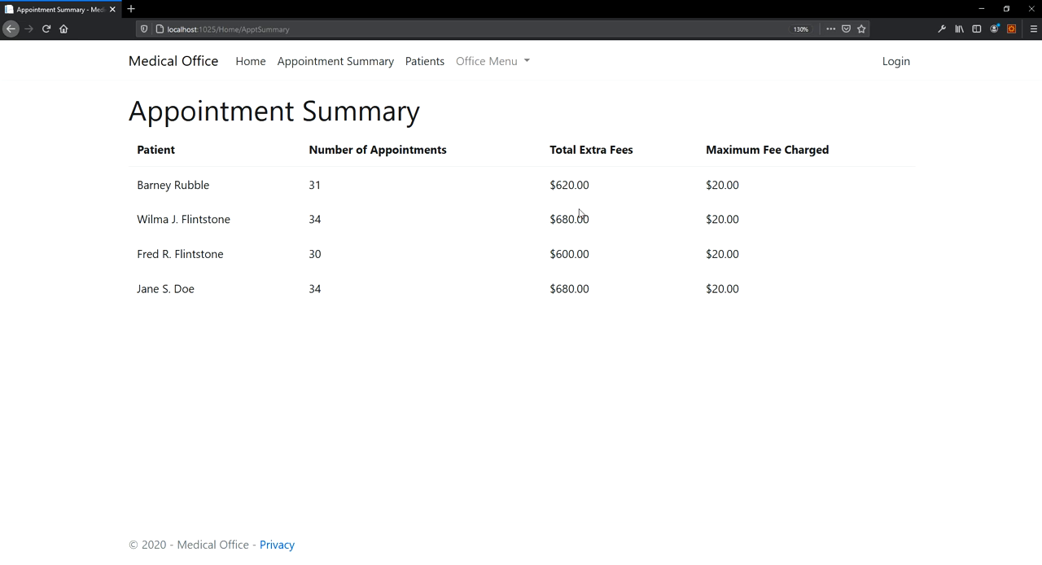
{"action": "mouse_move", "coordinate": [376, 78]}
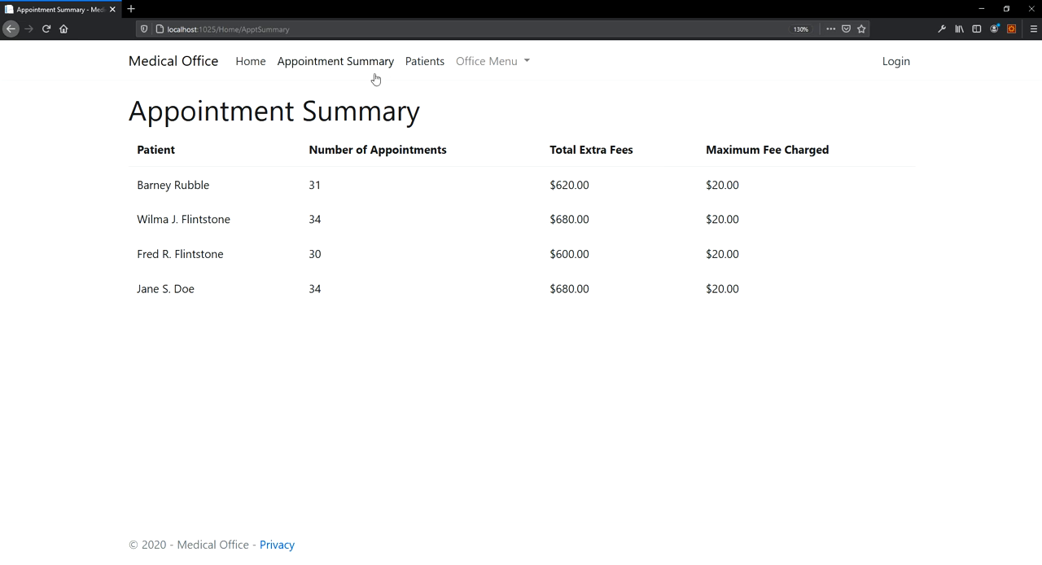
Log in and save a $5,700 extra fee on the 2020-11-11 Accident appointment.
{"action": "left_click", "coordinate": [896, 61]}
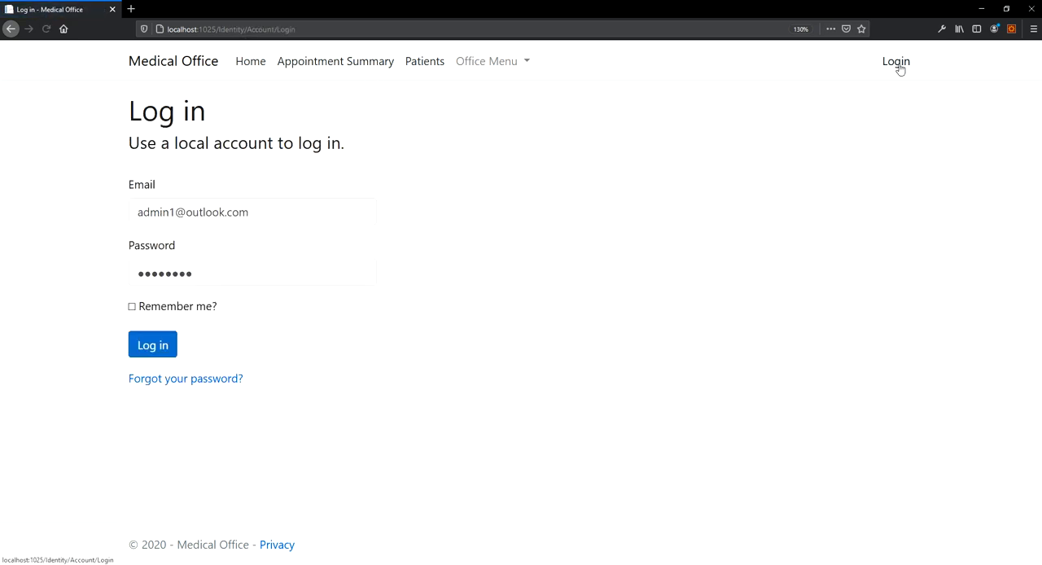
{"action": "left_click", "coordinate": [152, 345]}
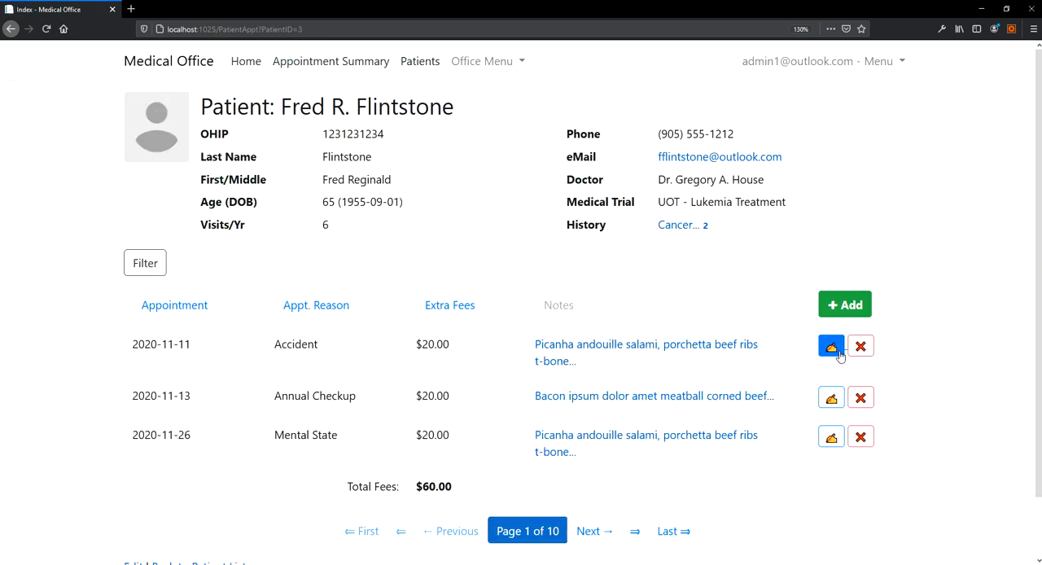
{"action": "left_click", "coordinate": [830, 345]}
{"action": "type", "text": "5700"}
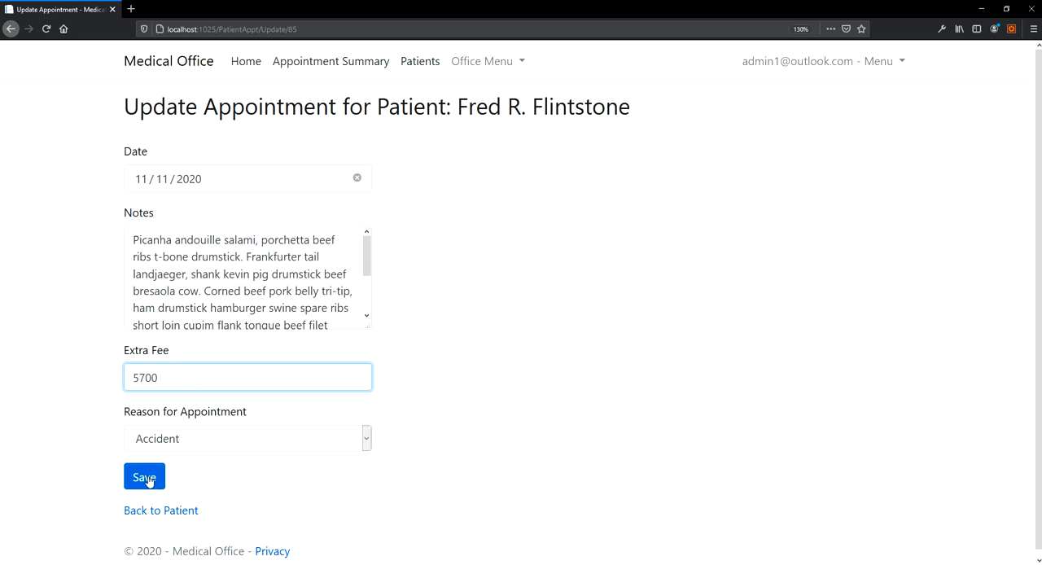
{"action": "left_click", "coordinate": [144, 476]}
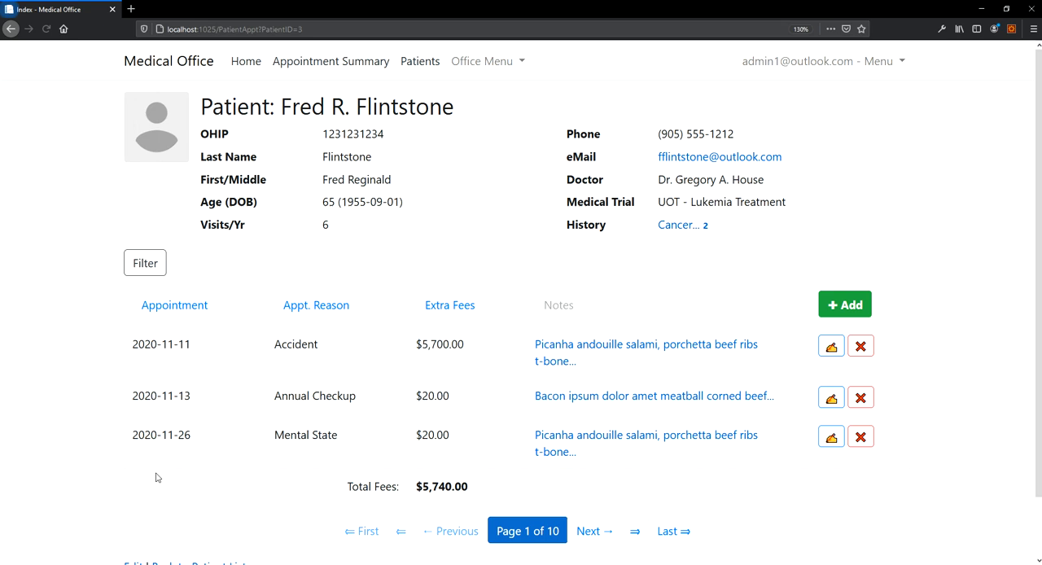
{"action": "mouse_move", "coordinate": [801, 480]}
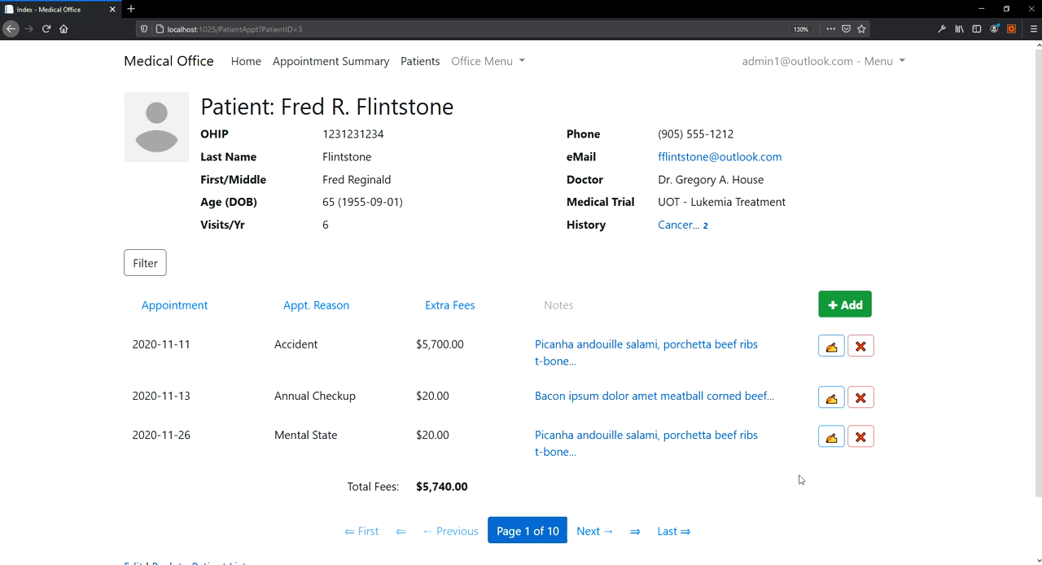
Set the 2020-11-26 Mental State appointment's extra fee to zero and return to patients.
{"action": "left_click", "coordinate": [830, 435]}
{"action": "type", "text": "0"}
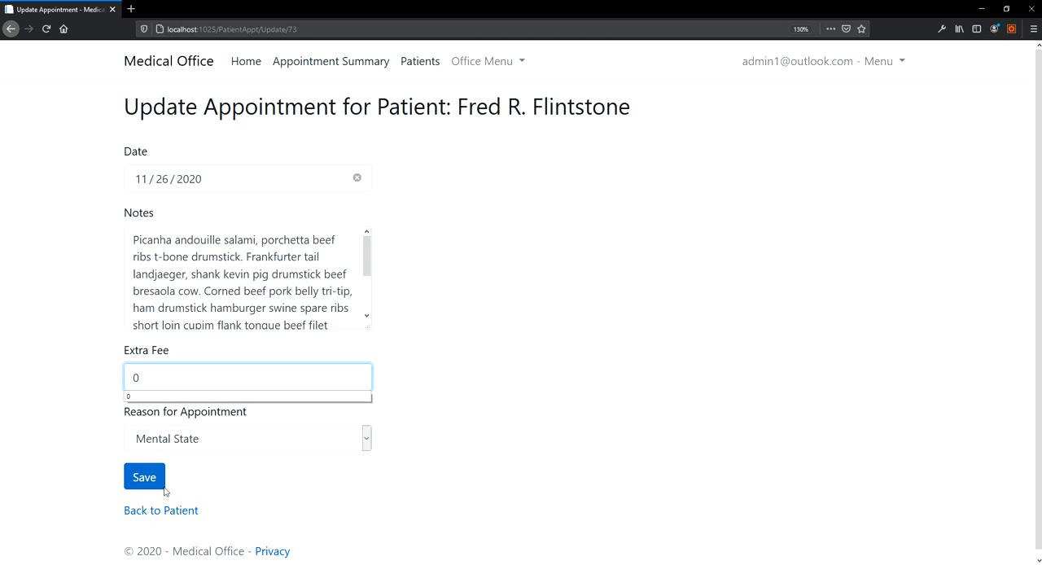
{"action": "left_click", "coordinate": [144, 477]}
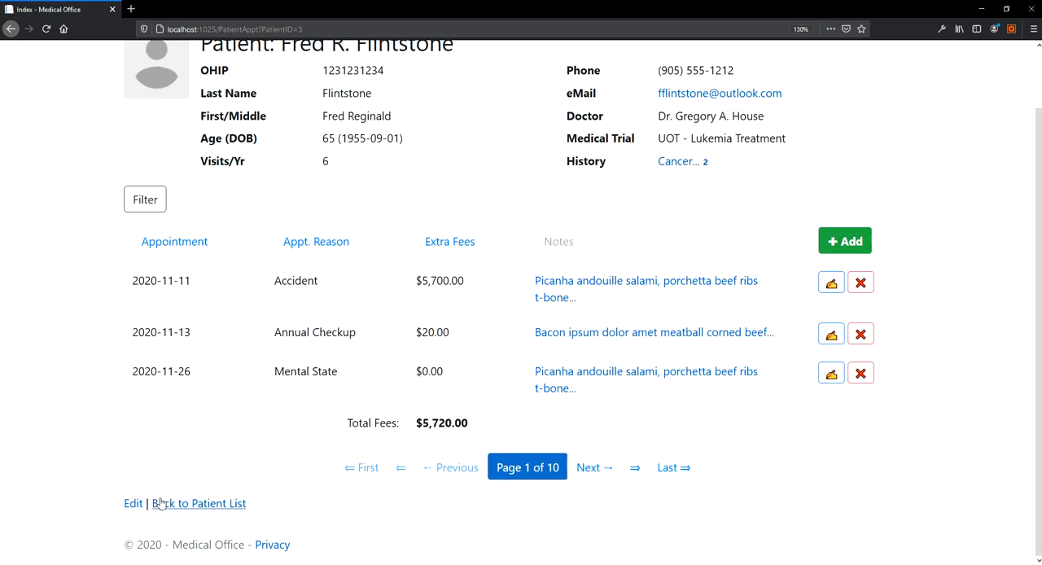
{"action": "left_click", "coordinate": [198, 503]}
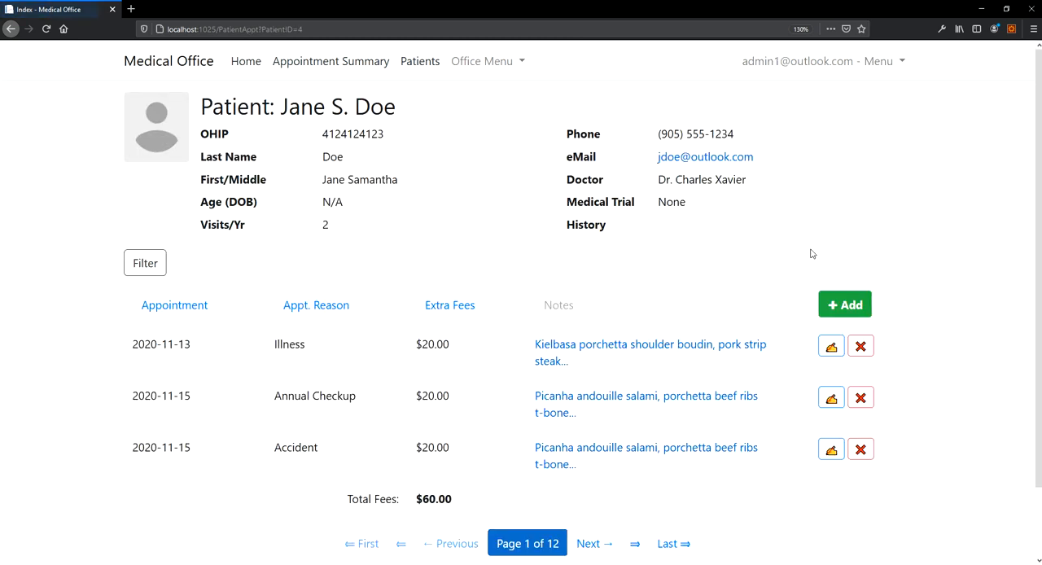
Set the 2020-11-15 Annual Checkup extra fee to $1,234, then check the Appointment Summary.
{"action": "left_click", "coordinate": [830, 397]}
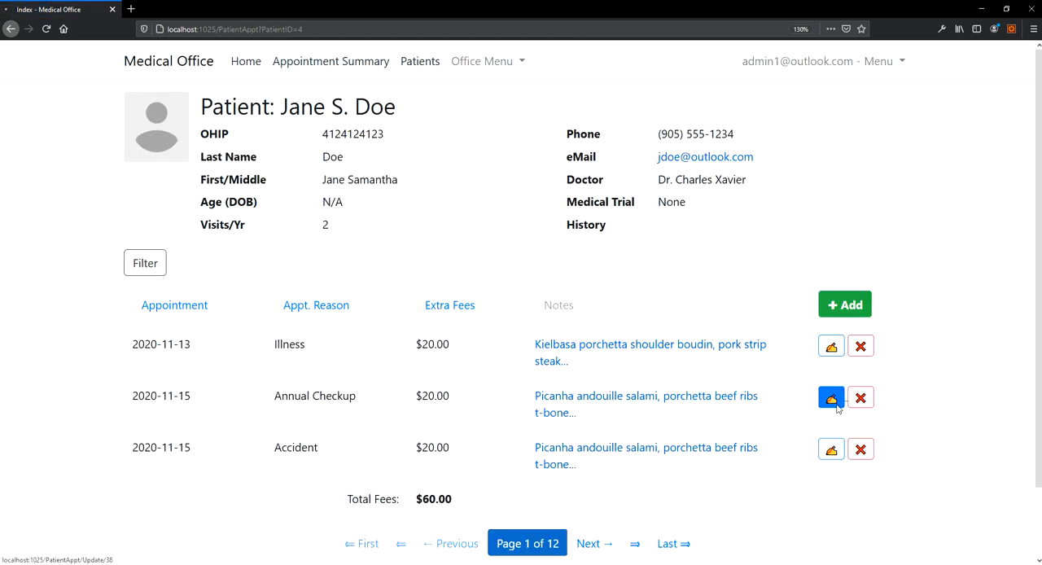
{"action": "left_click", "coordinate": [830, 397]}
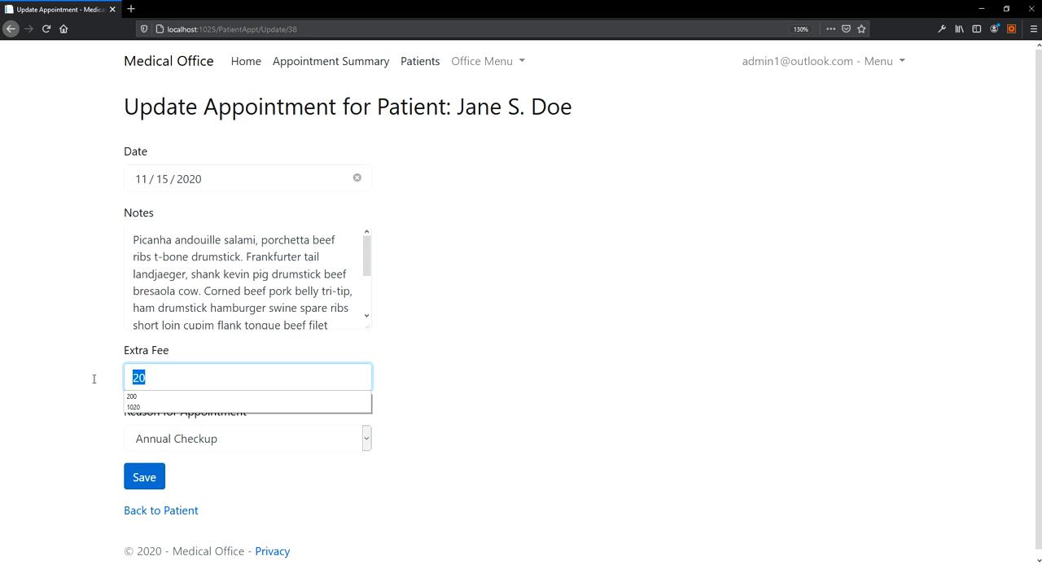
{"action": "type", "text": "1234"}
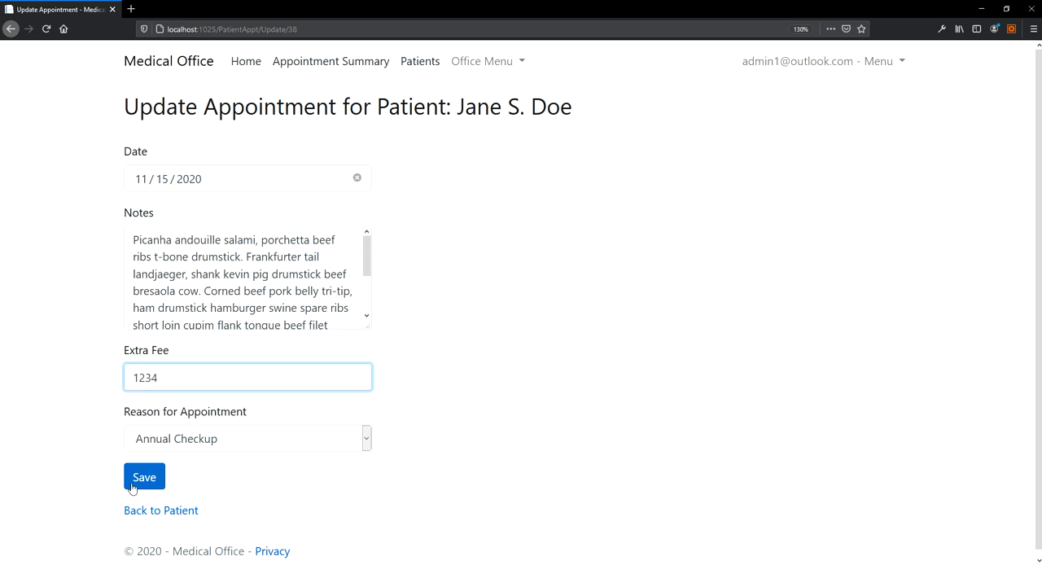
{"action": "left_click", "coordinate": [144, 476]}
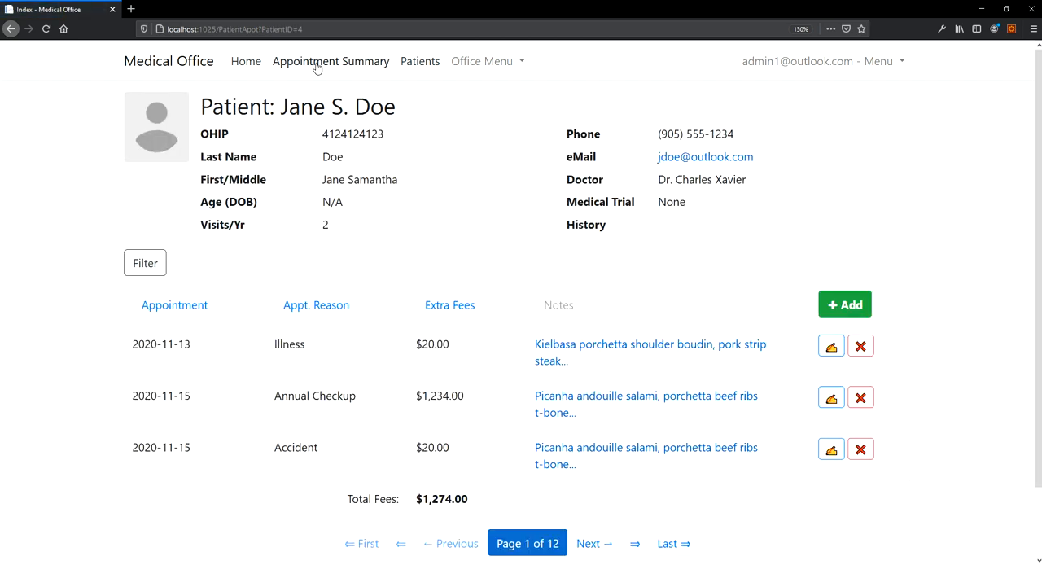
{"action": "left_click", "coordinate": [330, 61]}
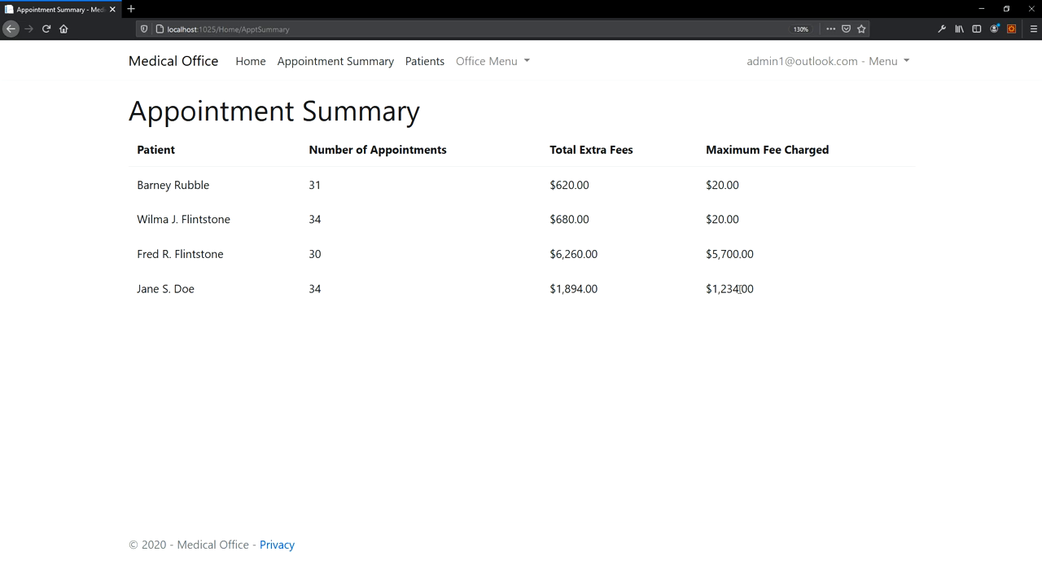
{"action": "mouse_move", "coordinate": [550, 278]}
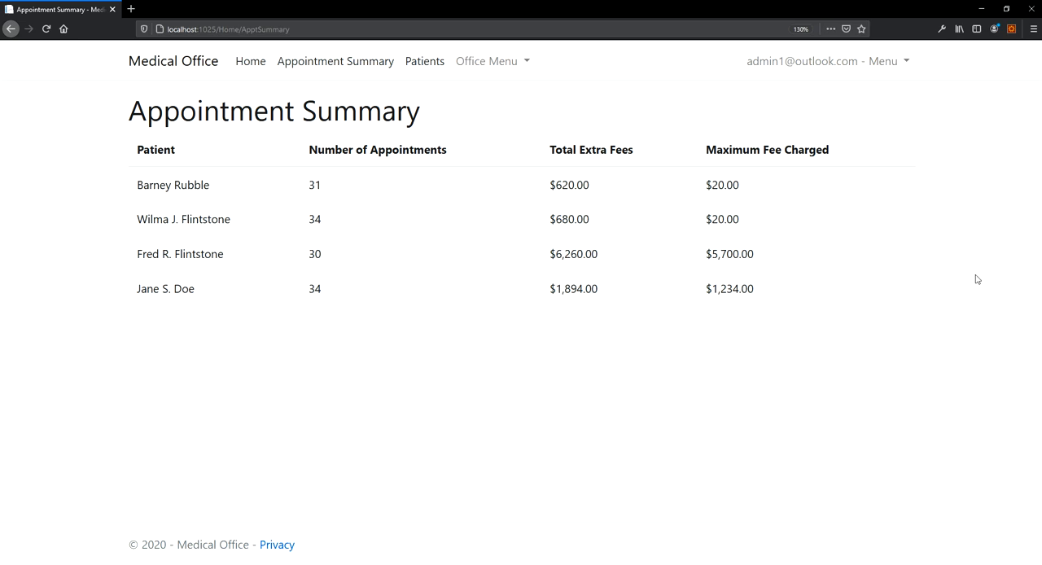
{"action": "mouse_move", "coordinate": [293, 294]}
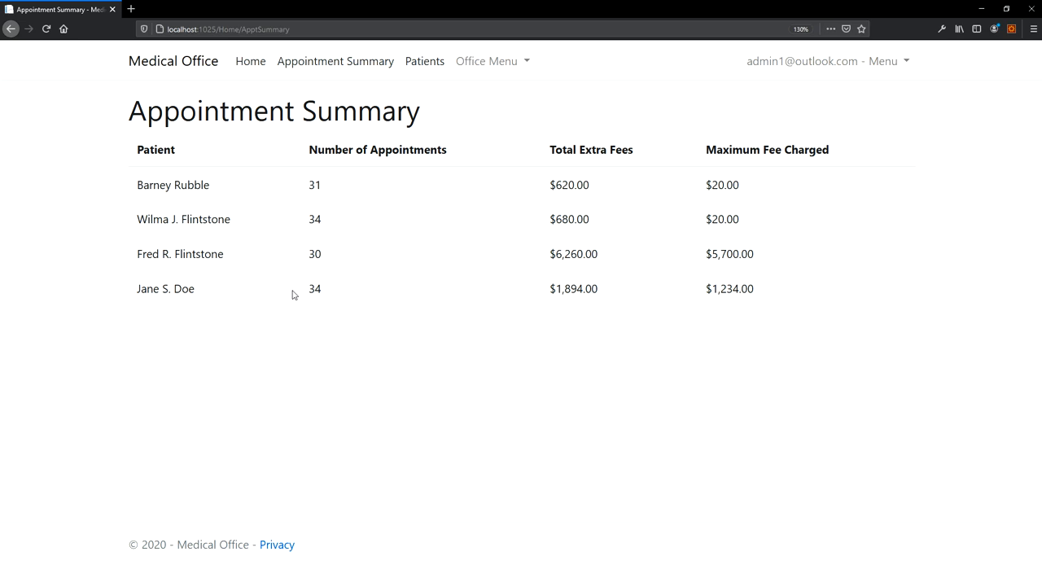
{"action": "mouse_move", "coordinate": [428, 120]}
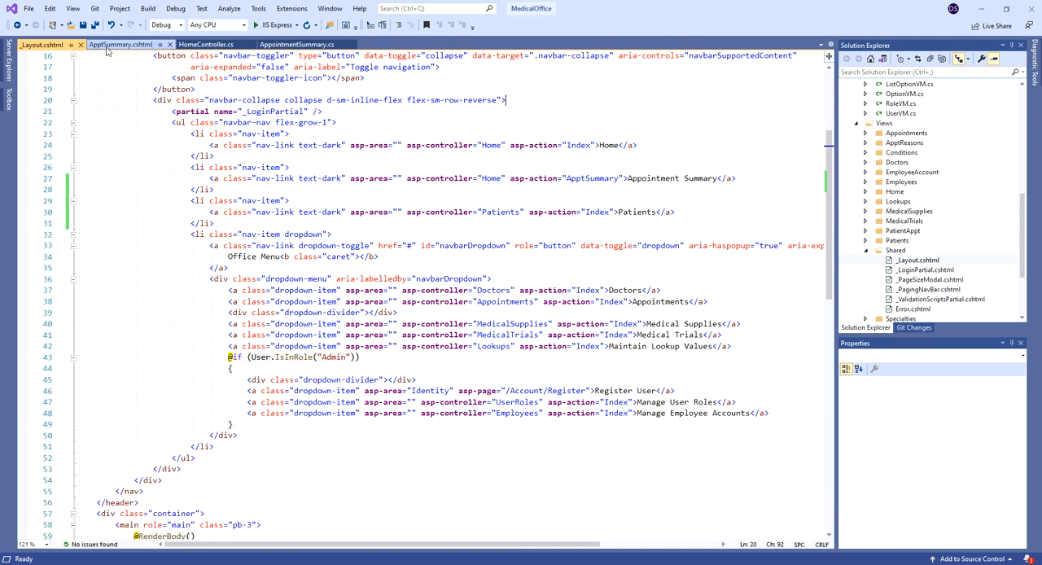
{"action": "mouse_move", "coordinate": [122, 44]}
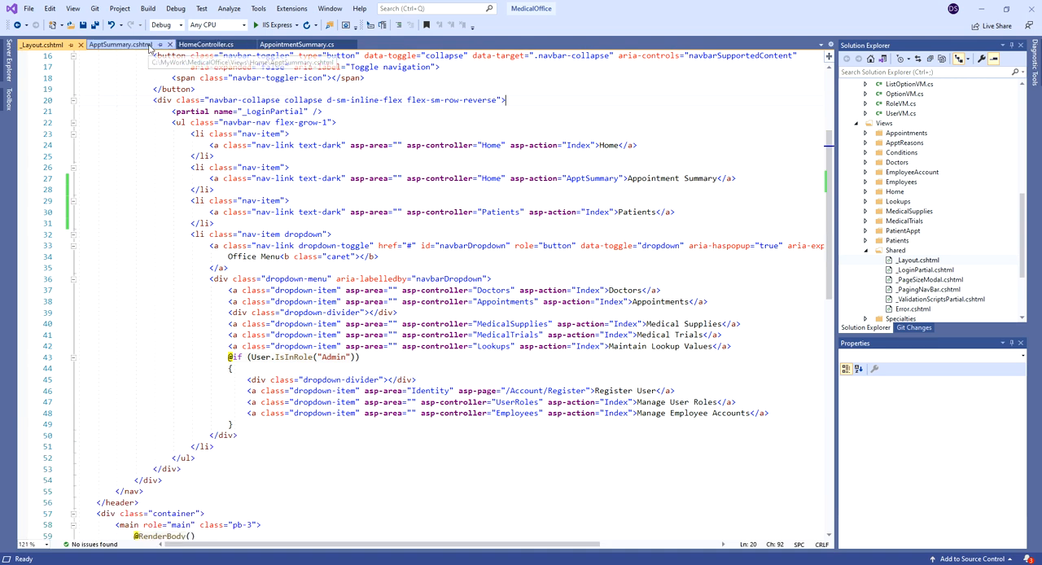